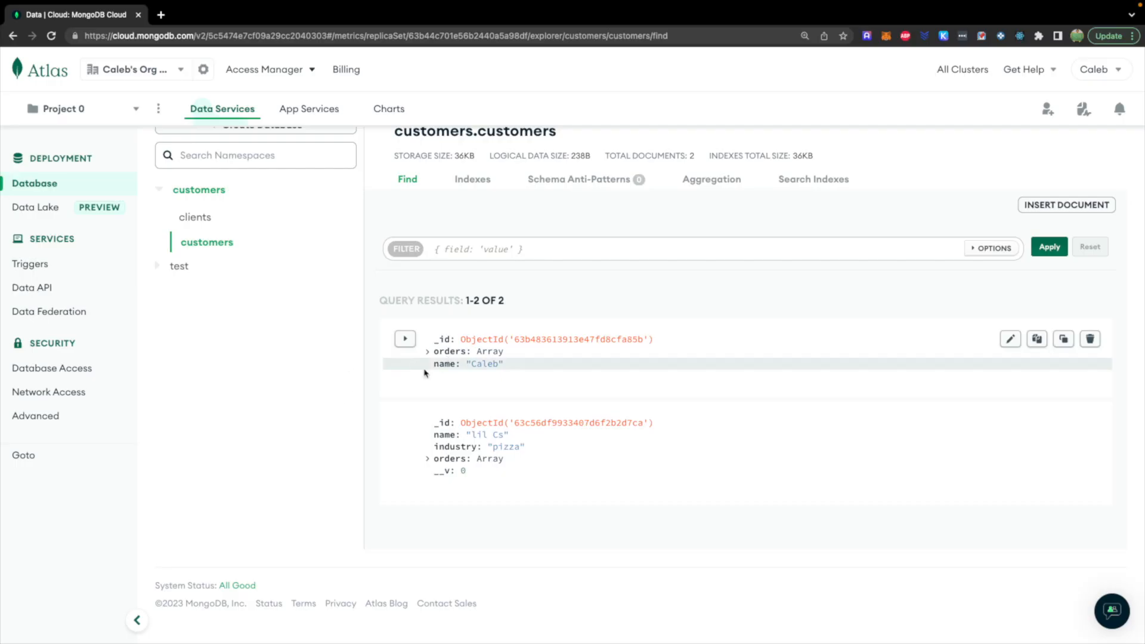
Step: Add a new object entry after order 0 with description 'test 2'
{"action": "left_click", "coordinate": [429, 351]}
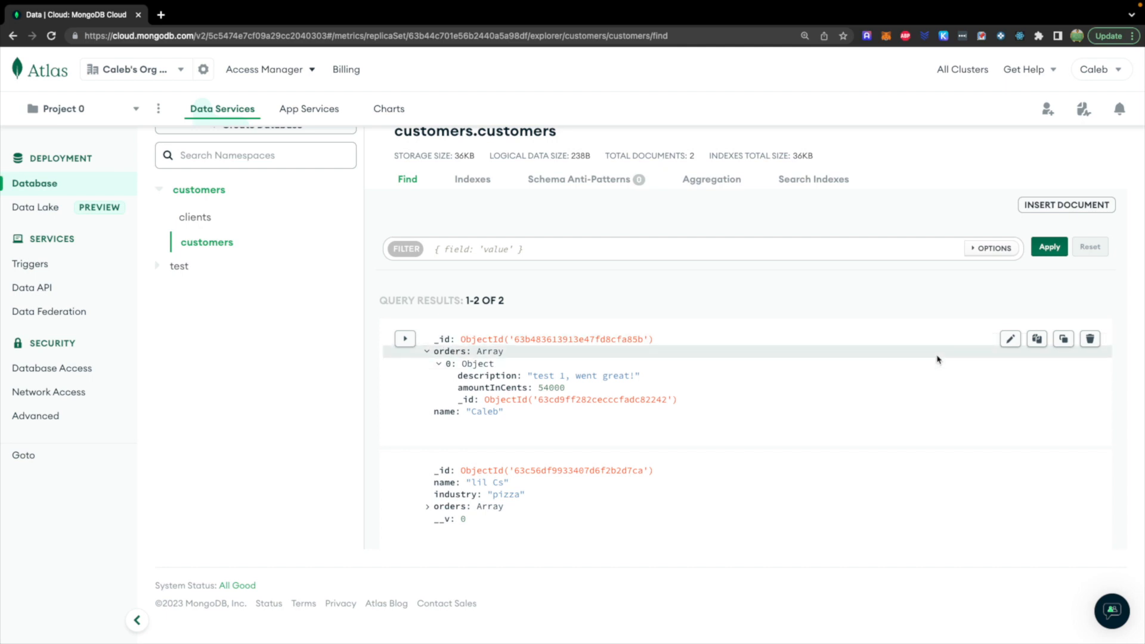
{"action": "left_click", "coordinate": [1012, 353]}
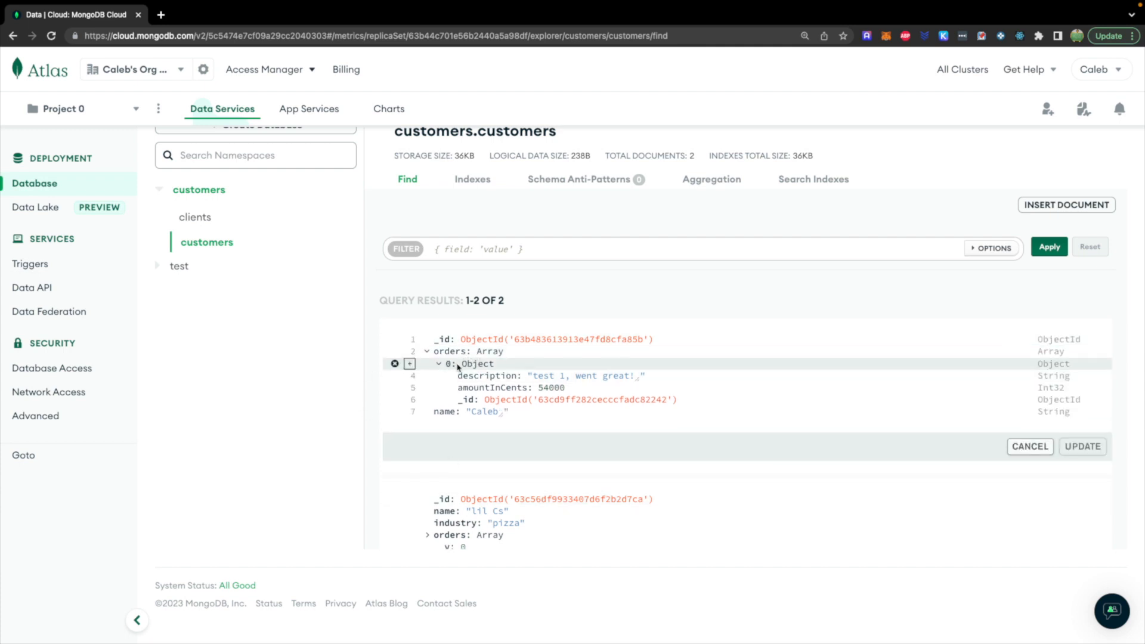
{"action": "left_click", "coordinate": [409, 363]}
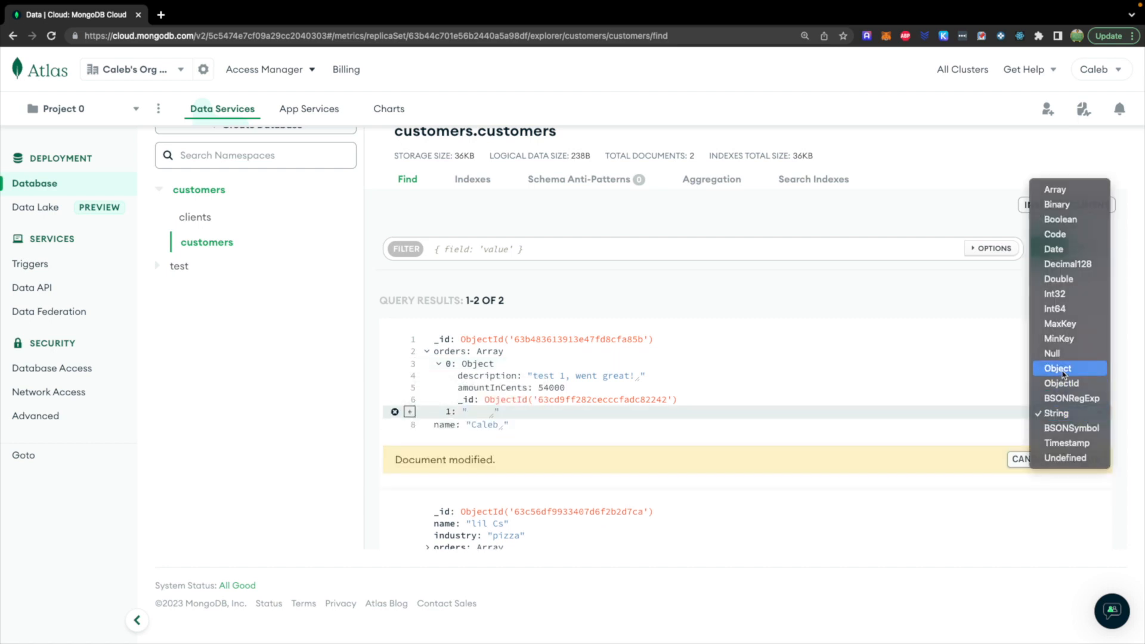
{"action": "left_click", "coordinate": [1058, 368]}
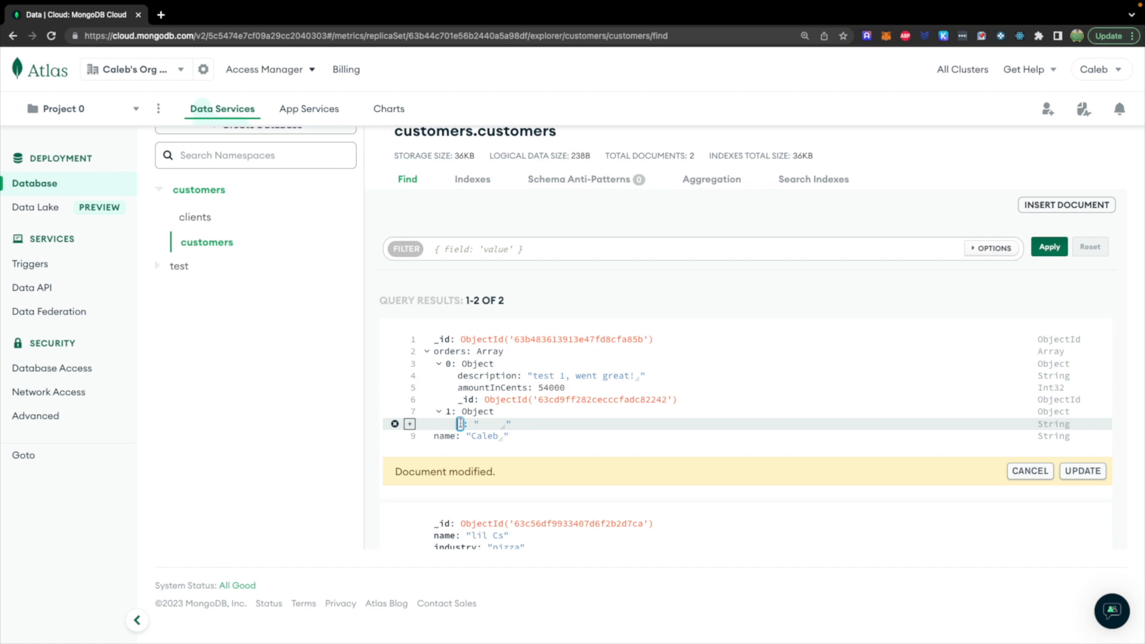
{"action": "type", "text": "description"}
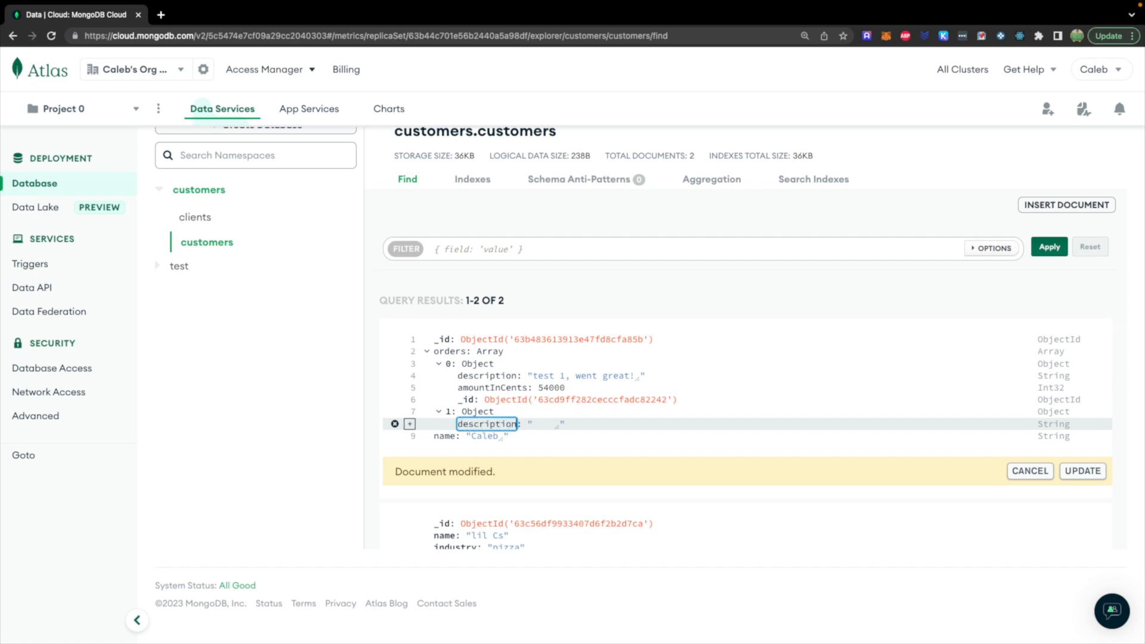
{"action": "left_click", "coordinate": [546, 424]}
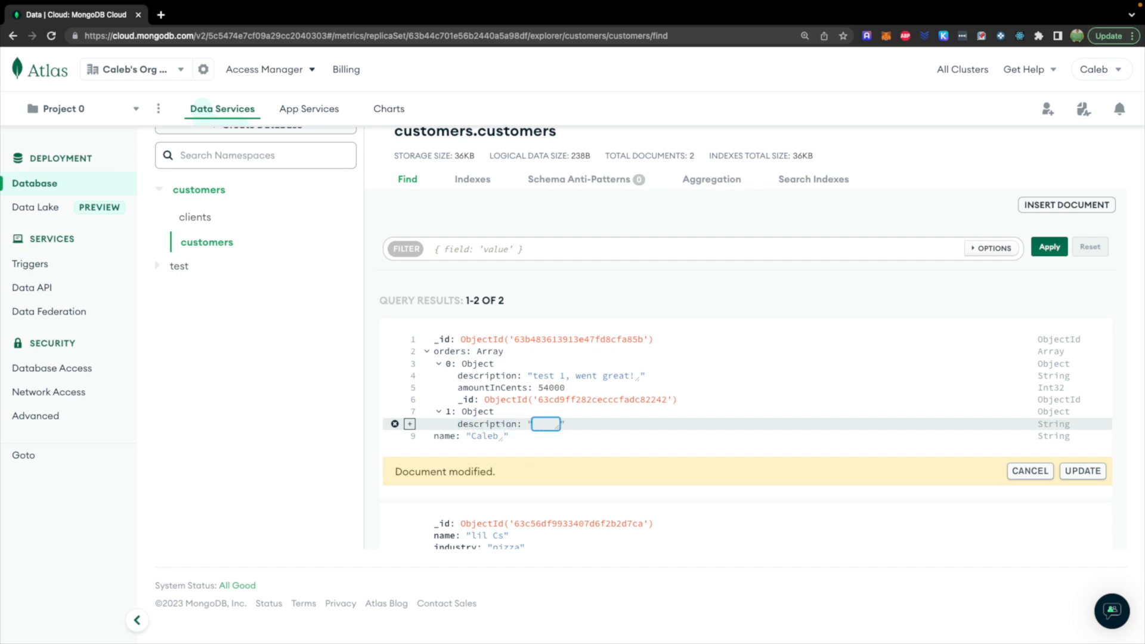
{"action": "type", "text": "test 2"}
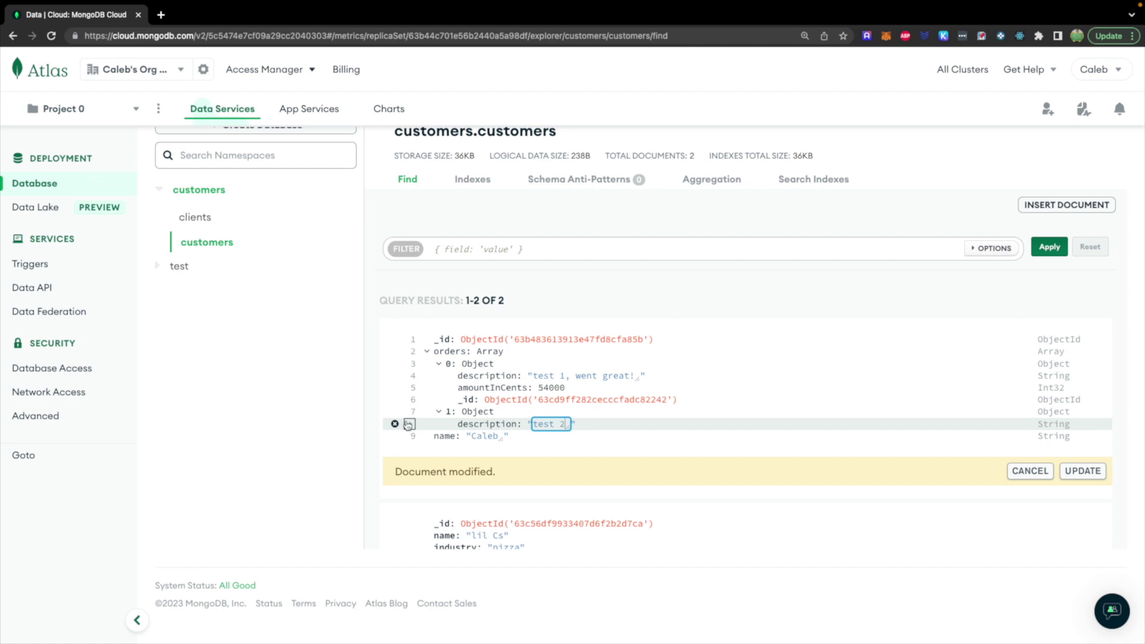
Step: Add an Int32 amountInCents field of 500 to the new order and update the document
{"action": "left_click", "coordinate": [403, 424]}
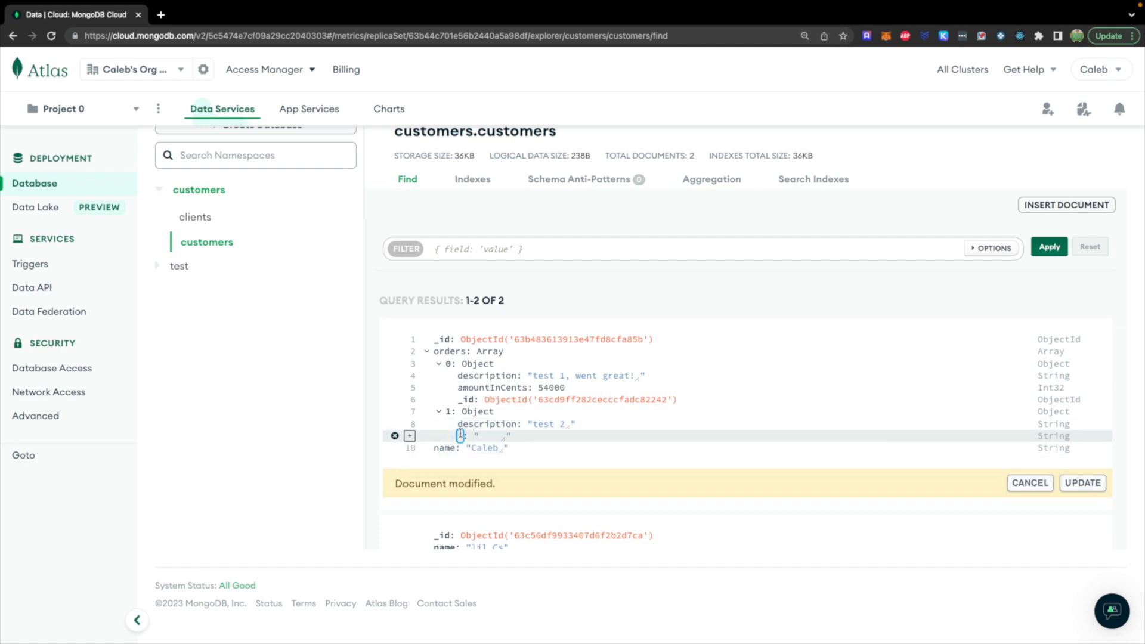
{"action": "type", "text": "amountInCents"}
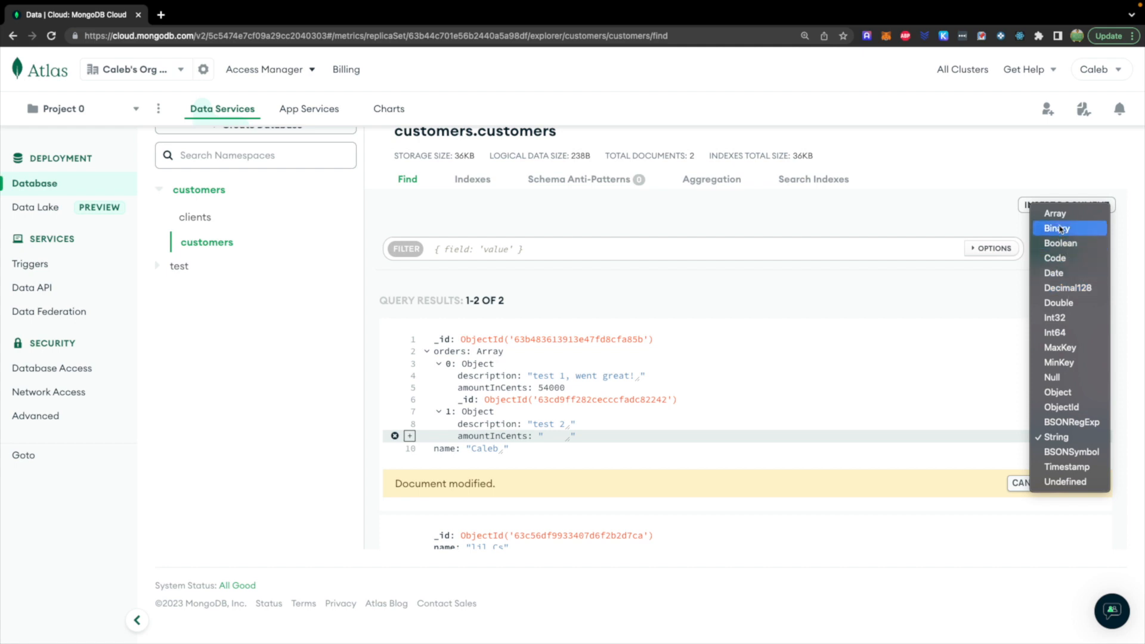
{"action": "mouse_move", "coordinate": [970, 466]}
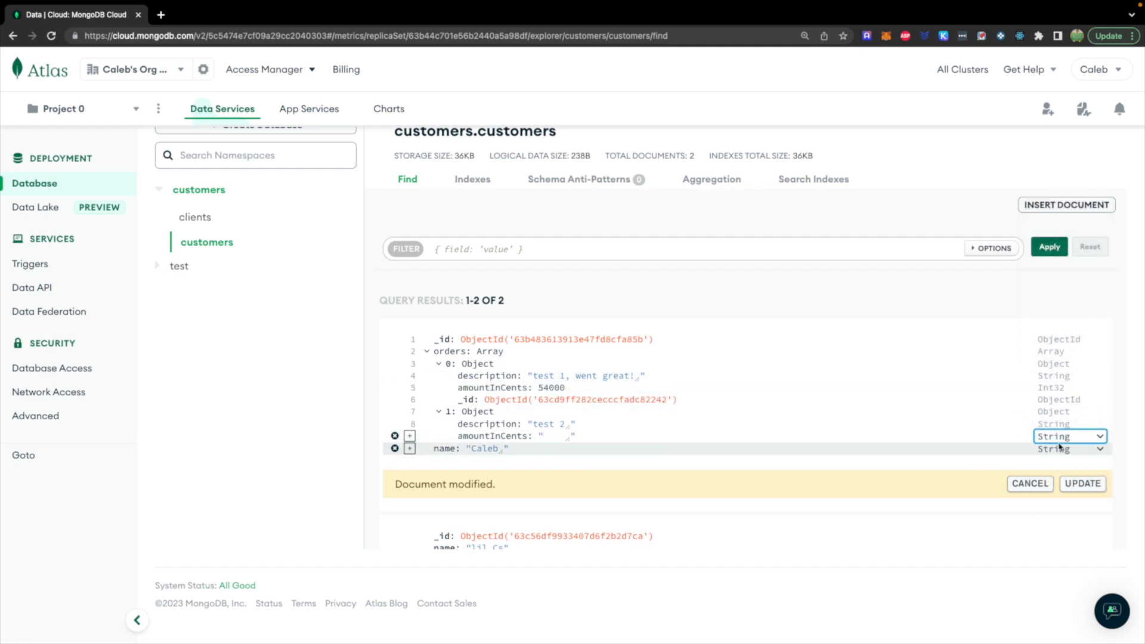
{"action": "left_click", "coordinate": [1074, 436]}
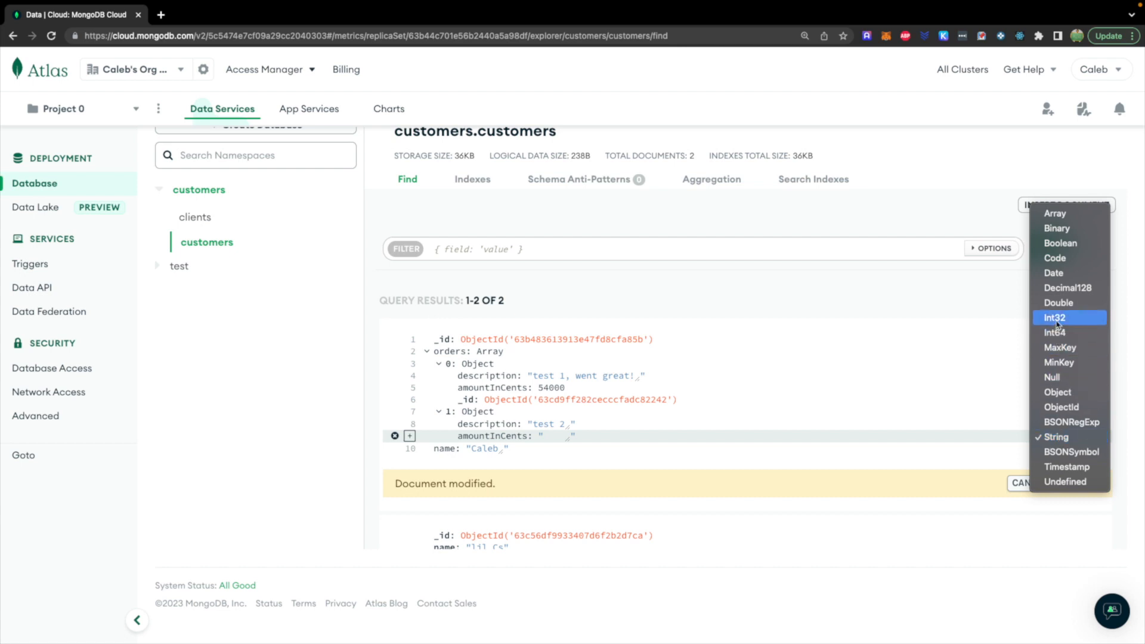
{"action": "left_click", "coordinate": [1054, 317]}
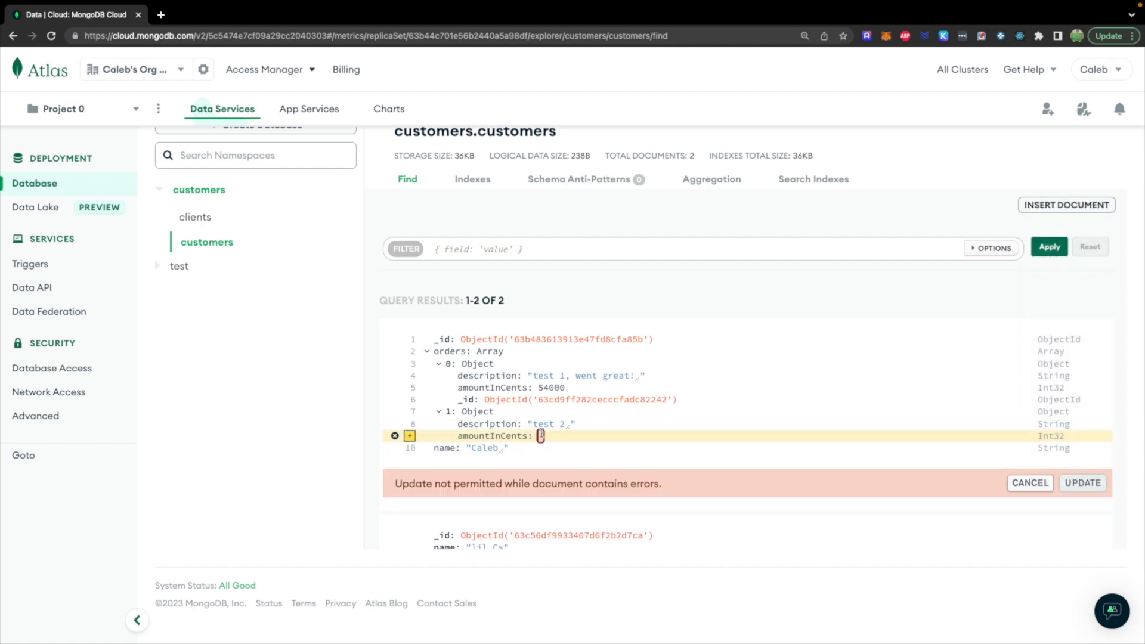
{"action": "type", "text": "500"}
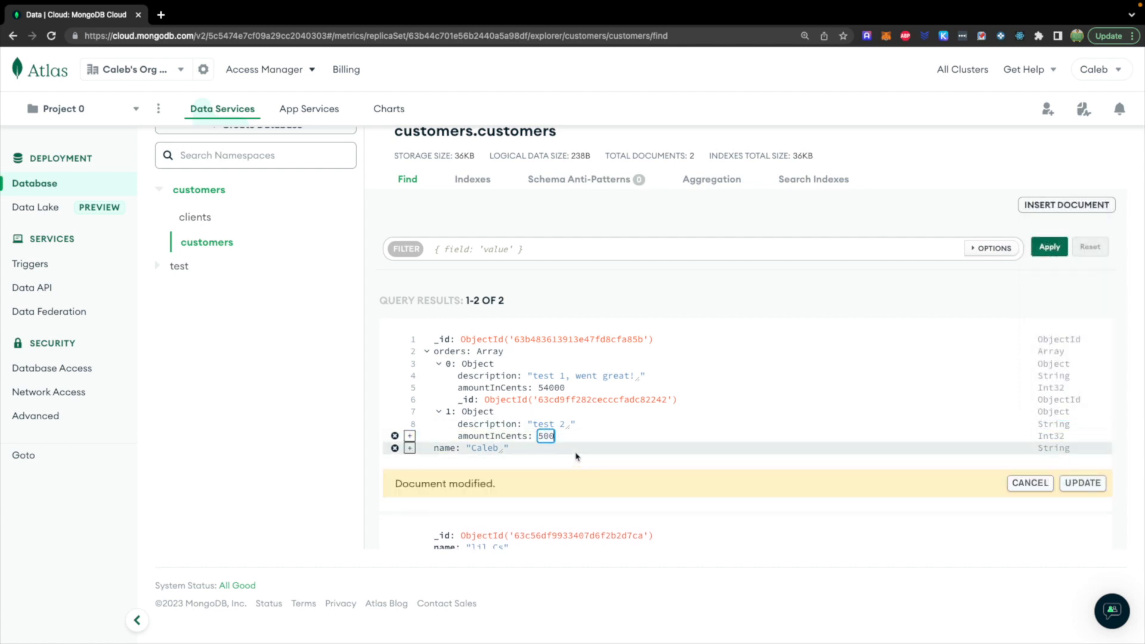
{"action": "left_click", "coordinate": [1085, 483]}
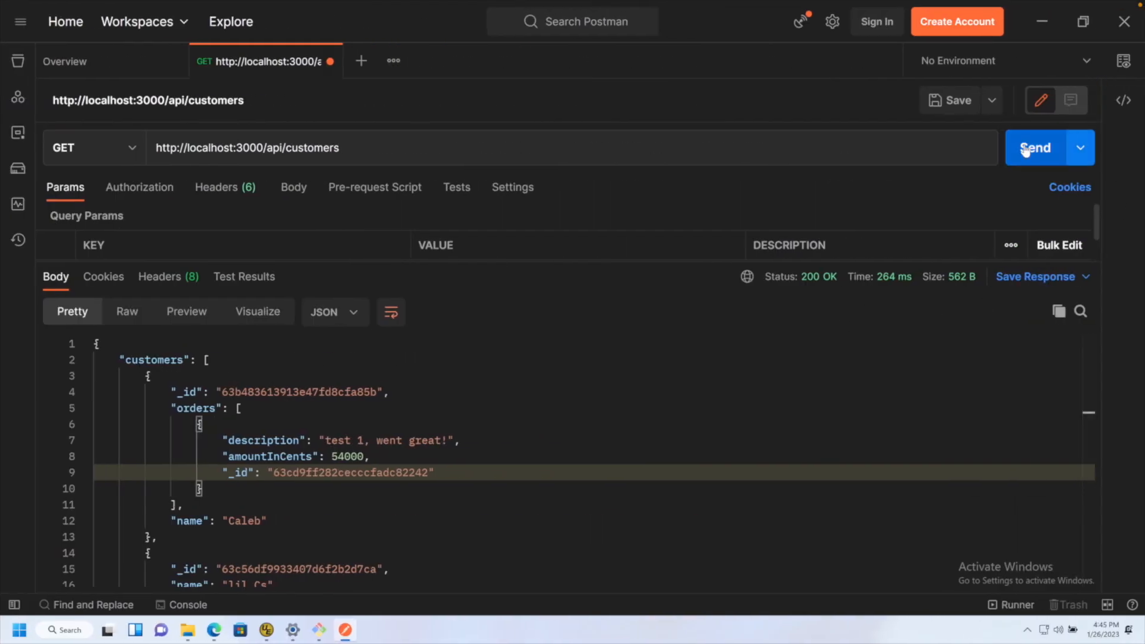
Step: Resend the customers GET showing both orders, then switch the method to PATCH and show Body settings
{"action": "left_click", "coordinate": [1035, 147]}
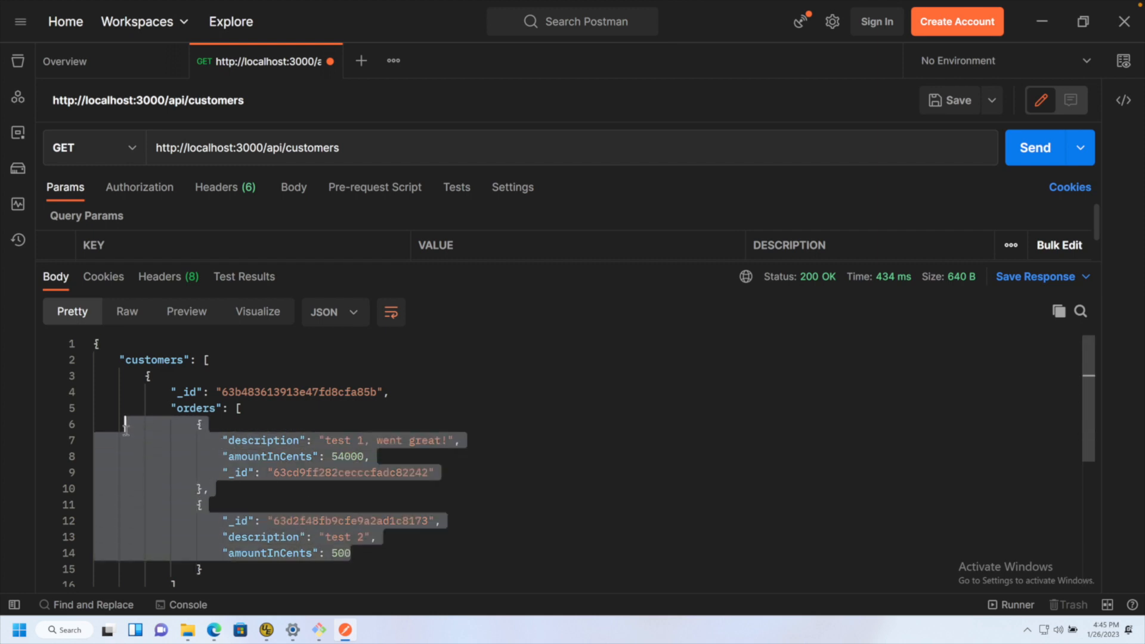
{"action": "left_click", "coordinate": [122, 147]}
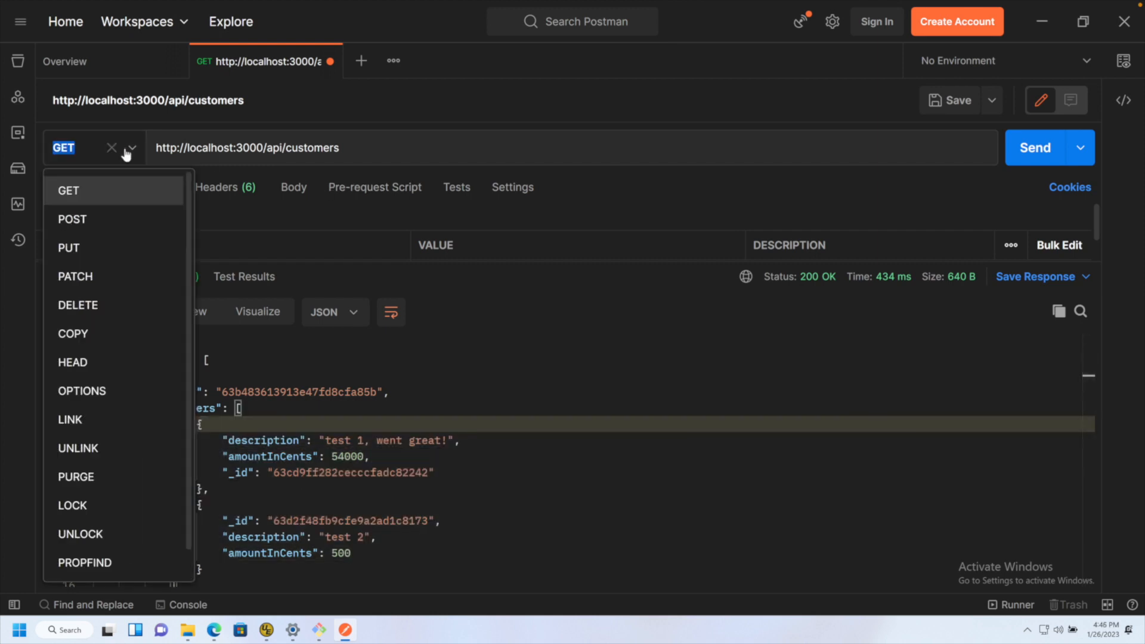
{"action": "mouse_move", "coordinate": [88, 277]}
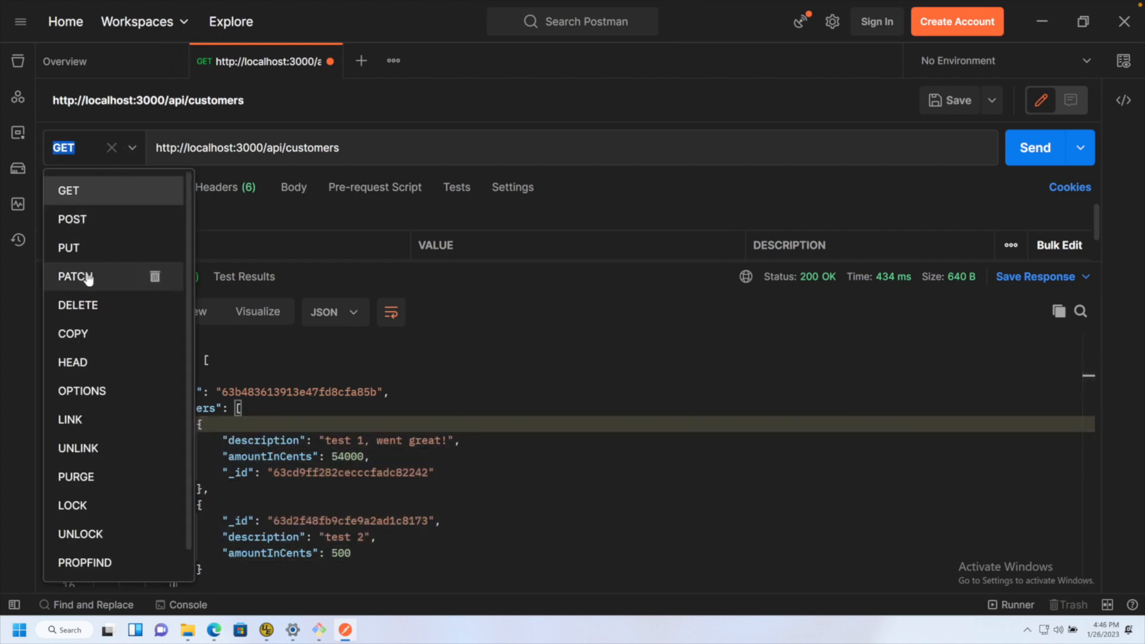
{"action": "left_click", "coordinate": [73, 276]}
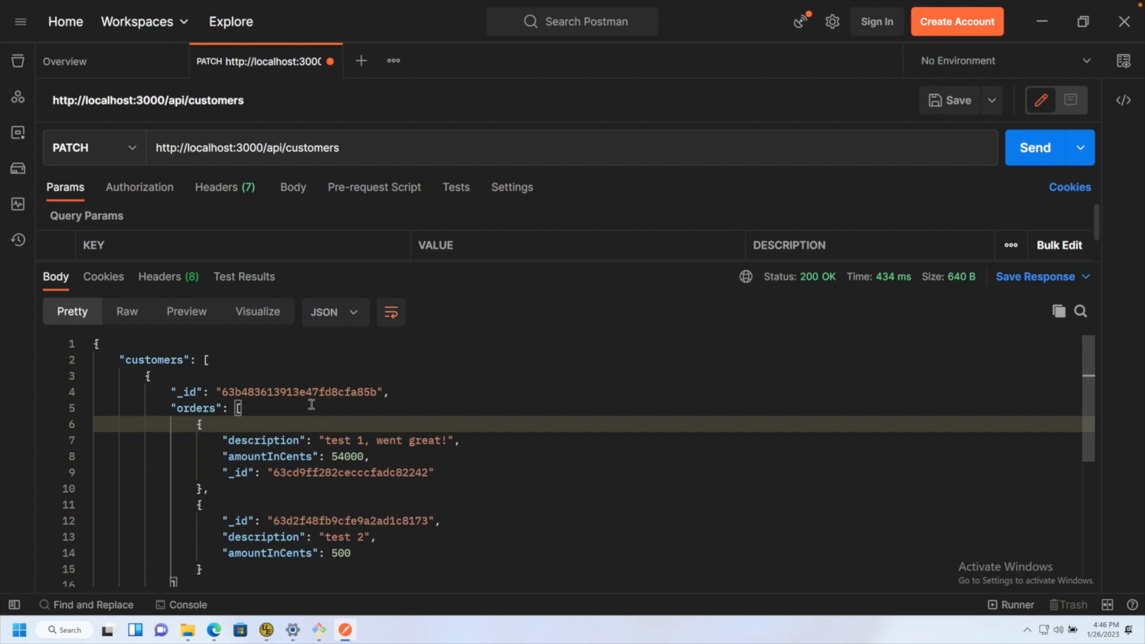
{"action": "left_click", "coordinate": [293, 187]}
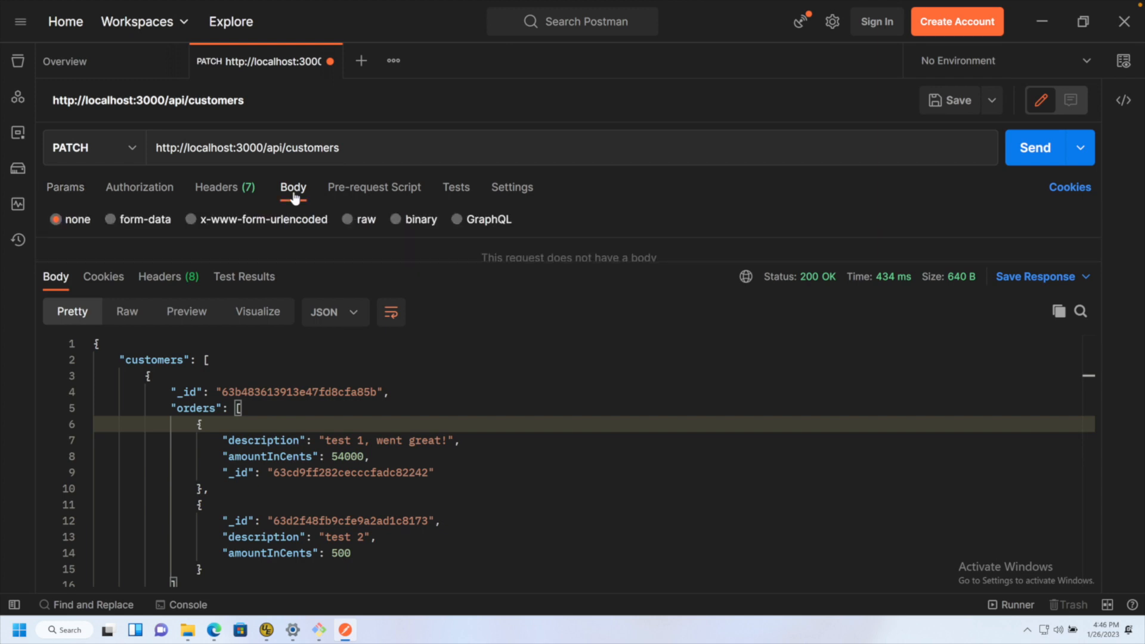
Step: Send a raw JSON body with the orders array, second order described 'test 2 updated'
{"action": "left_click", "coordinate": [346, 220]}
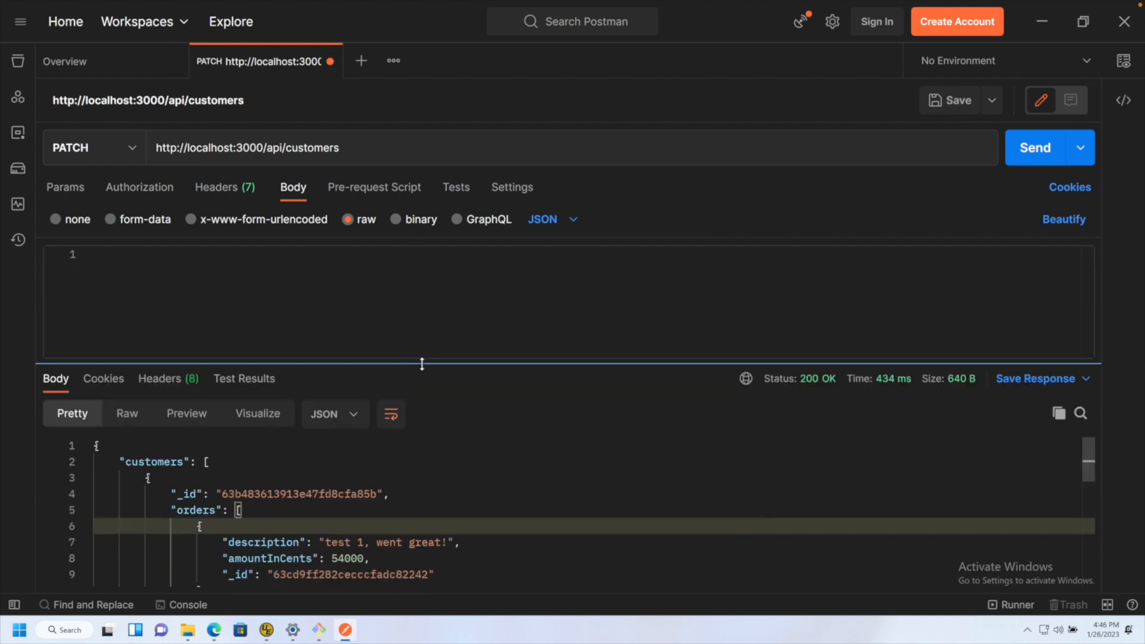
{"action": "type", "text": "{"}
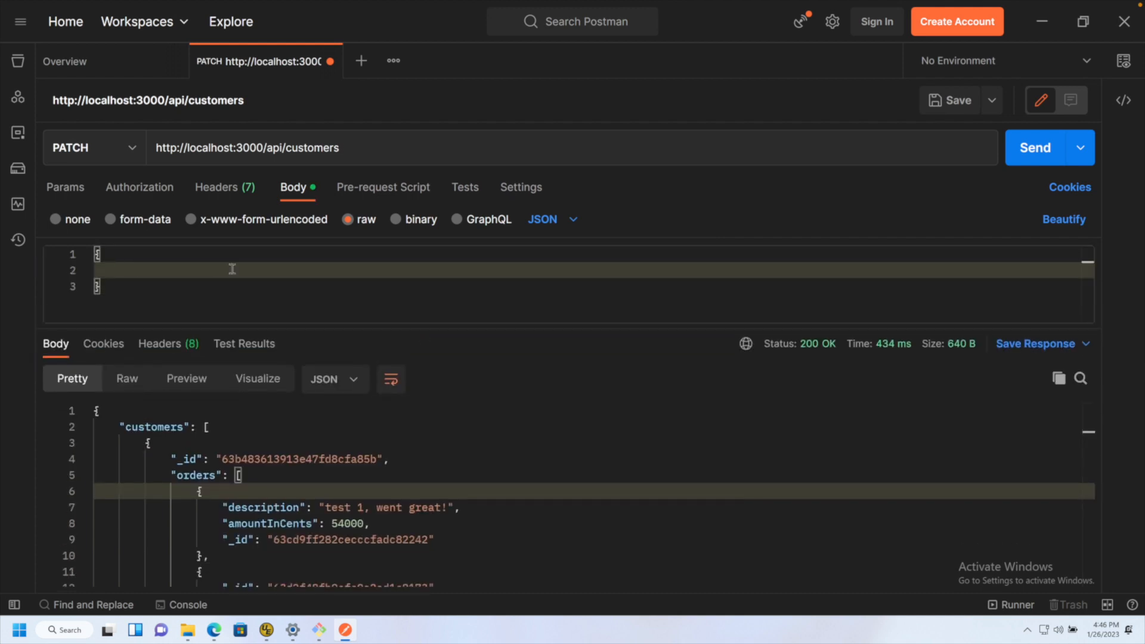
{"action": "type", "text": "\"orders\""}
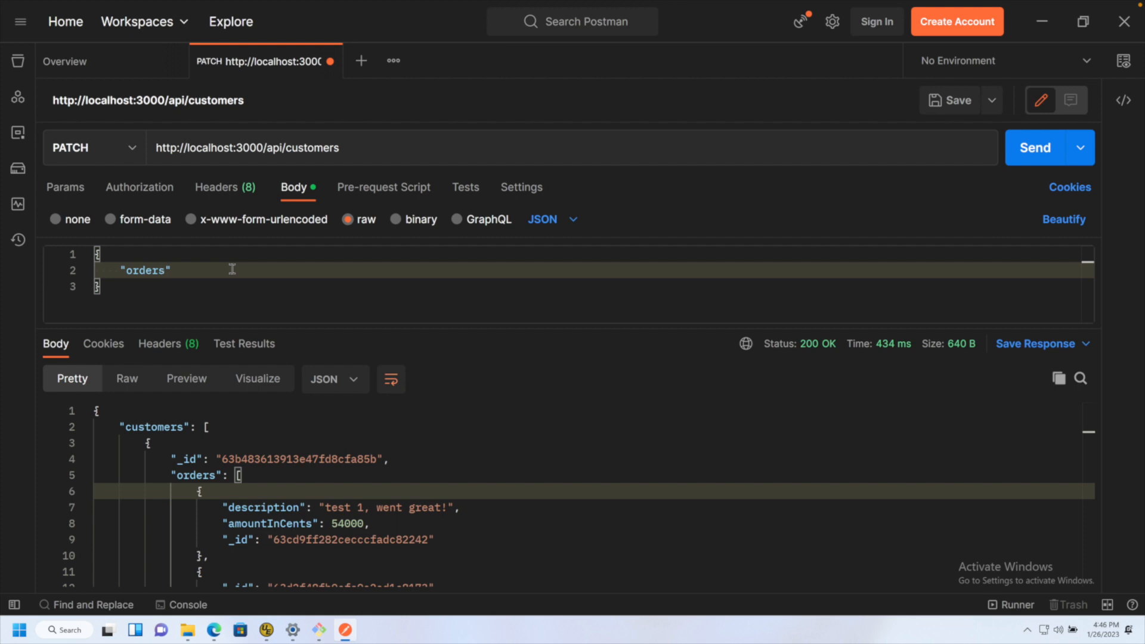
{"action": "type", "text": ":"}
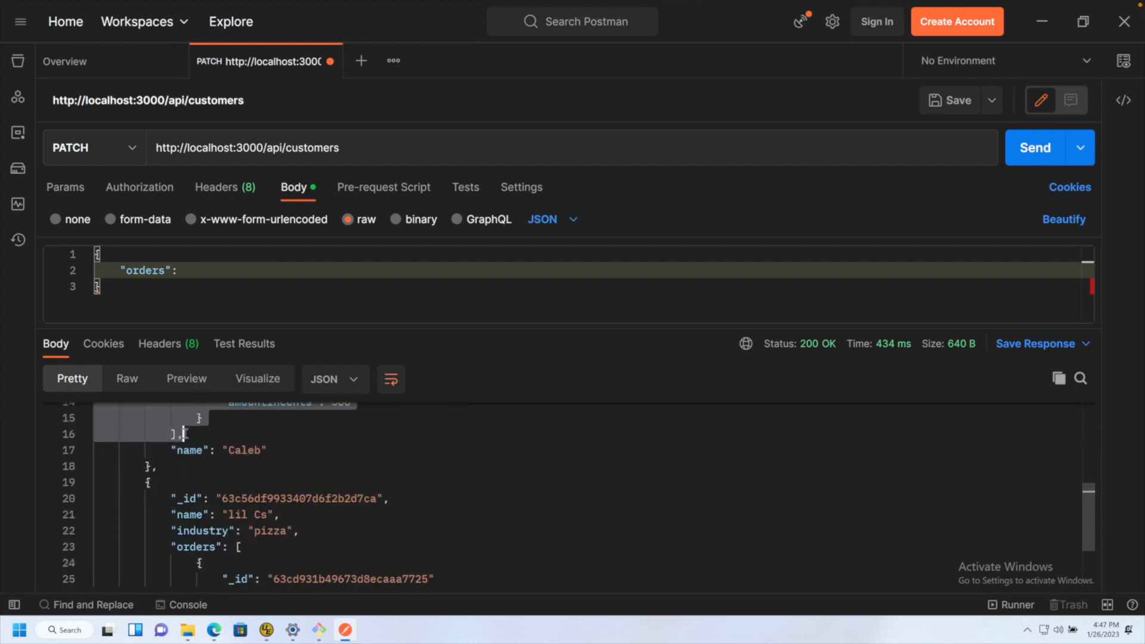
{"action": "left_click", "coordinate": [197, 270]}
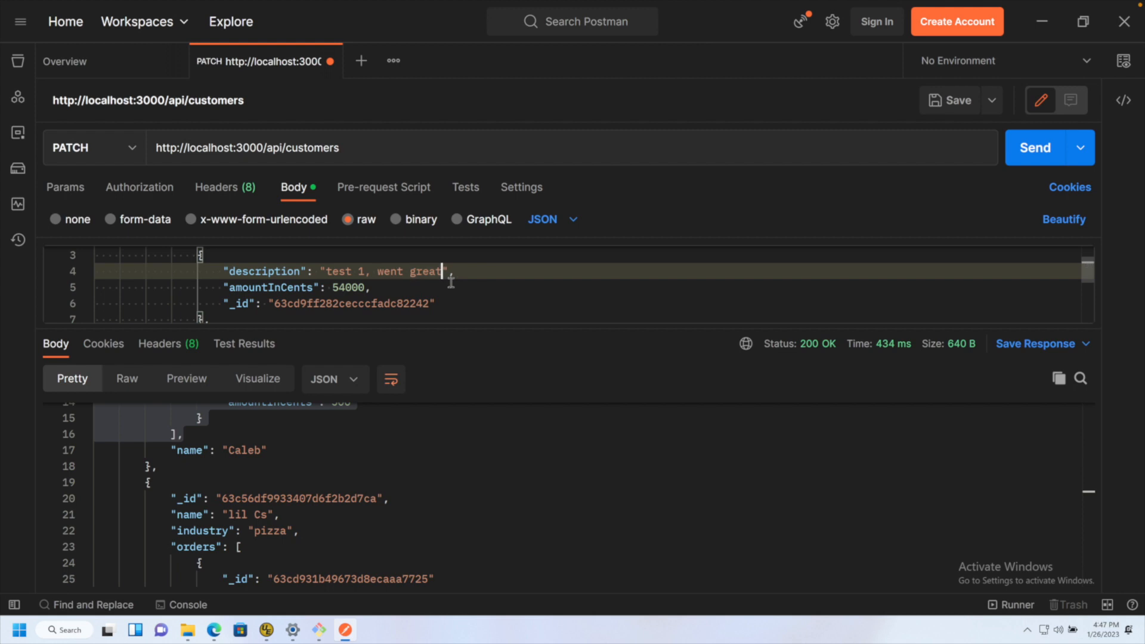
{"action": "type", "text": "Upda"}
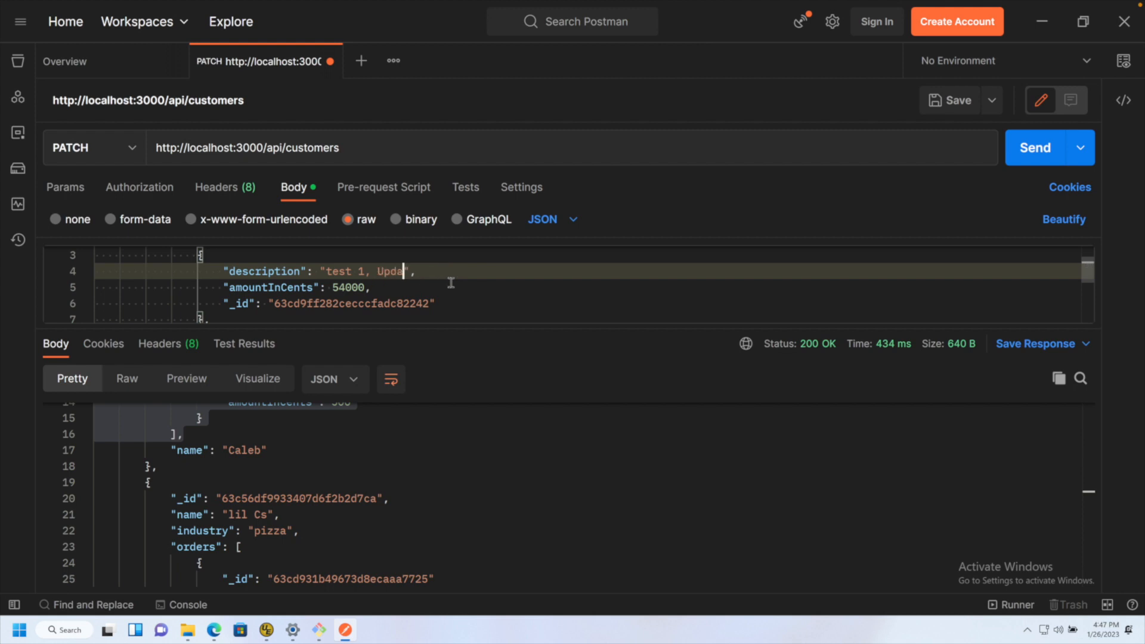
{"action": "scroll", "scroll_direction": "down", "scroll_amount": 3}
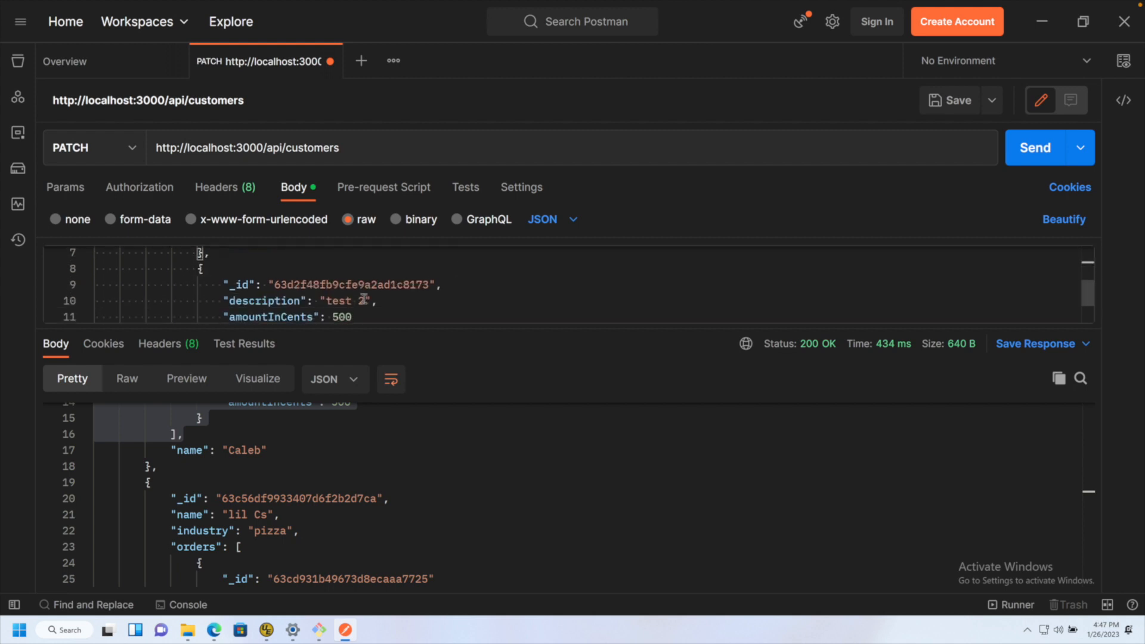
{"action": "type", "text": "updated"}
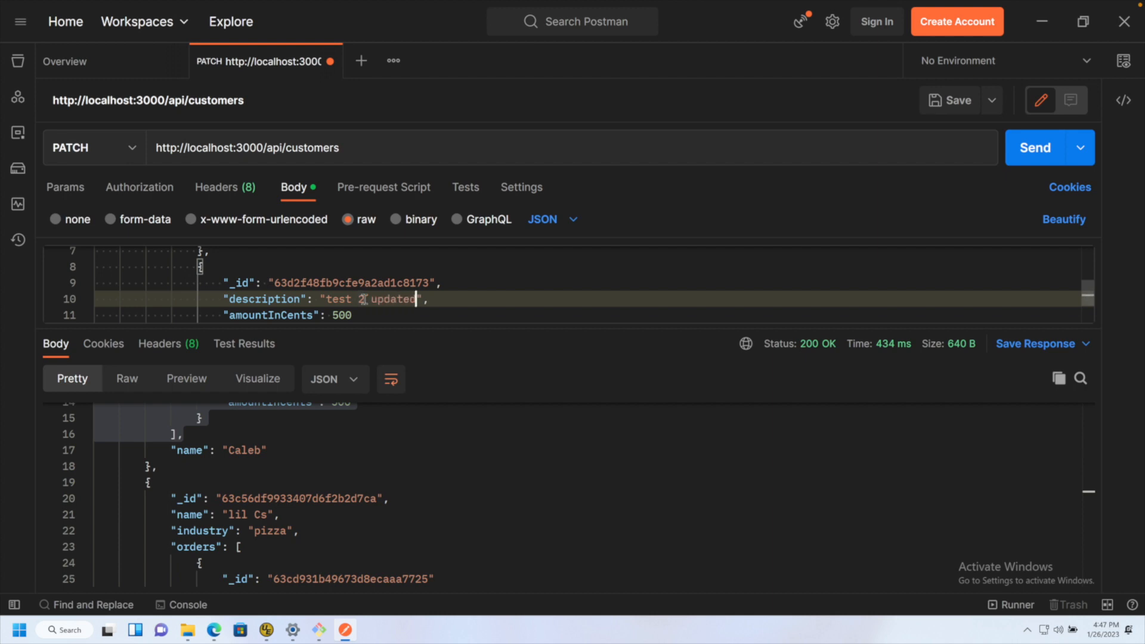
{"action": "left_click", "coordinate": [1035, 147]}
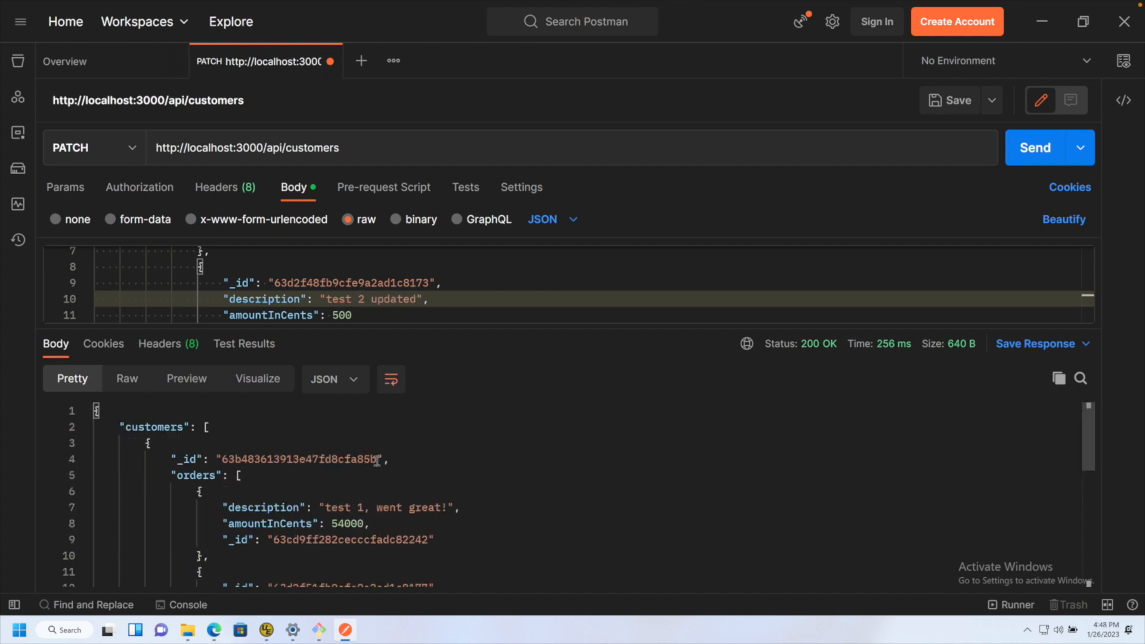
Step: Append customer id 63b483613913e47fd8cfa85b to the PATCH URL, resend, and review the response
{"action": "double_click", "coordinate": [301, 460]}
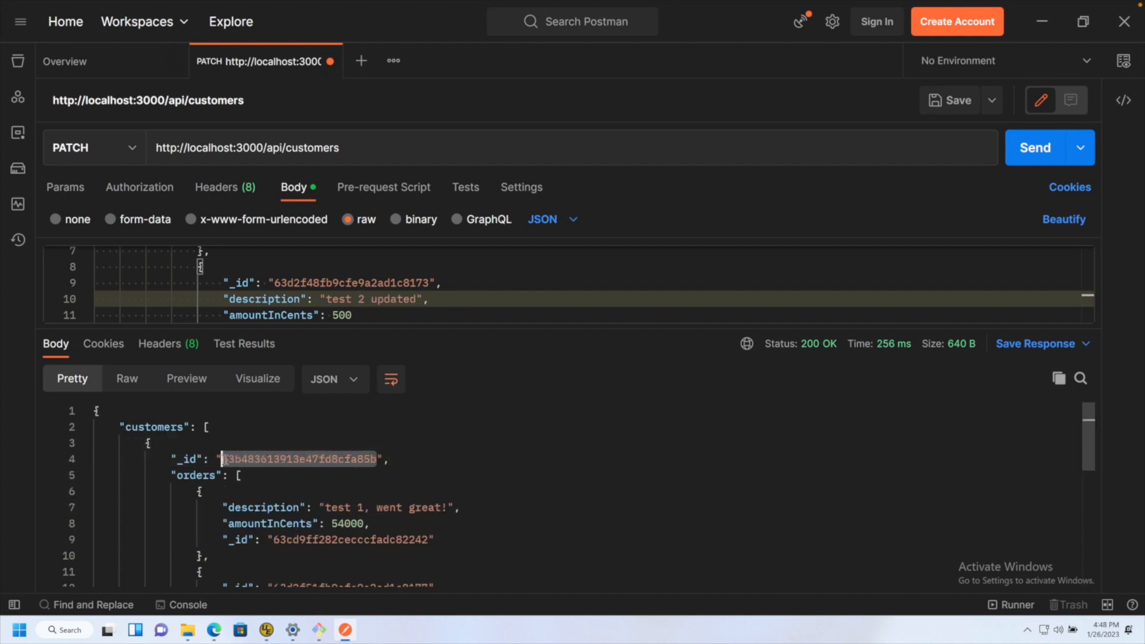
{"action": "type", "text": "/"}
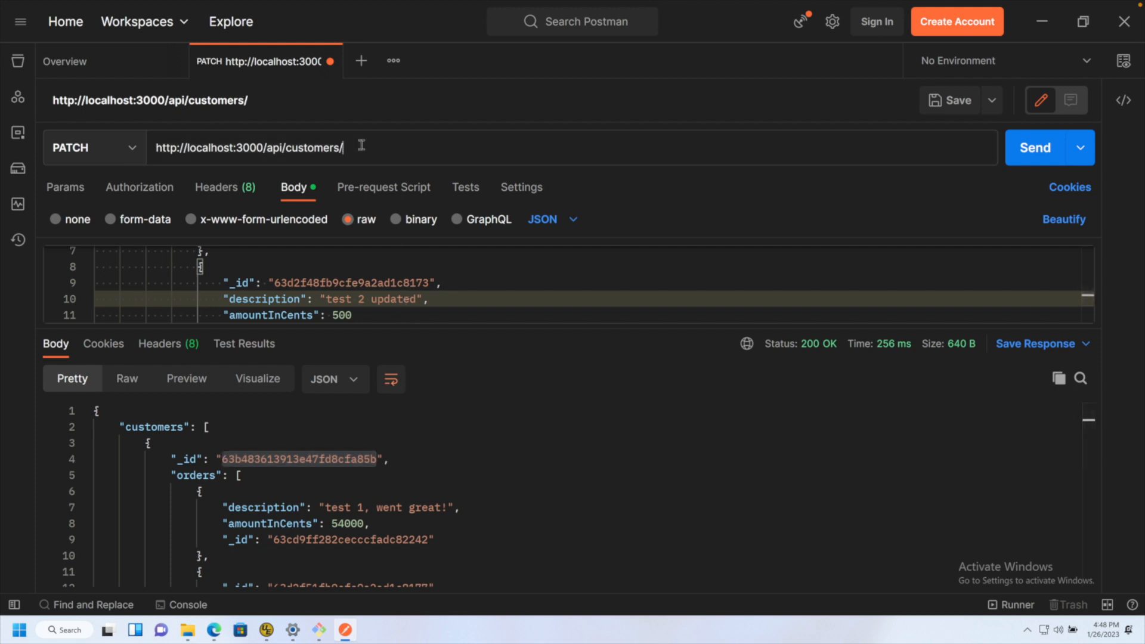
{"action": "type", "text": "63b483613913e47fd8cfa85b"}
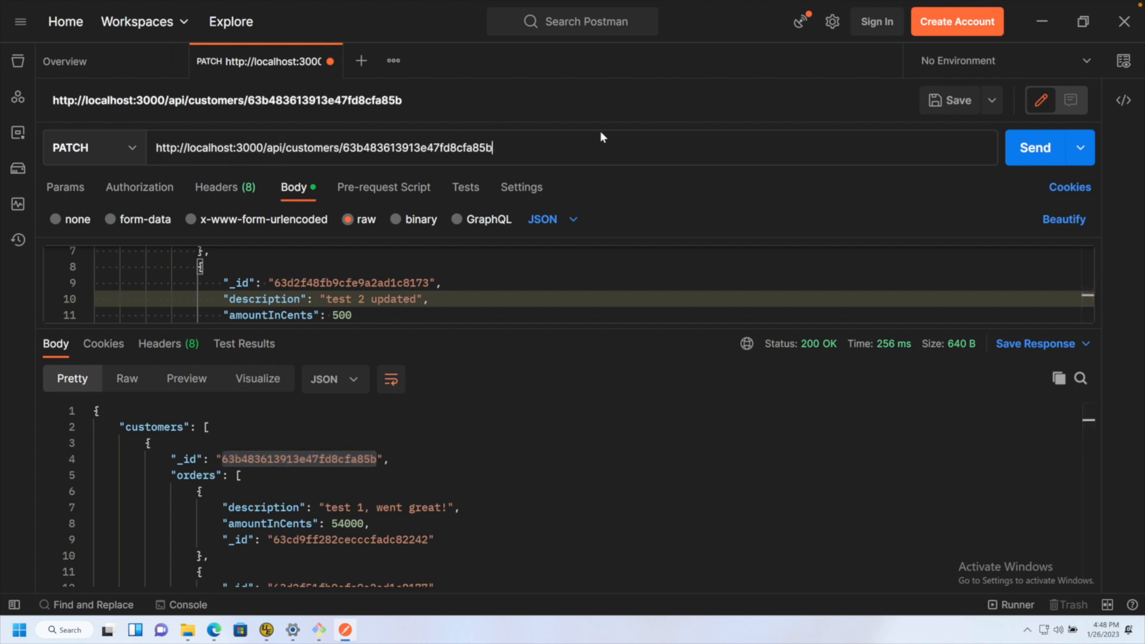
{"action": "left_click", "coordinate": [1035, 148]}
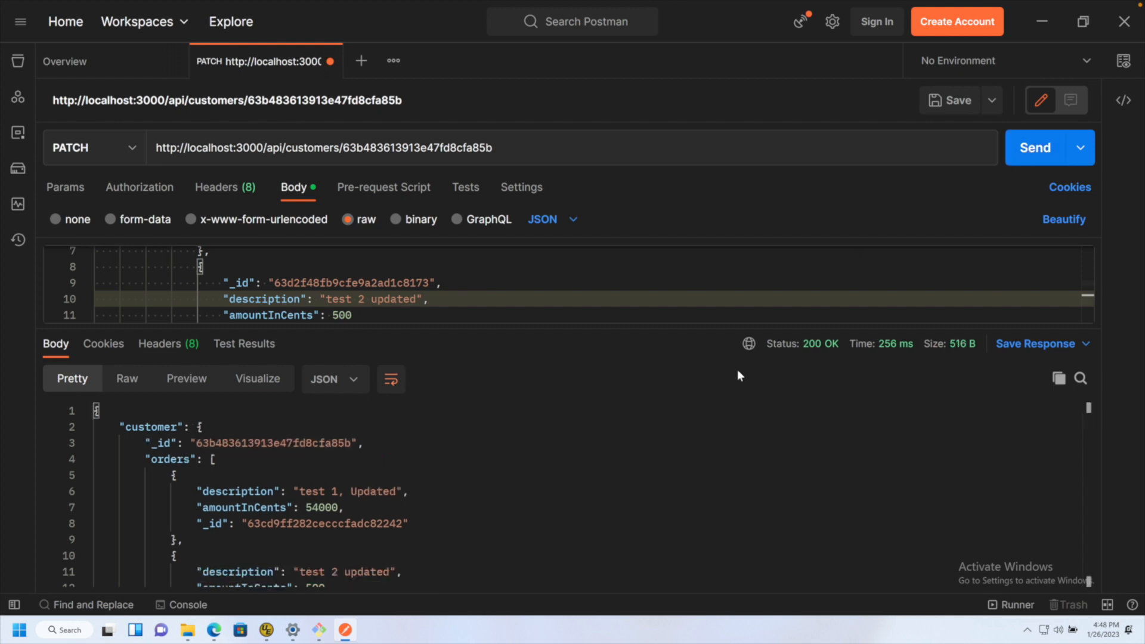
{"action": "scroll", "scroll_direction": "down", "scroll_amount": 3}
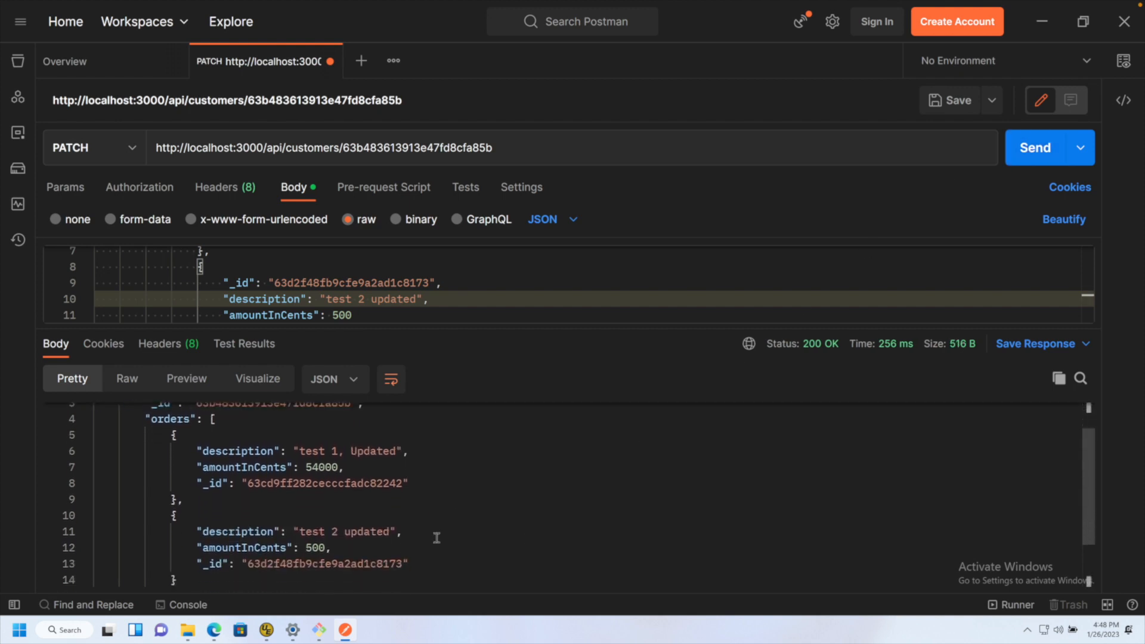
{"action": "scroll", "scroll_direction": "down", "scroll_amount": 3}
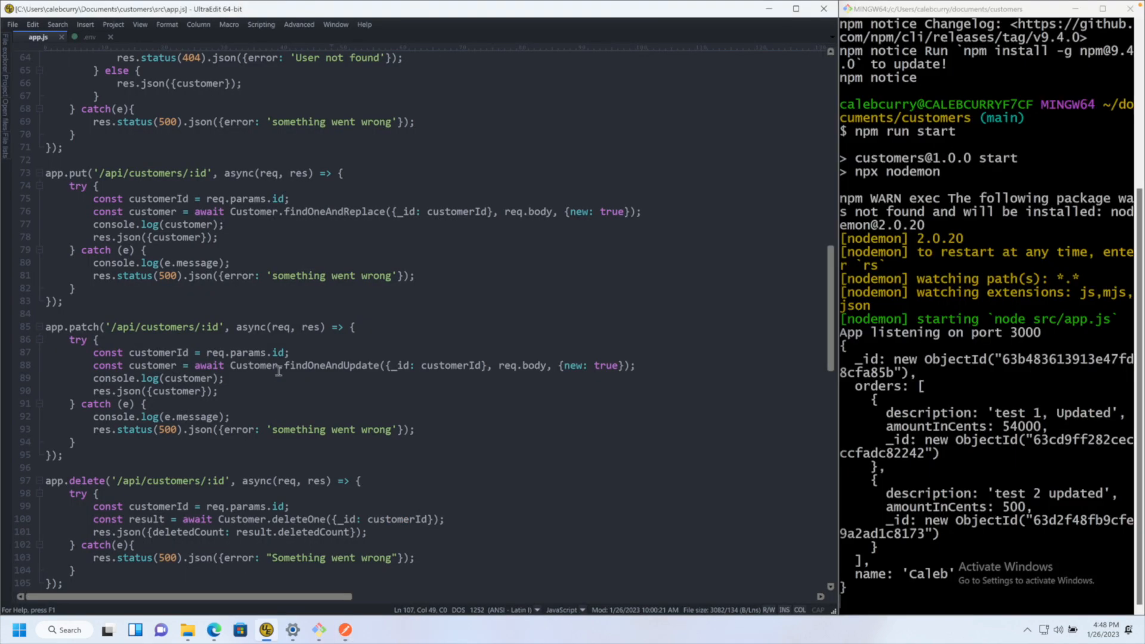
{"action": "left_click", "coordinate": [63, 454]}
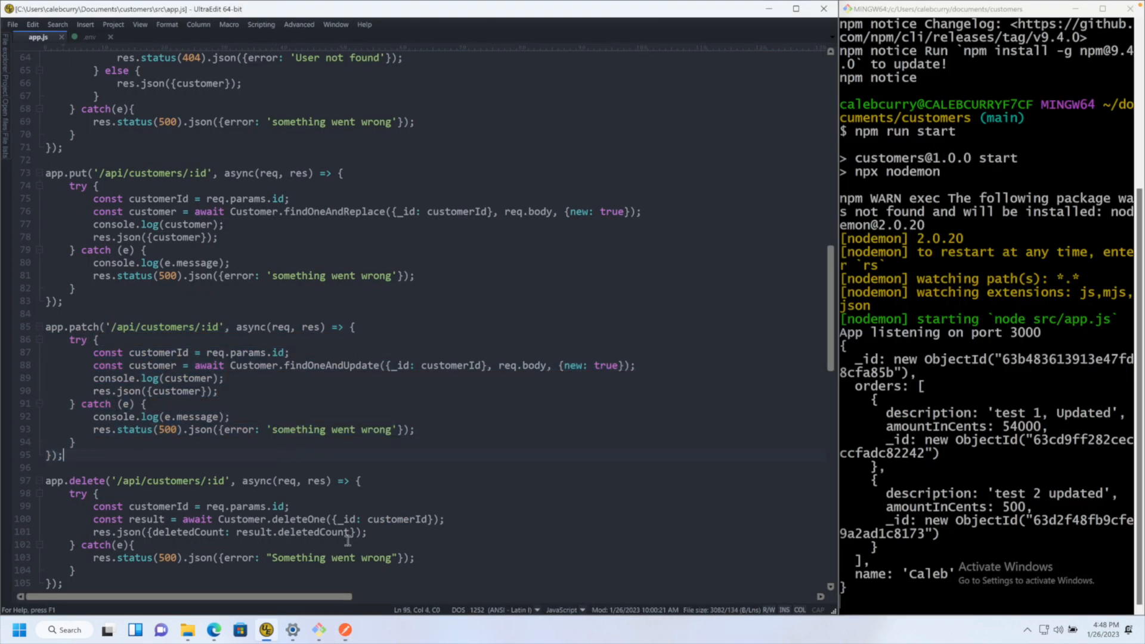
{"action": "mouse_move", "coordinate": [448, 466]}
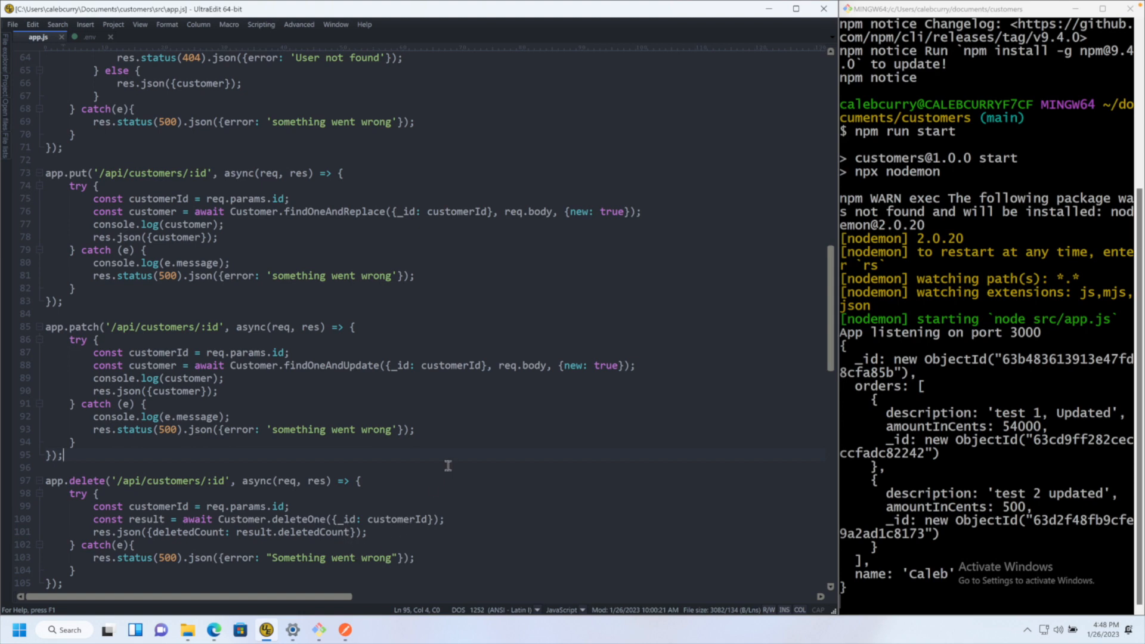
{"action": "left_click", "coordinate": [343, 630]}
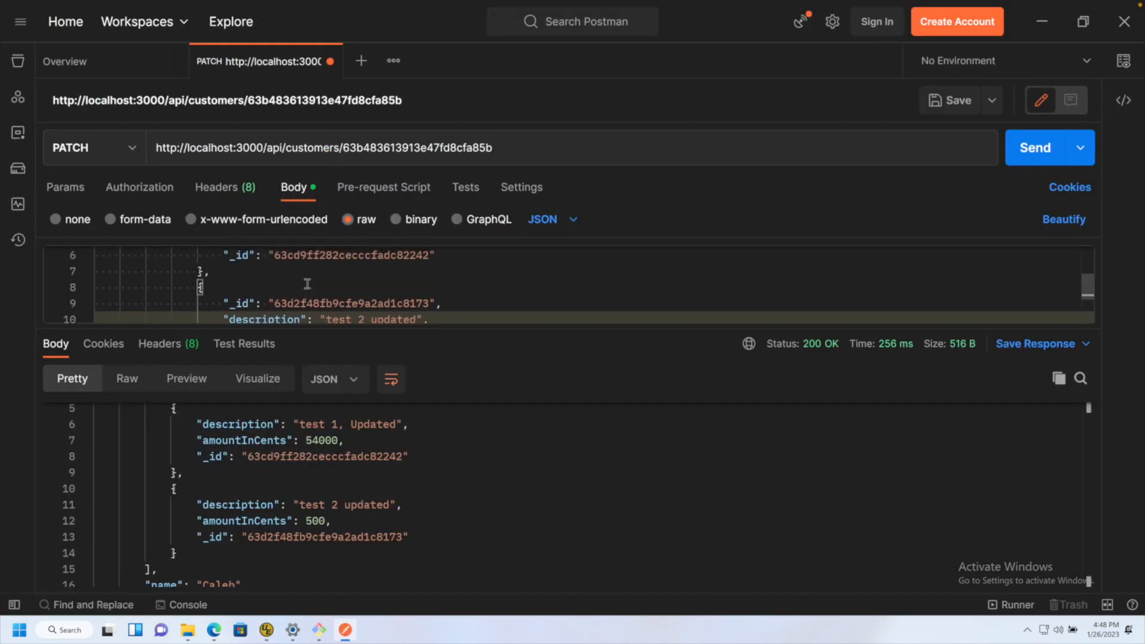
Step: Change the single order's description to 'test 1, Updated again' and select the customer id in the URL
{"action": "scroll", "scroll_direction": "down", "scroll_amount": 3}
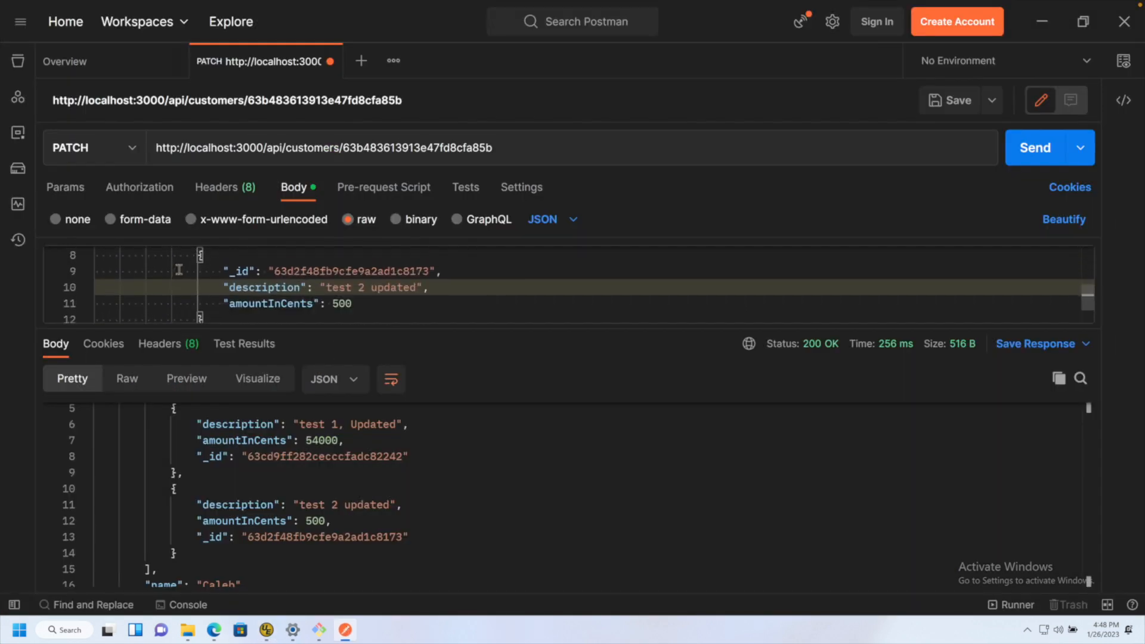
{"action": "scroll", "scroll_direction": "down", "scroll_amount": 3}
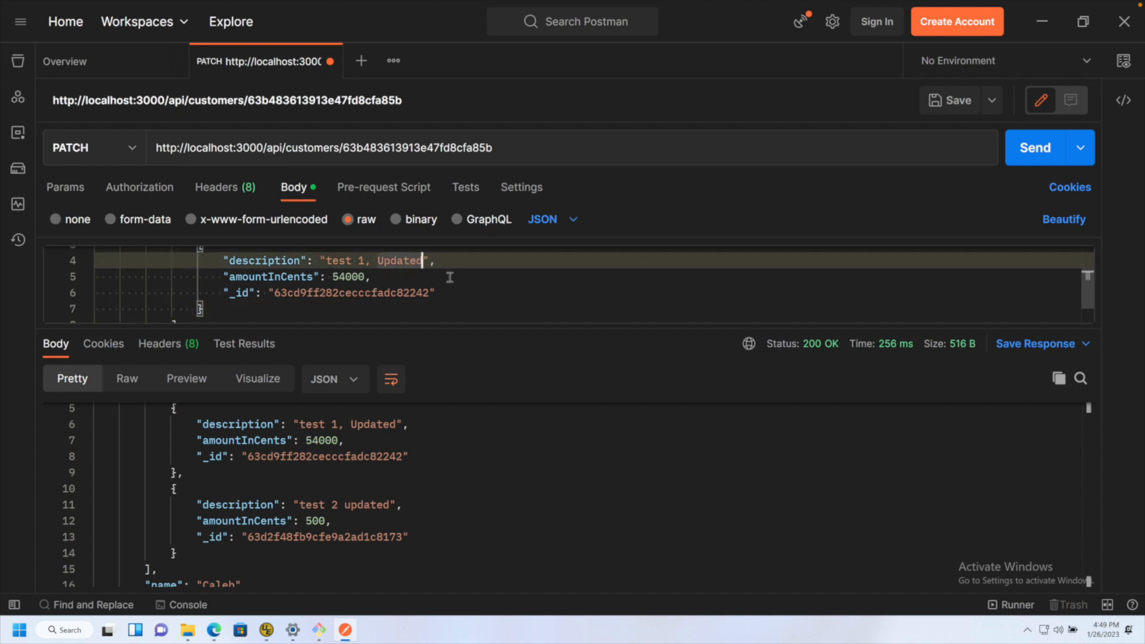
{"action": "type", "text": "again"}
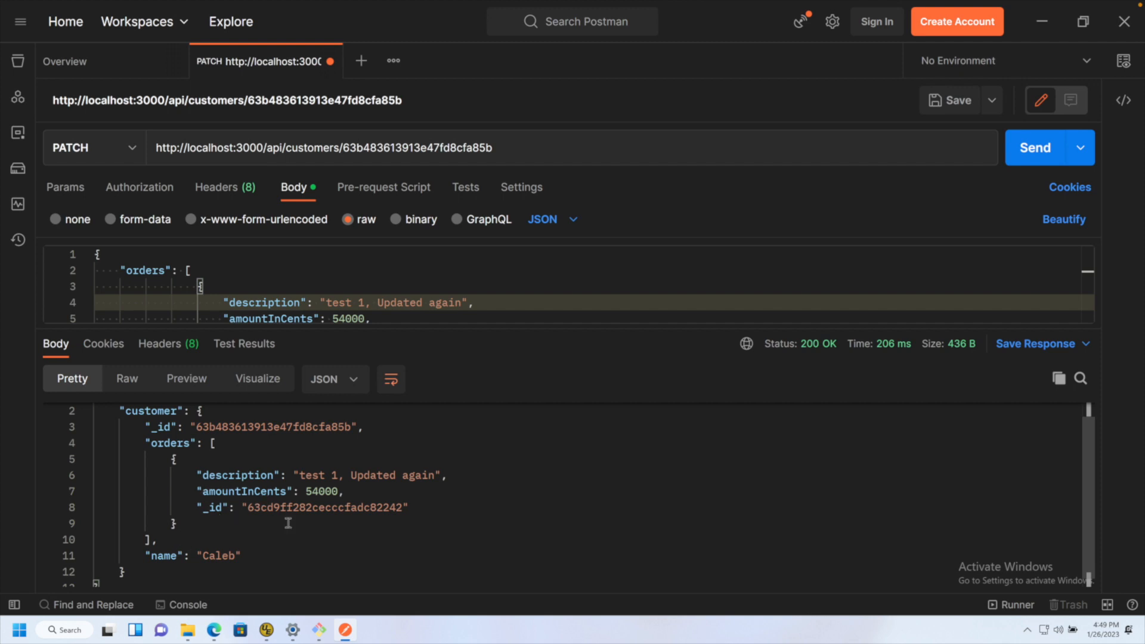
{"action": "mouse_move", "coordinate": [330, 568]}
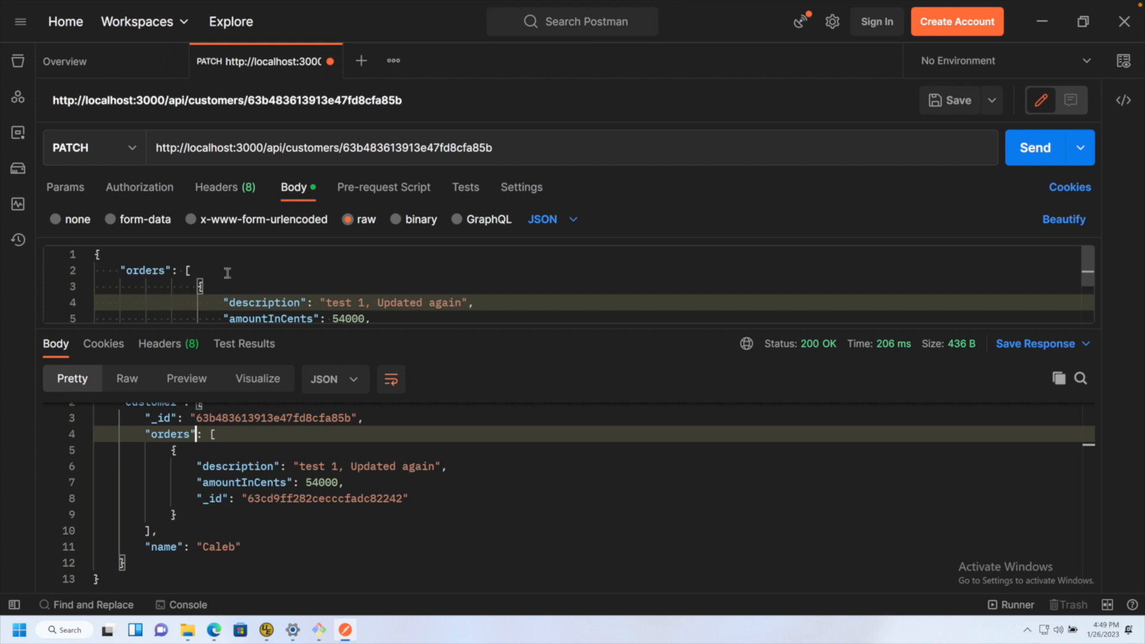
{"action": "mouse_move", "coordinate": [265, 273]}
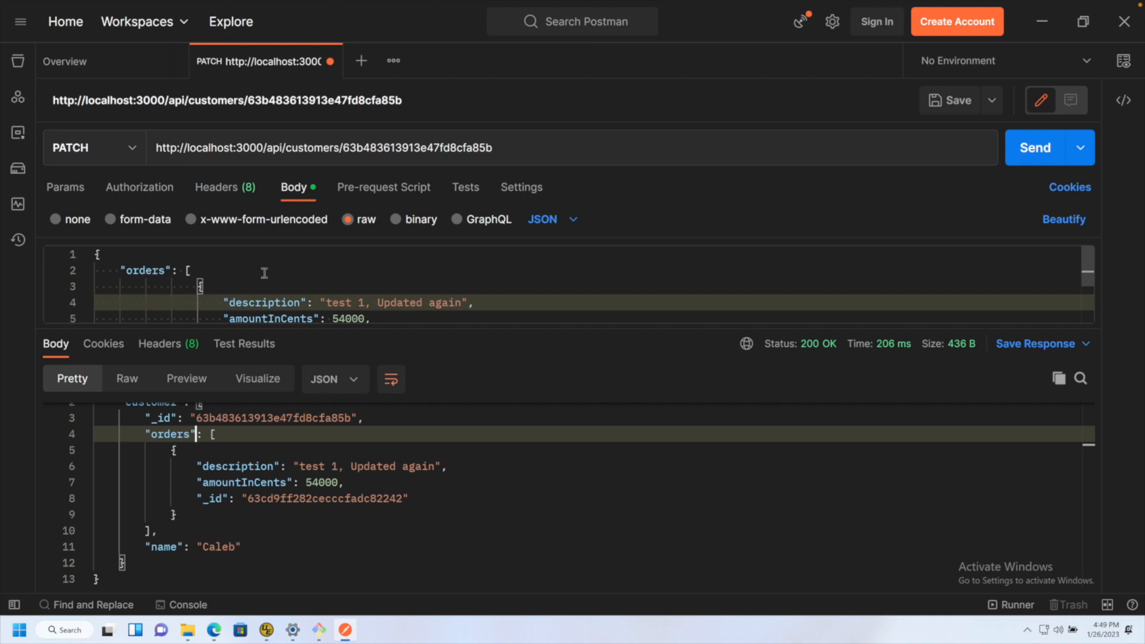
{"action": "mouse_move", "coordinate": [380, 270]}
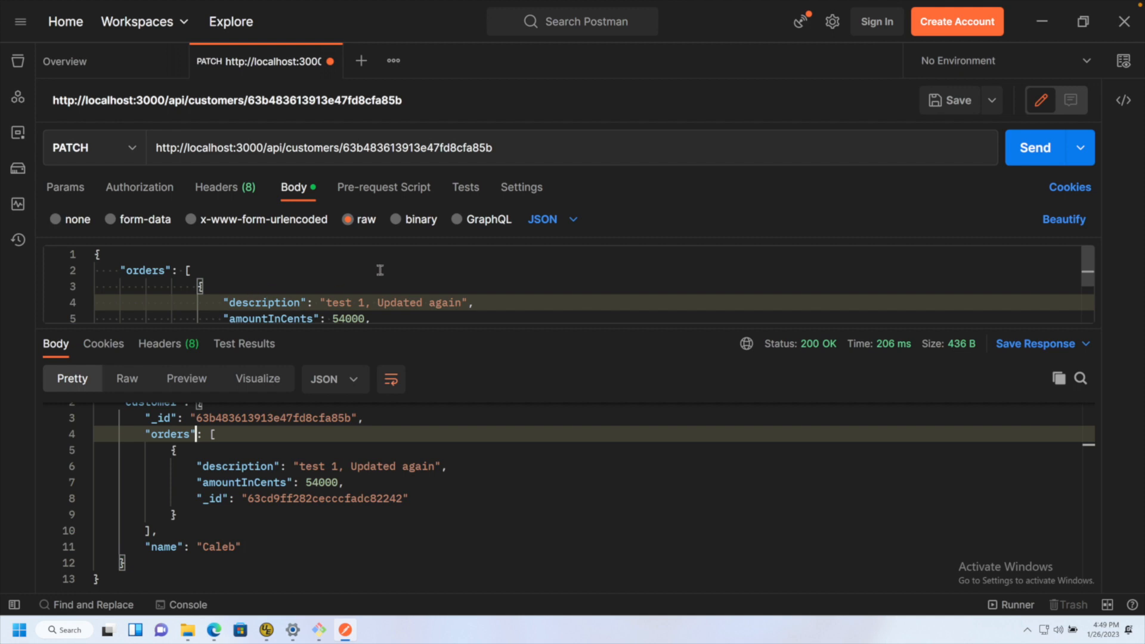
{"action": "mouse_move", "coordinate": [625, 309]}
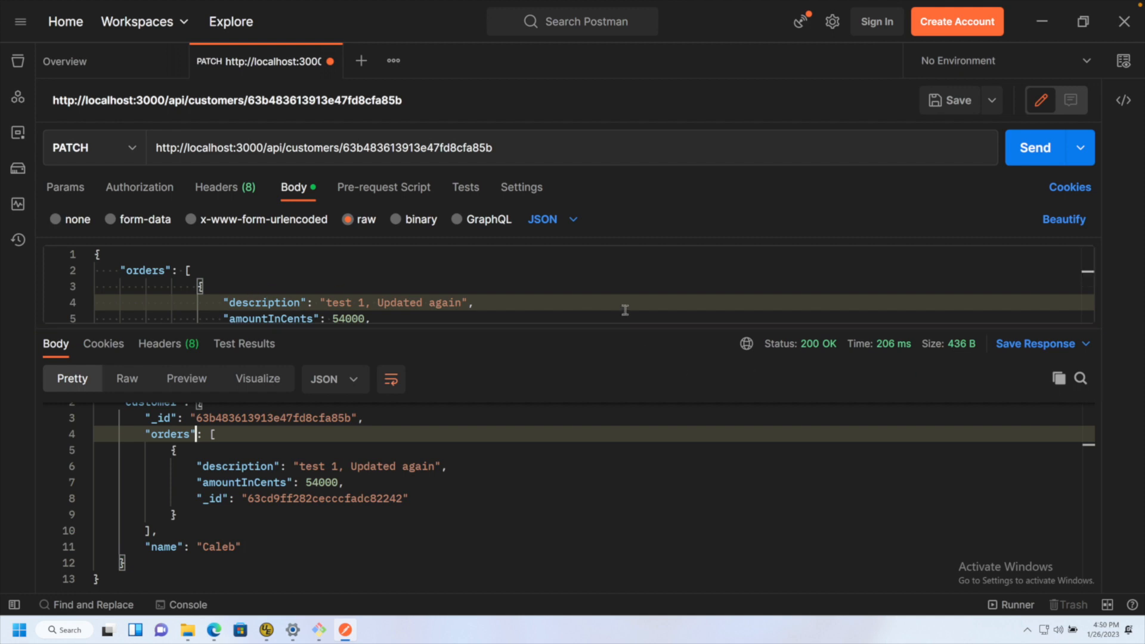
{"action": "mouse_move", "coordinate": [553, 302]}
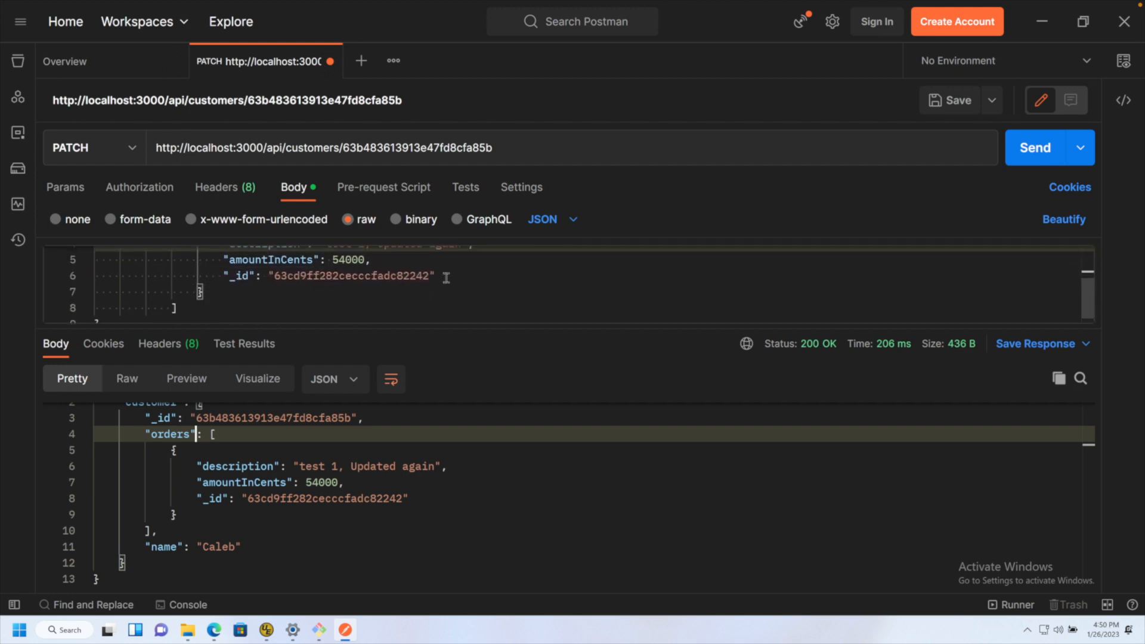
{"action": "mouse_move", "coordinate": [407, 285]}
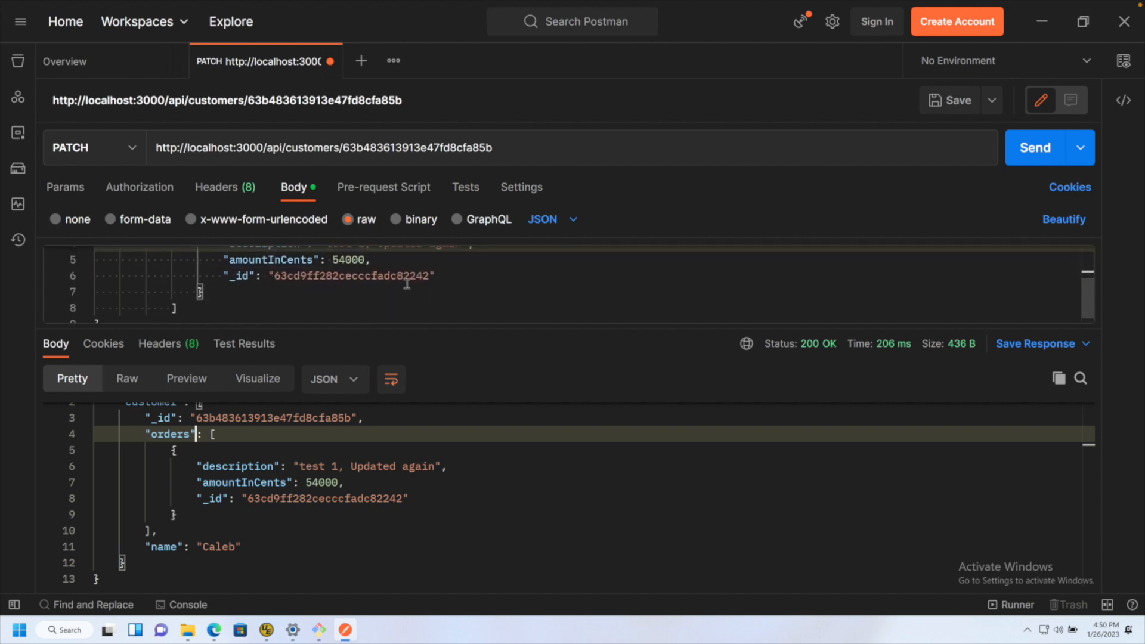
{"action": "mouse_move", "coordinate": [472, 280]}
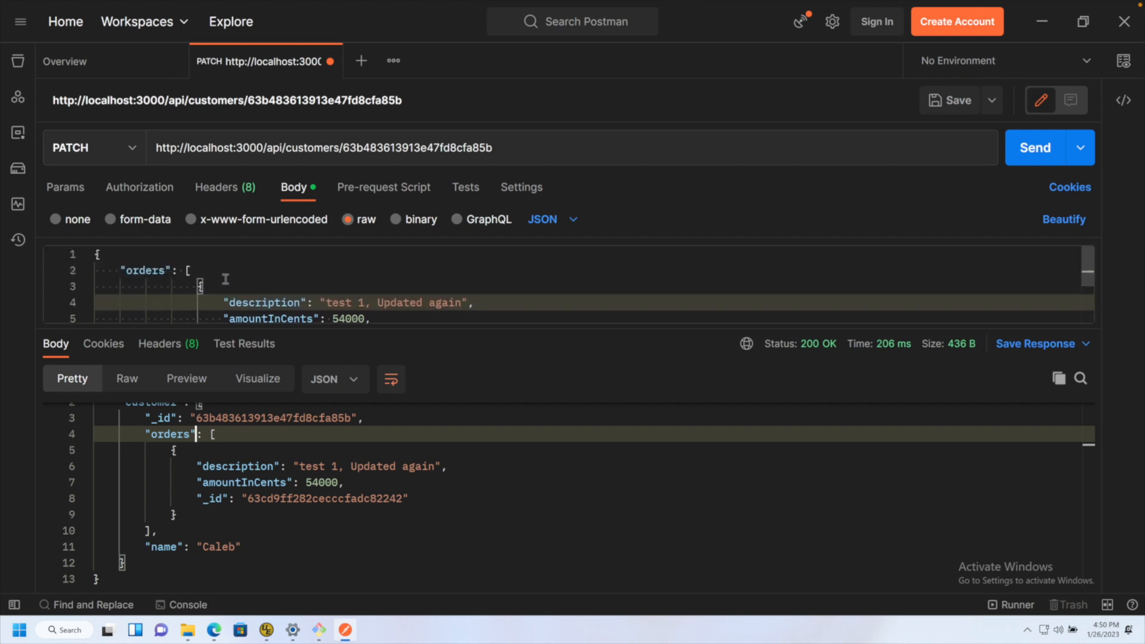
{"action": "double_click", "coordinate": [417, 148]}
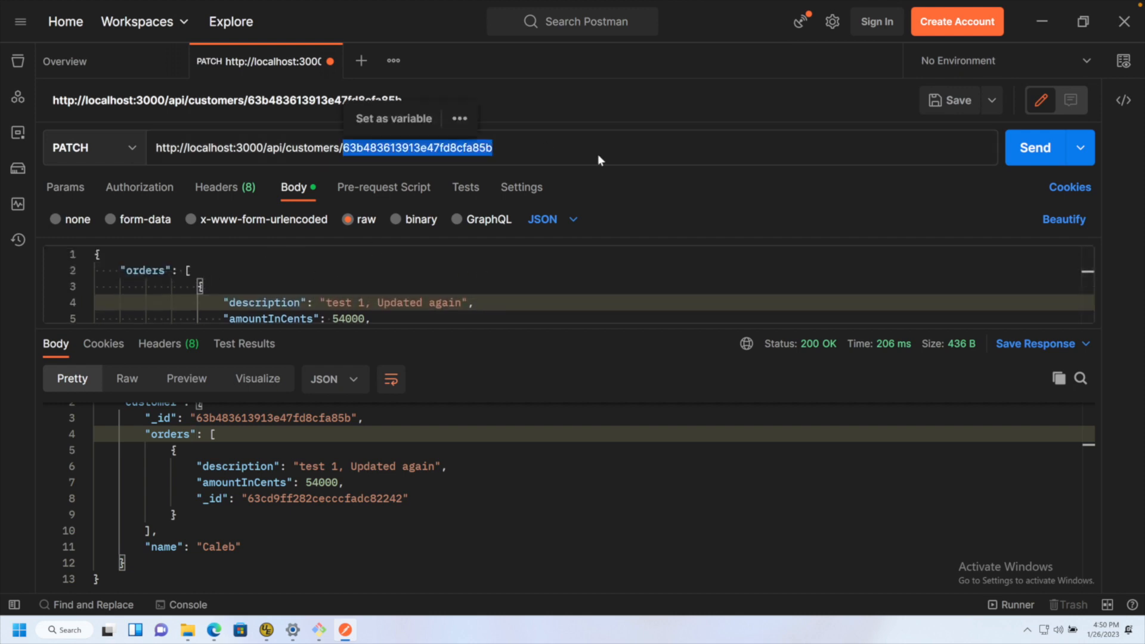
{"action": "left_click", "coordinate": [541, 277]}
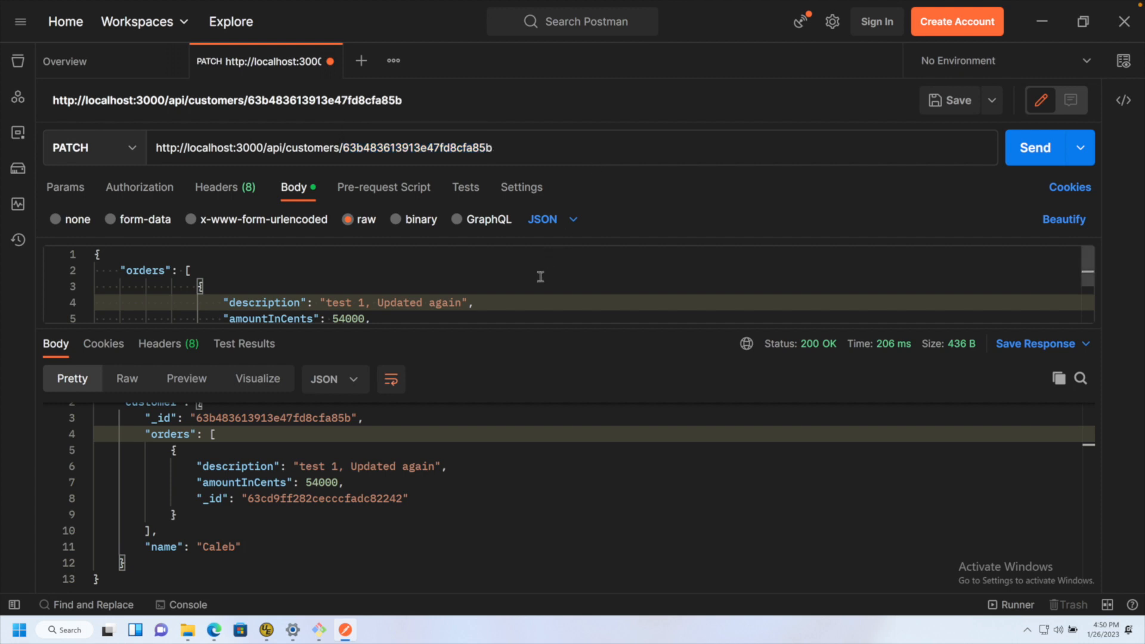
{"action": "scroll", "scroll_direction": "down", "scroll_amount": 3}
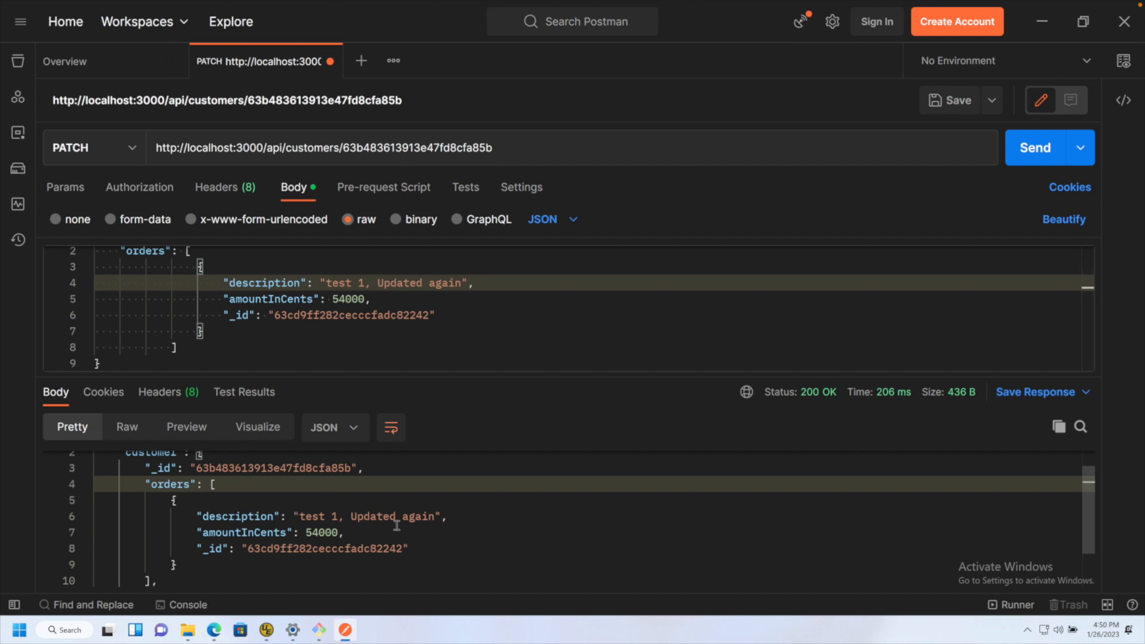
{"action": "mouse_move", "coordinate": [252, 549]}
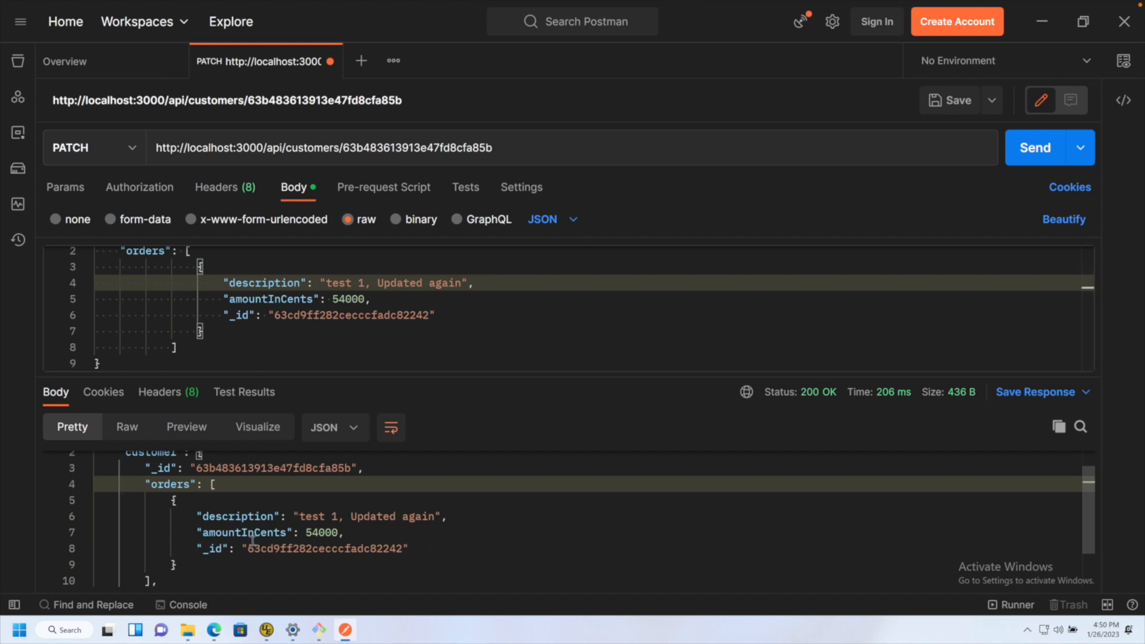
{"action": "mouse_move", "coordinate": [524, 533]}
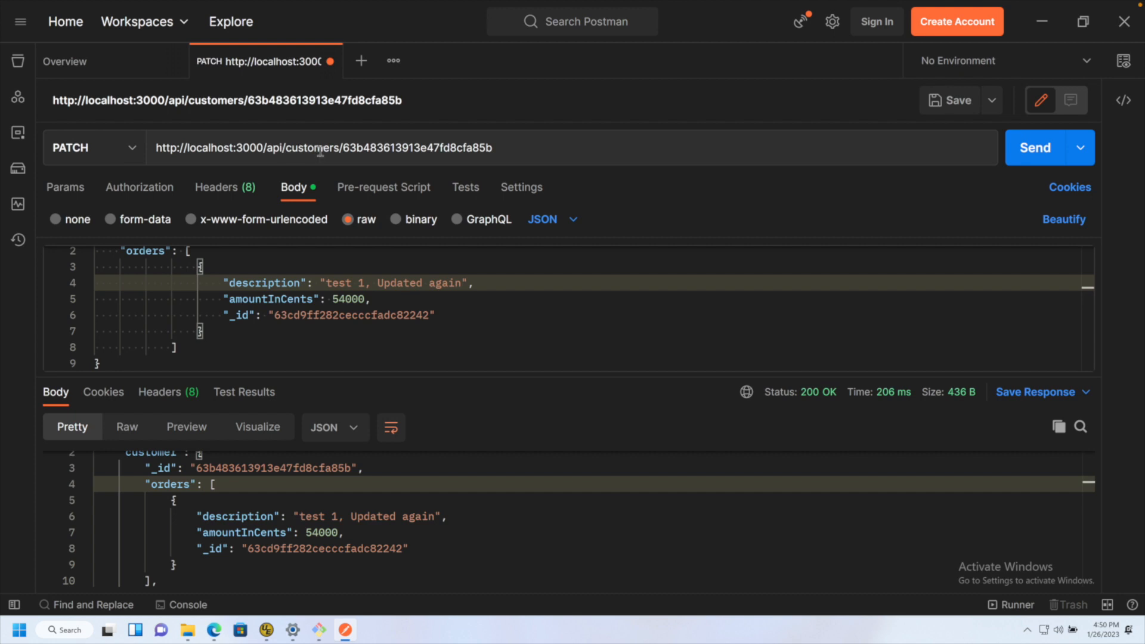
{"action": "mouse_move", "coordinate": [522, 148]}
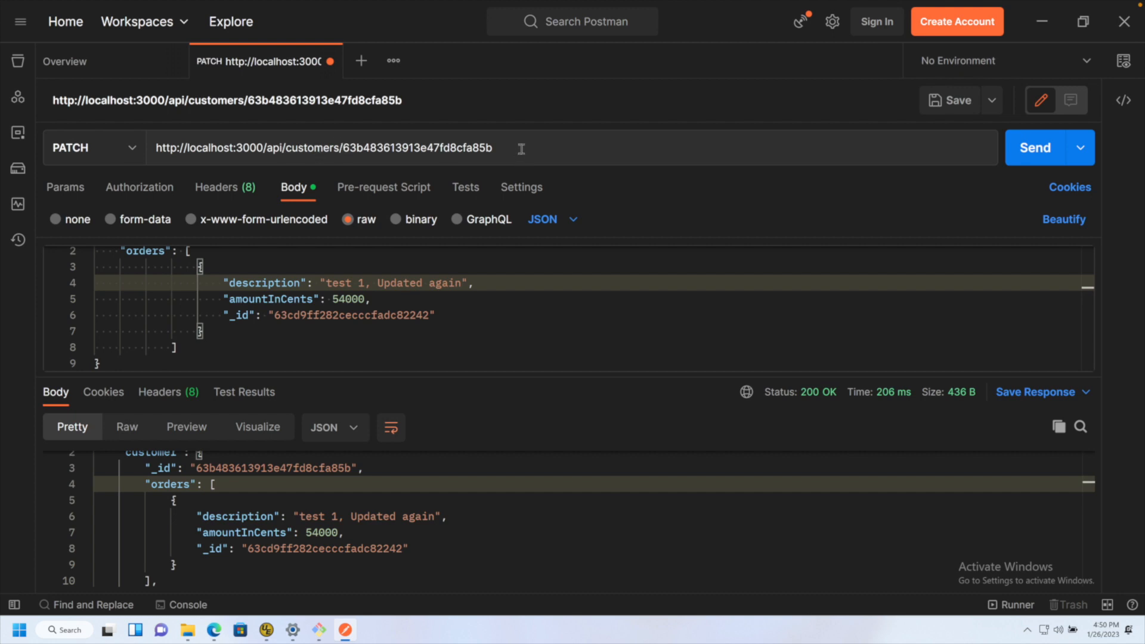
{"action": "mouse_move", "coordinate": [357, 136]}
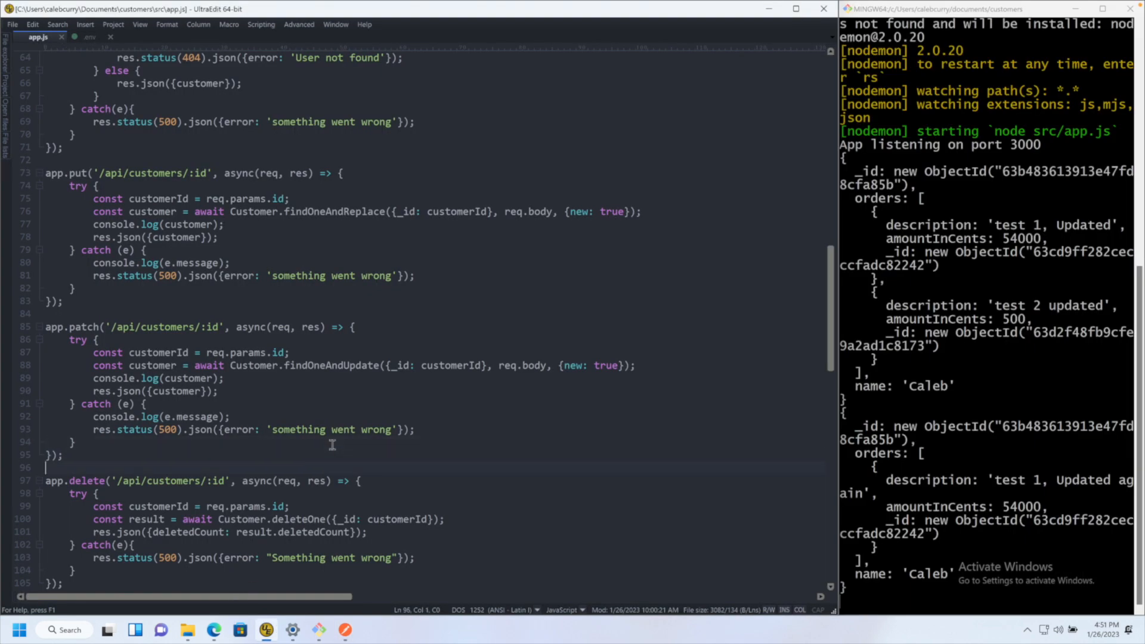
Step: Start an app.patch('/api/orders/:id', async (req, res)) handler that logs req.params
{"action": "key", "text": "Enter"}
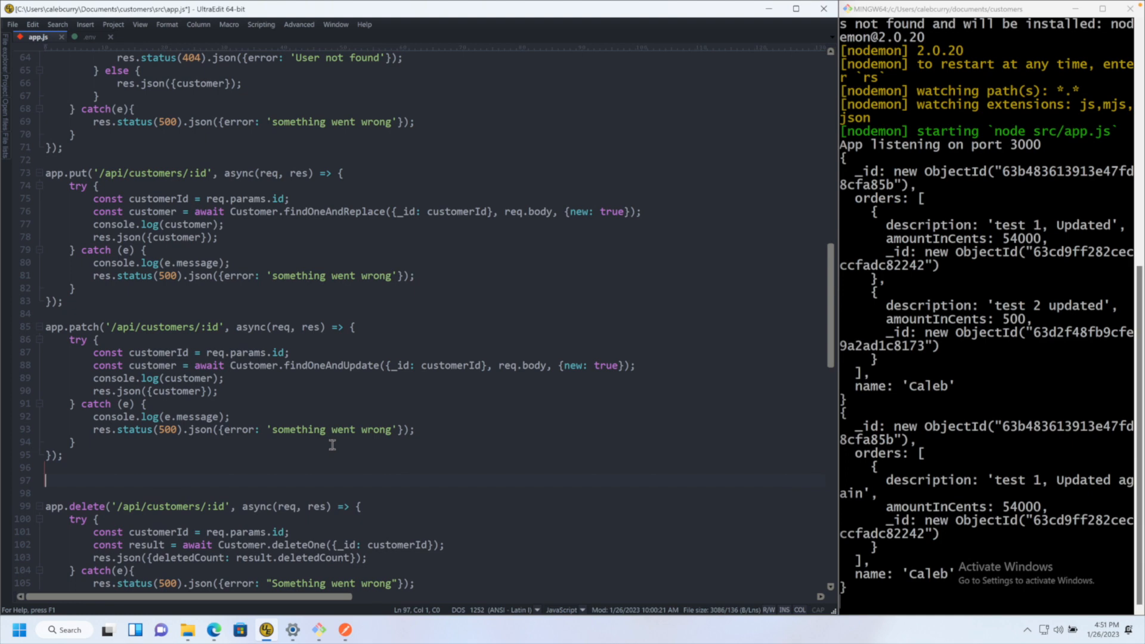
{"action": "type", "text": "app.patch();"}
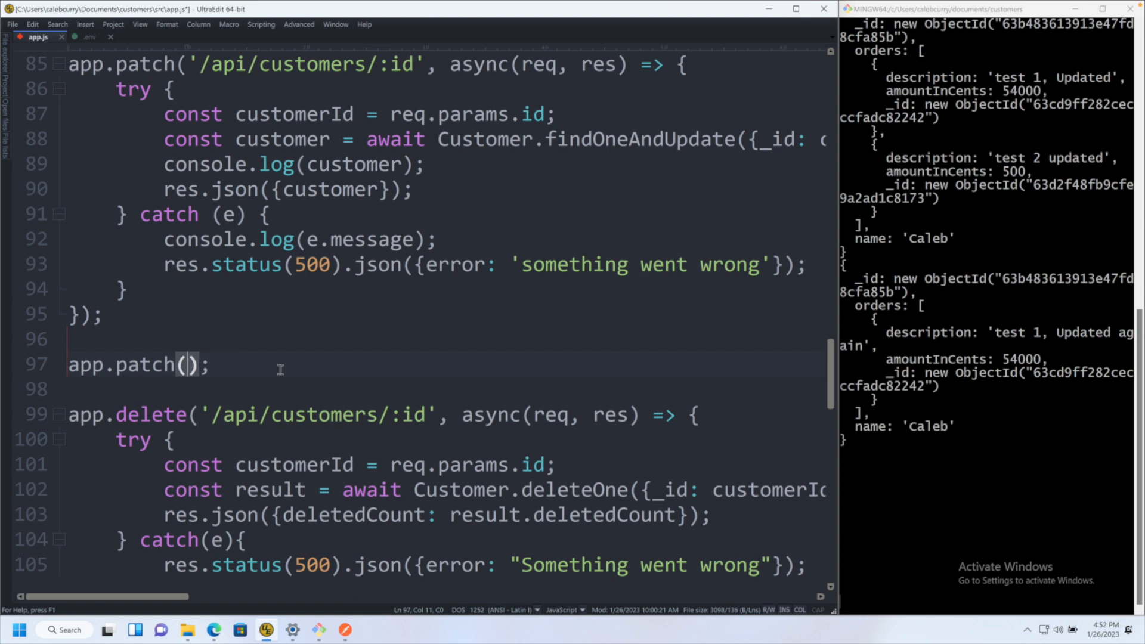
{"action": "type", "text": "'"}
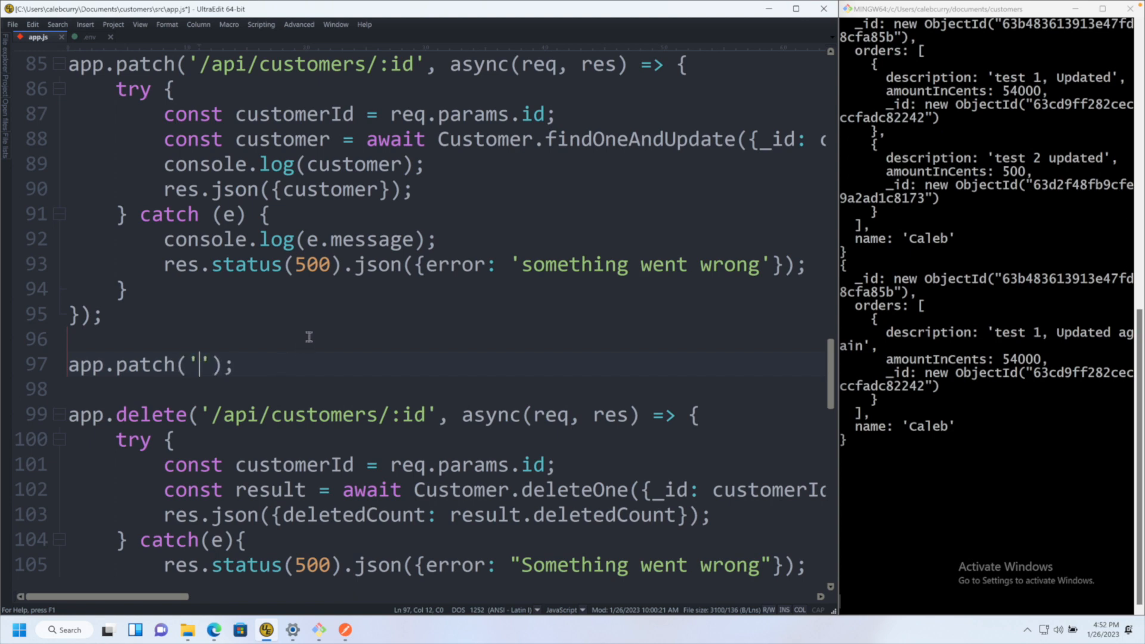
{"action": "type", "text": "/al"}
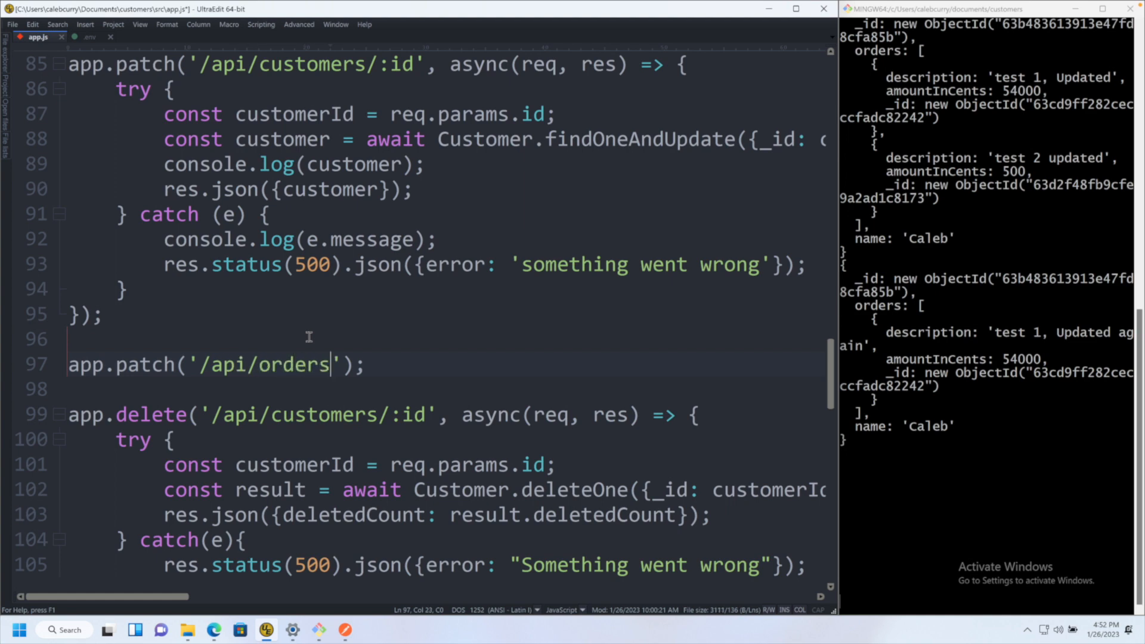
{"action": "type", "text": "/:id"}
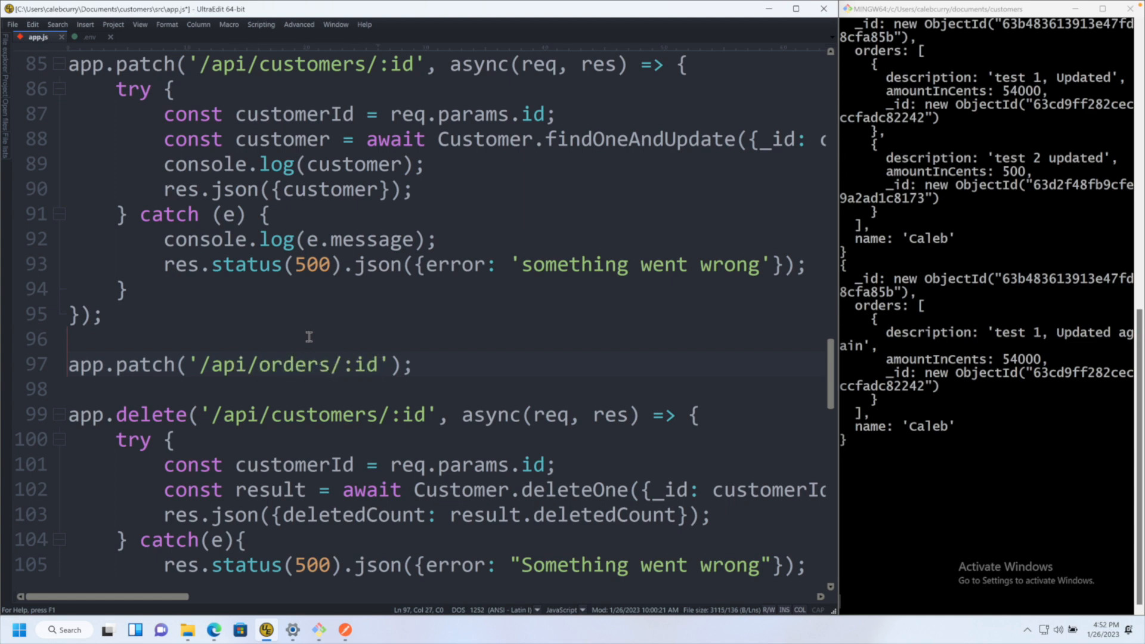
{"action": "type", "text": "async()"}
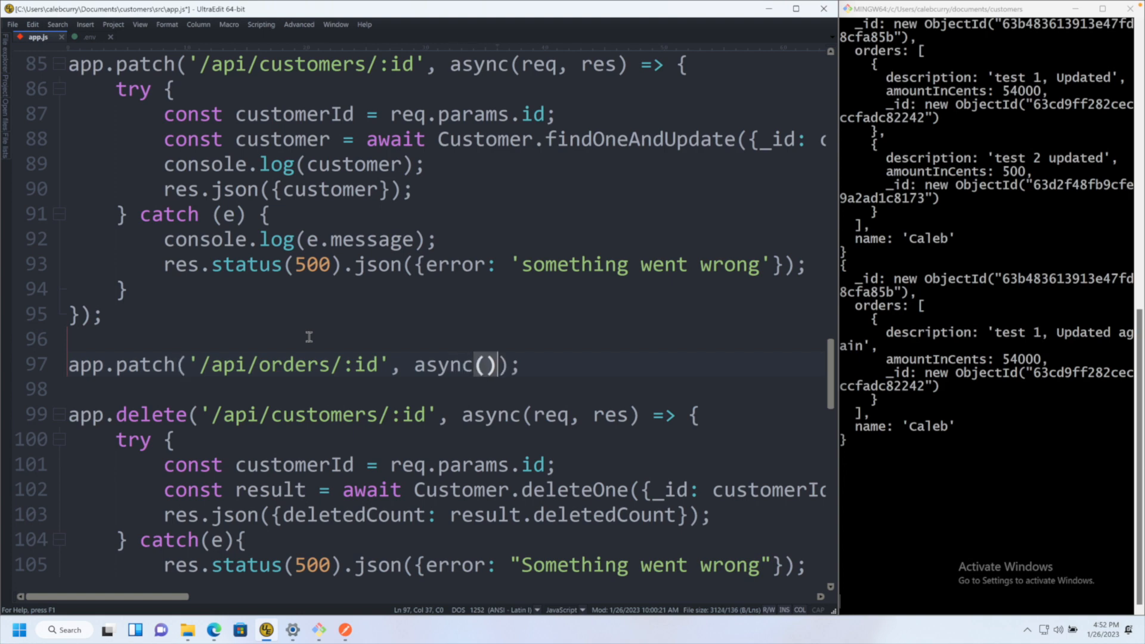
{"action": "type", "text": "req, res"}
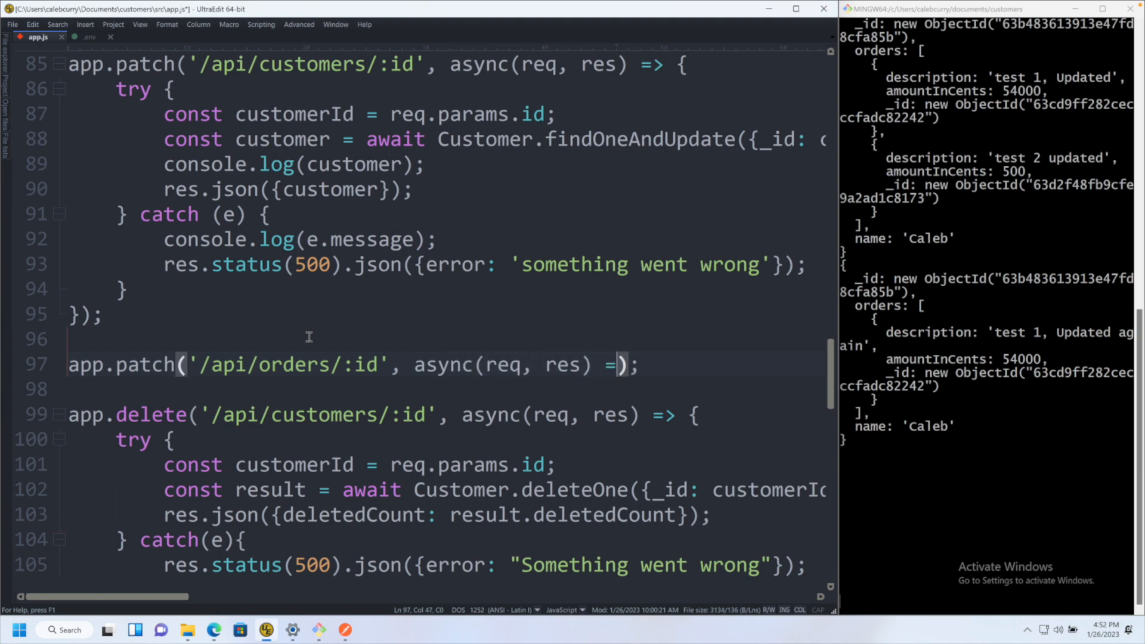
{"action": "type", "text": "{"}
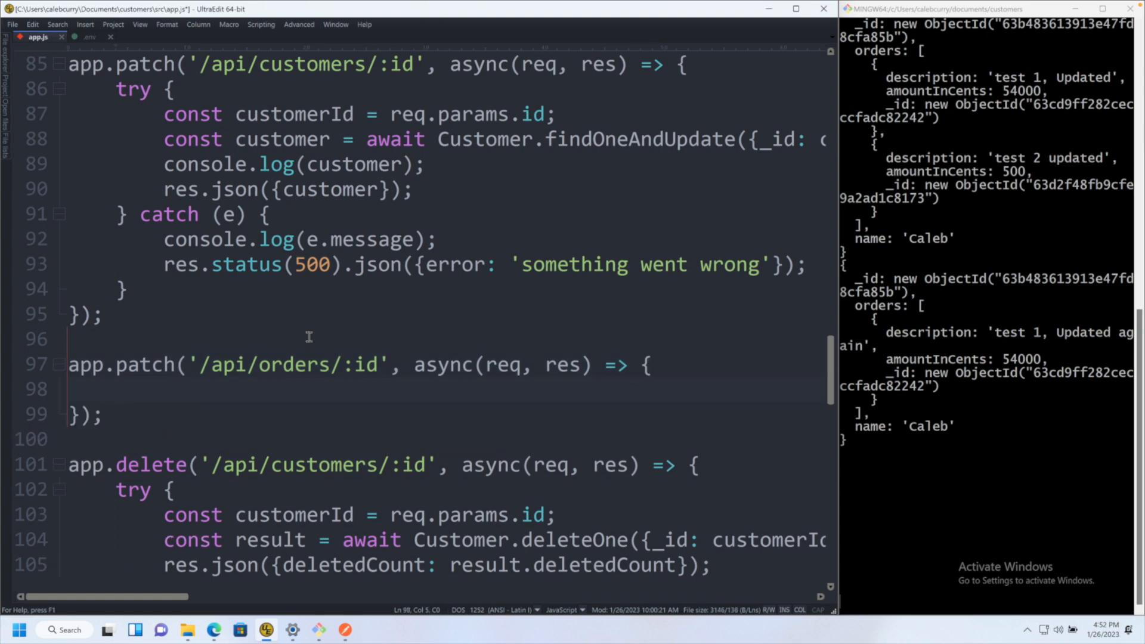
{"action": "type", "text": "console.log()"}
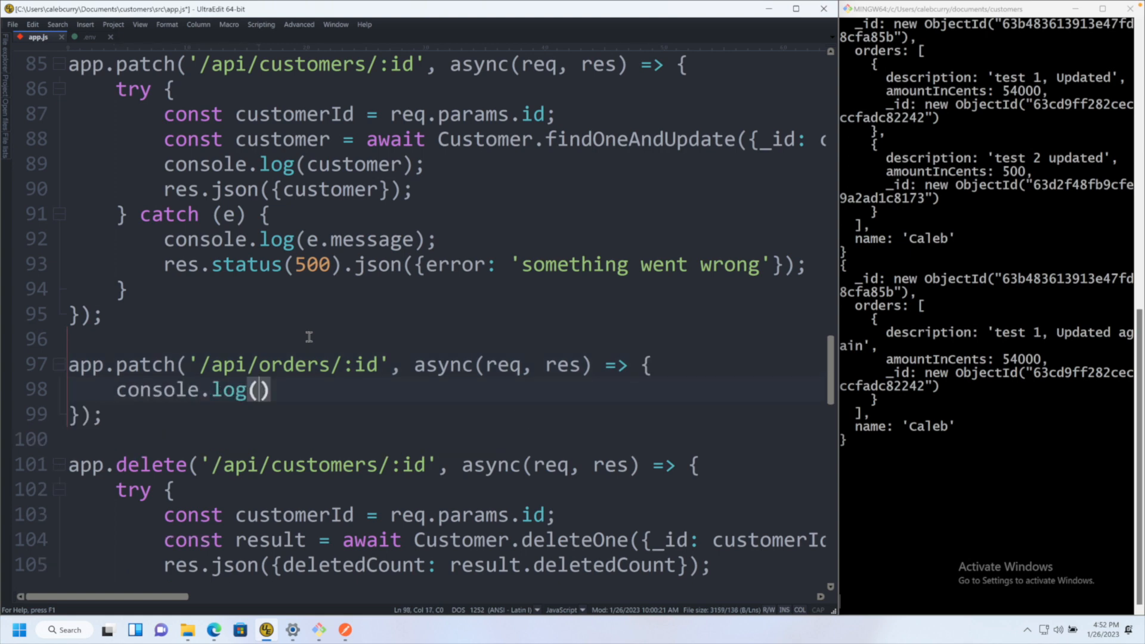
{"action": "type", "text": "req.params"}
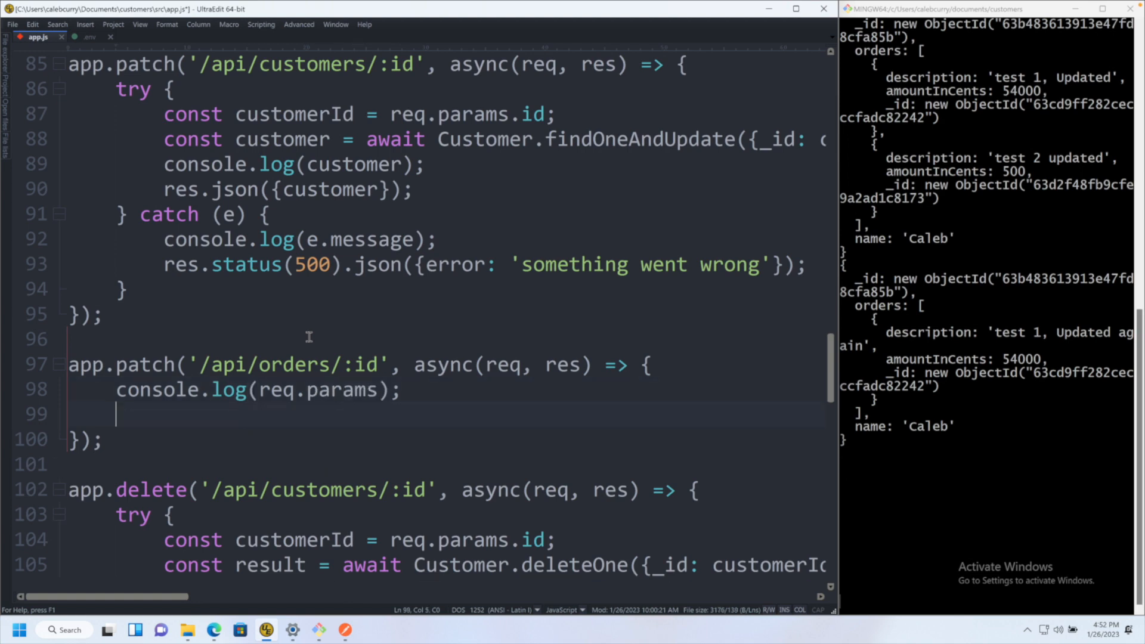
Step: Store req.params.id in const orderId
{"action": "type", "text": "const"}
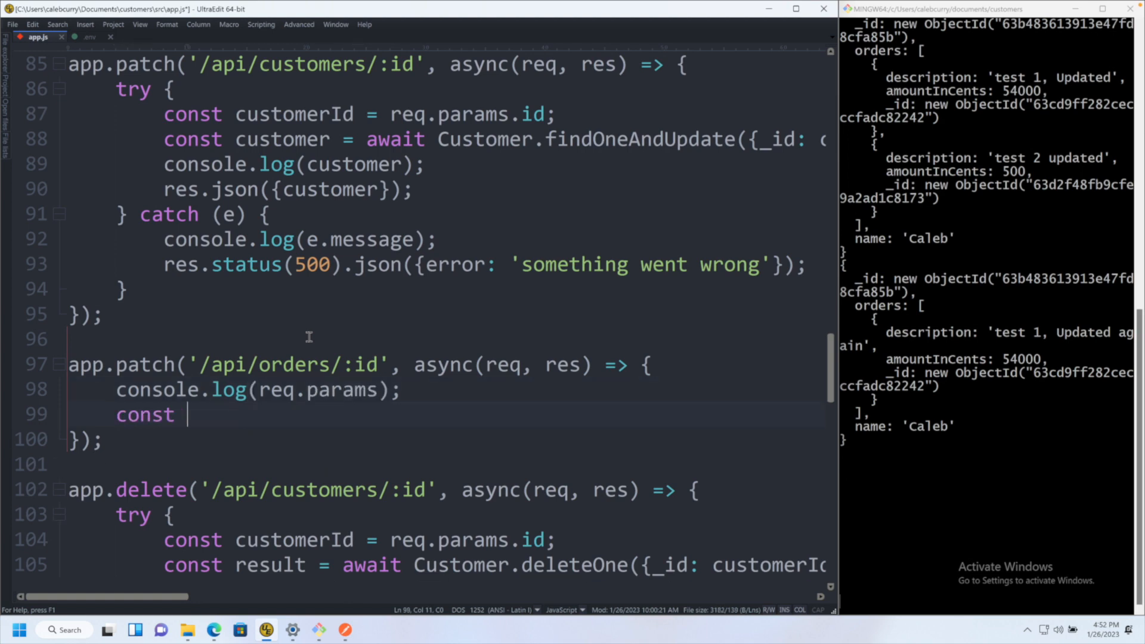
{"action": "type", "text": "or"}
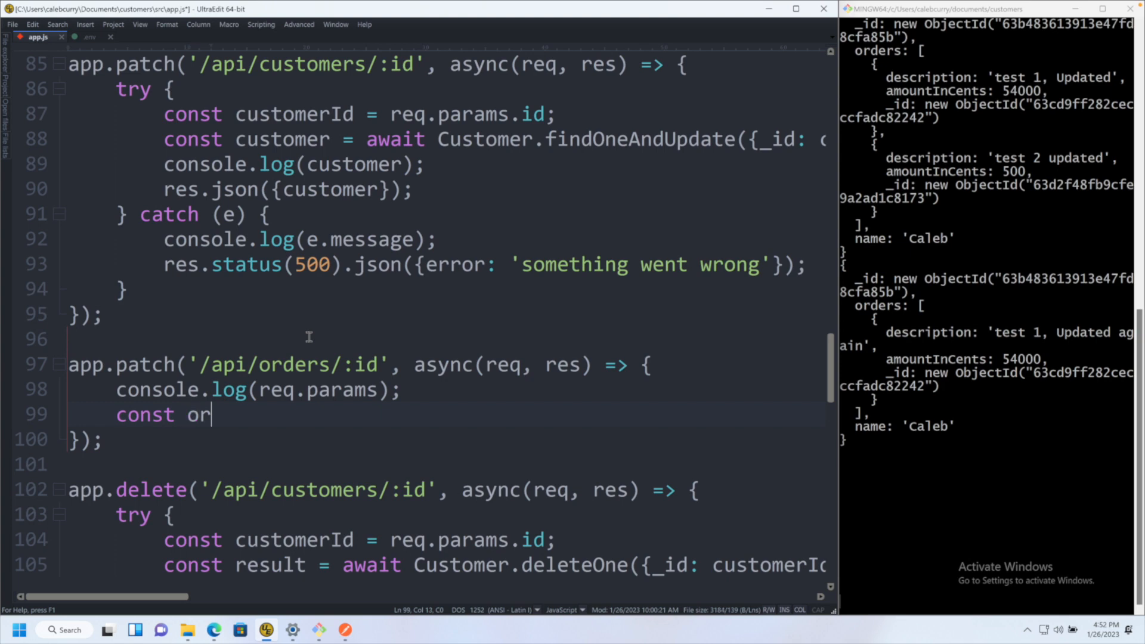
{"action": "type", "text": "derId ="}
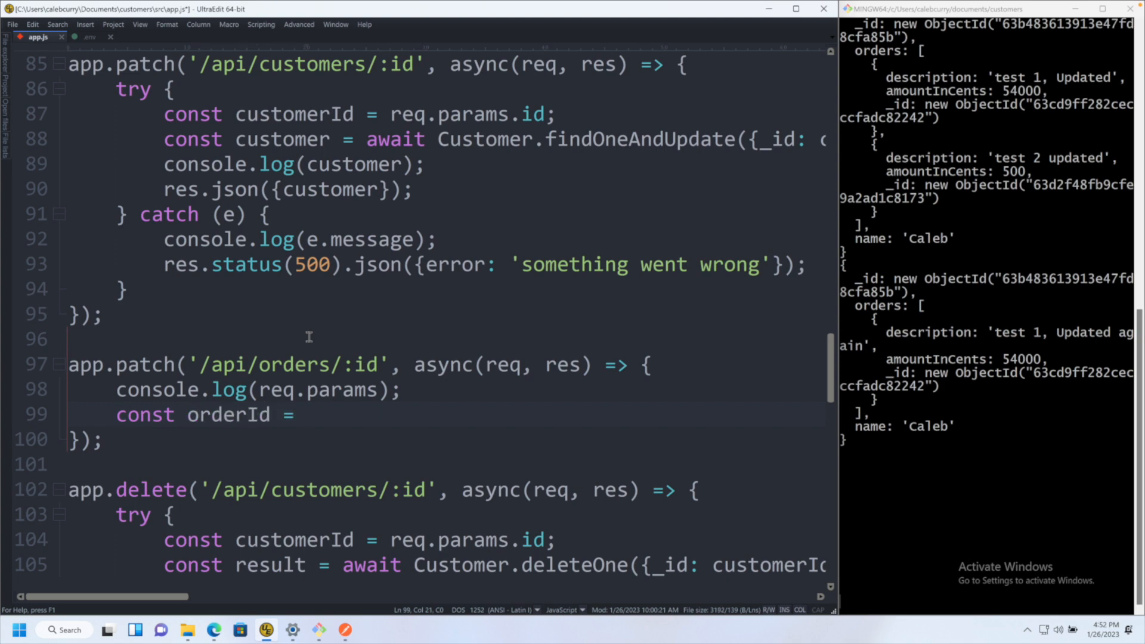
{"action": "type", "text": "req.param"}
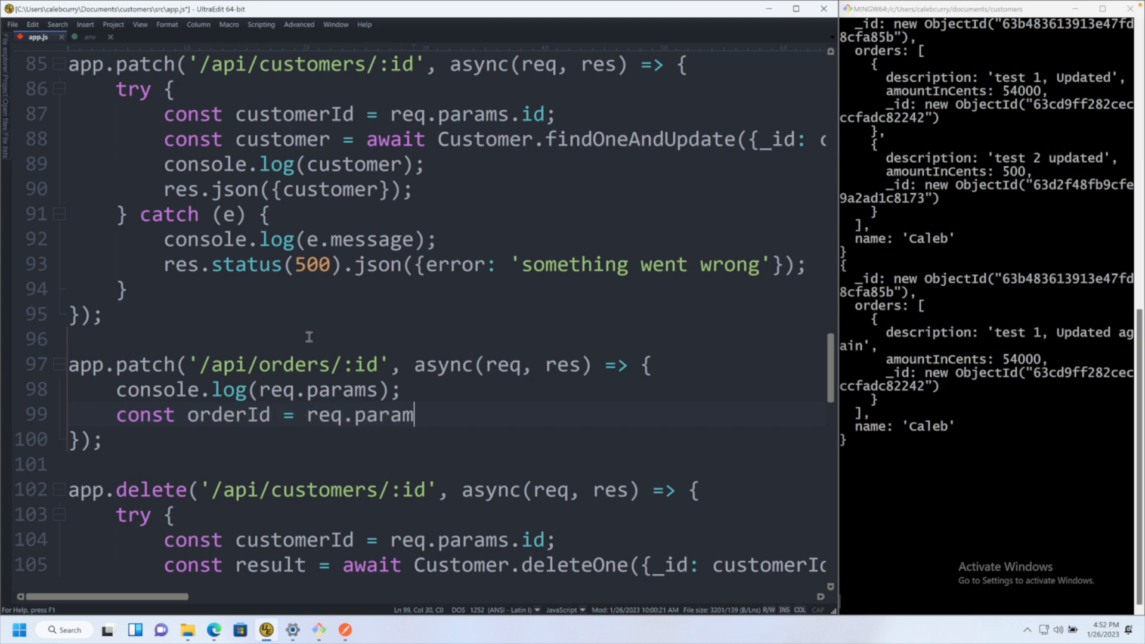
{"action": "type", "text": "s.id;"}
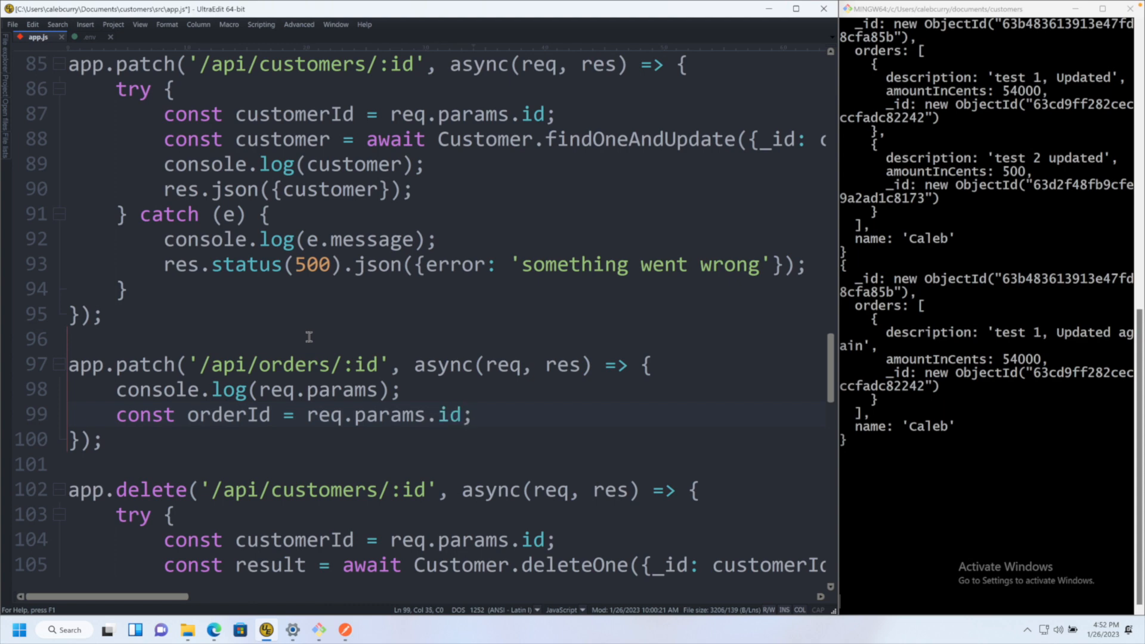
Step: Add an empty try block and a catch logging e and returning status 500 JSON error
{"action": "type", "text": "t"}
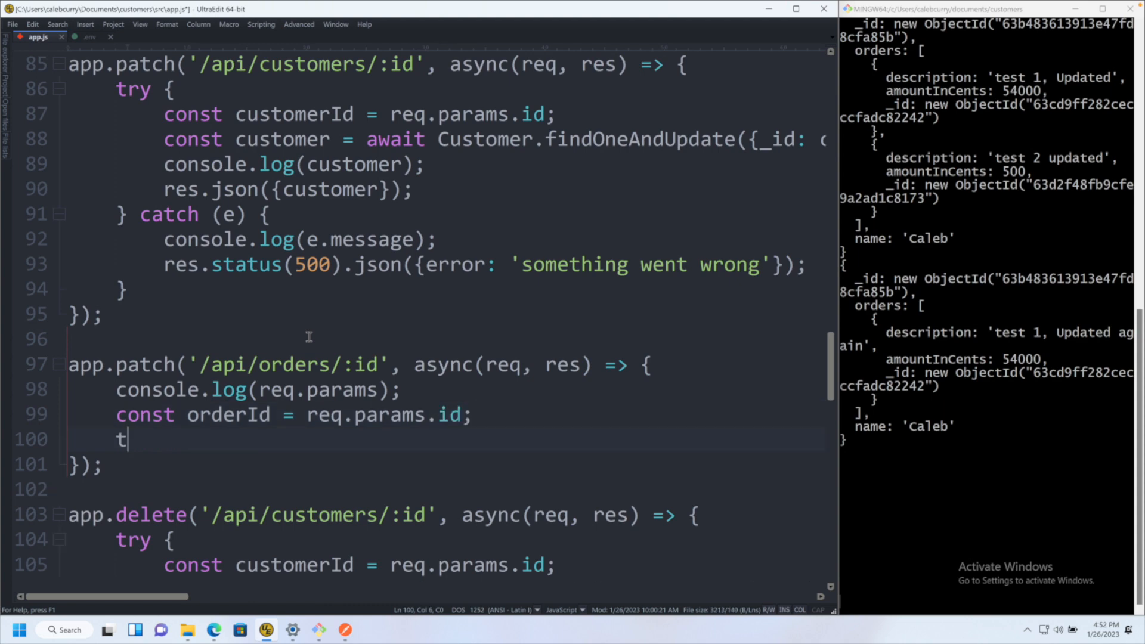
{"action": "type", "text": "ry {"}
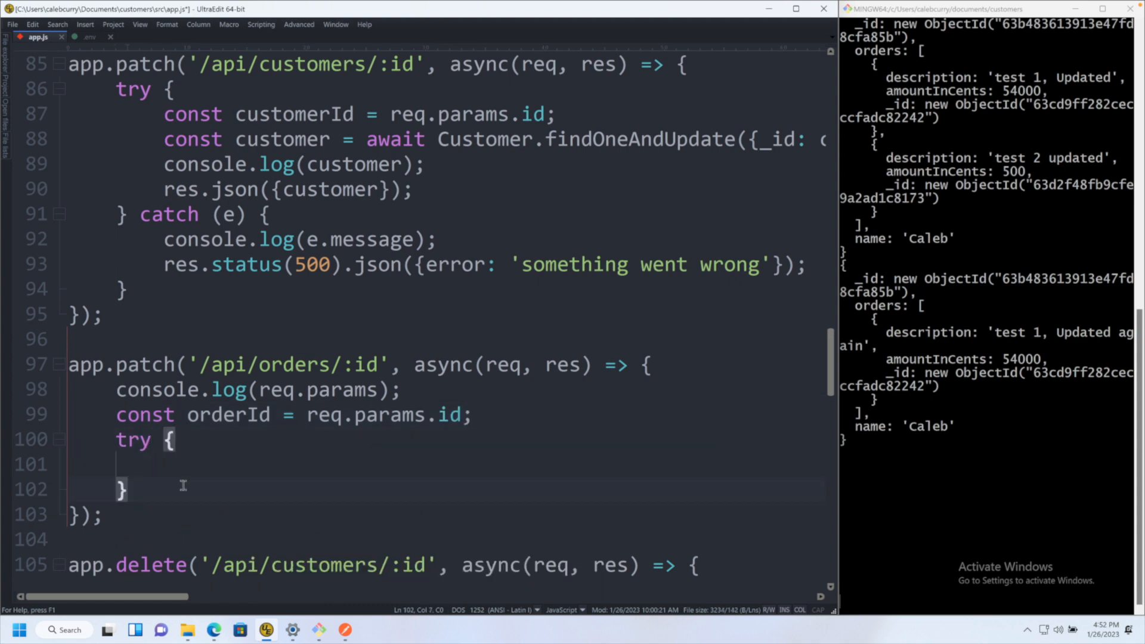
{"action": "type", "text": "catch (e) {"}
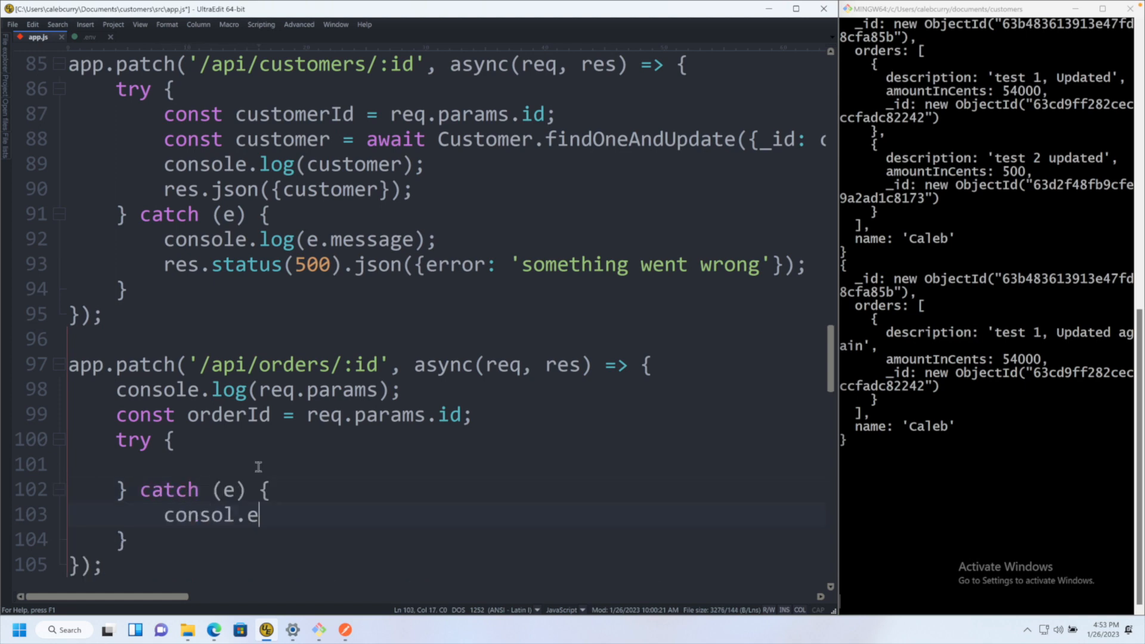
{"action": "type", "text": "console.log(e)"}
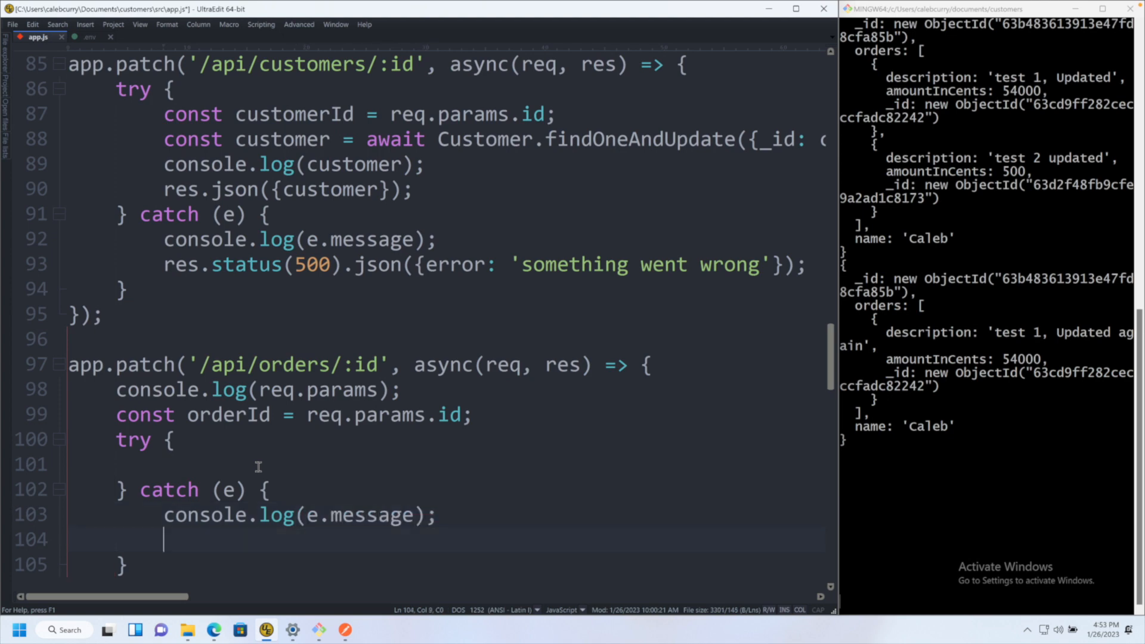
{"action": "type", "text": "res."}
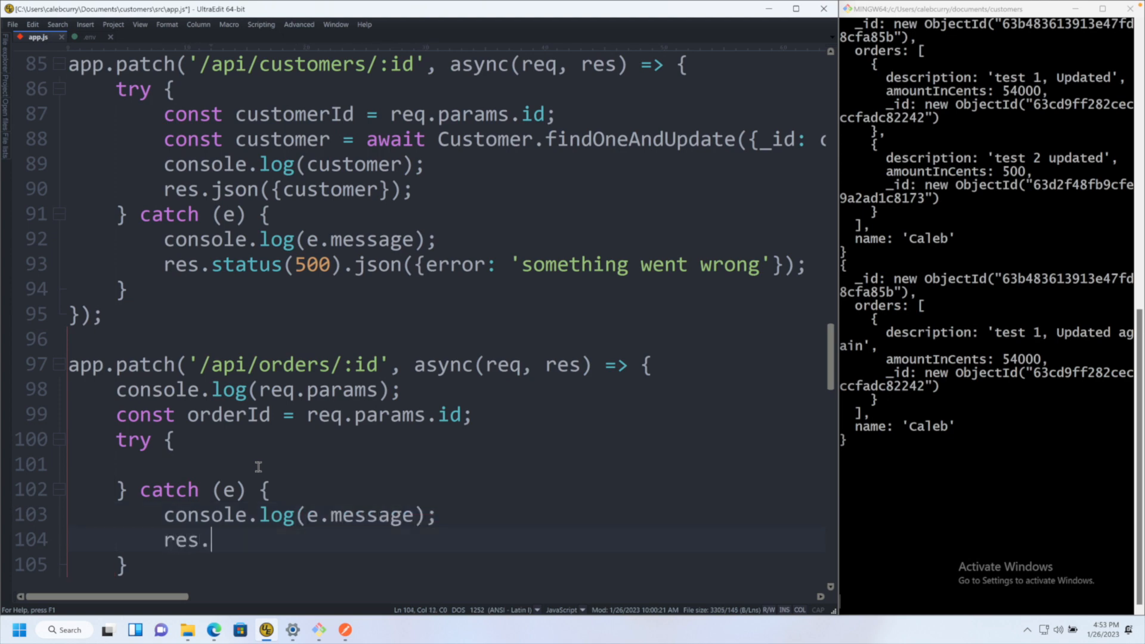
{"action": "type", "text": "status."}
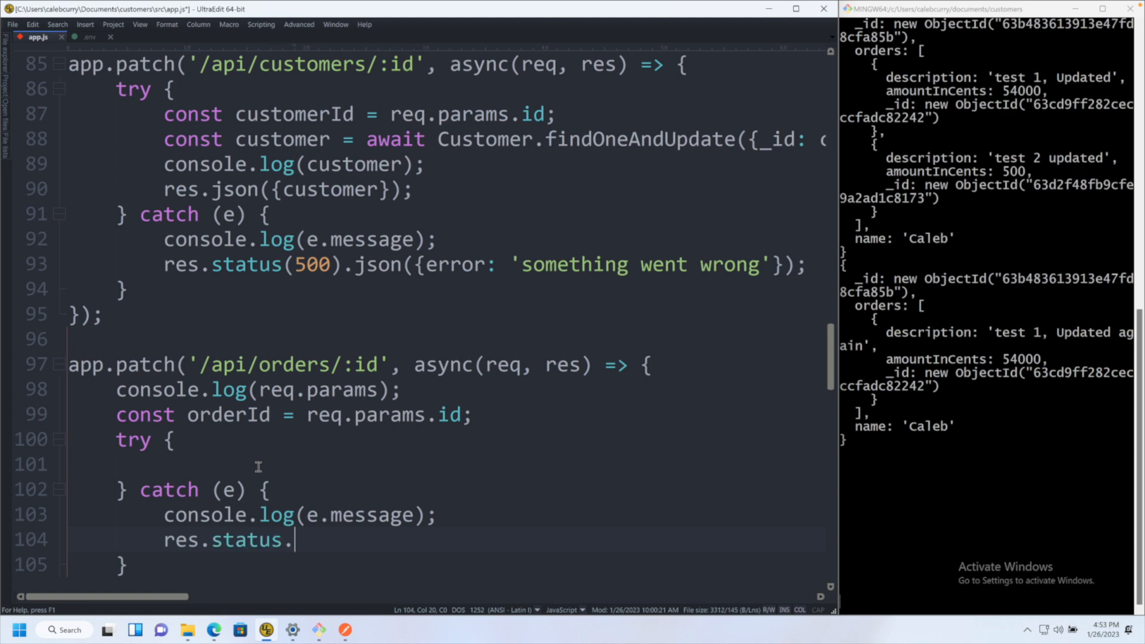
{"action": "type", "text": "(500)."}
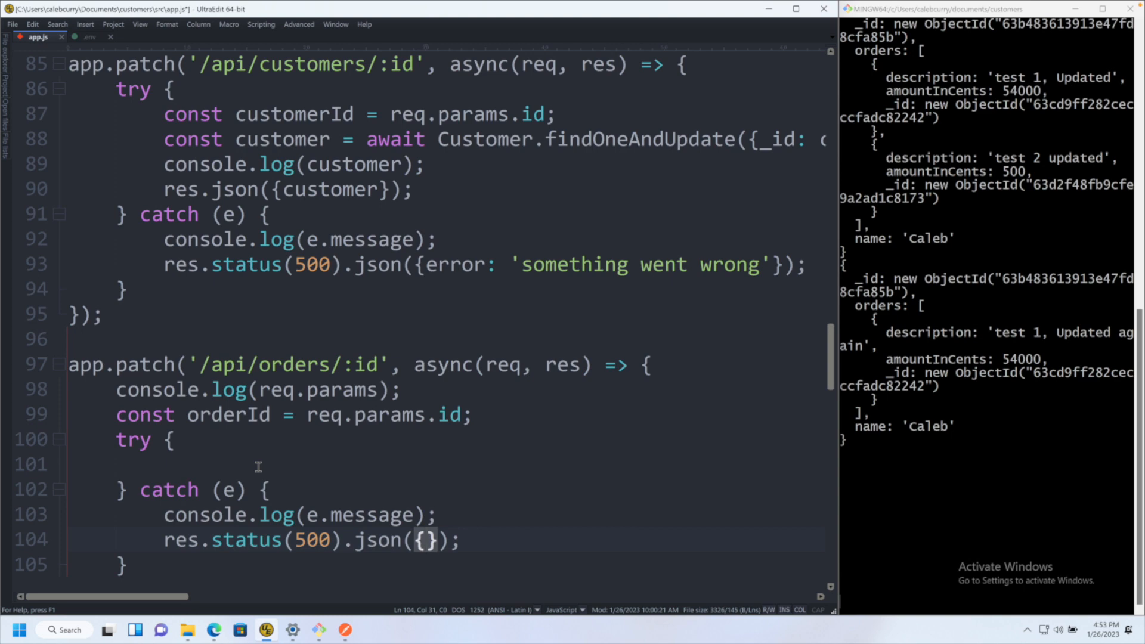
{"action": "type", "text": "error: 'something went wrong'"}
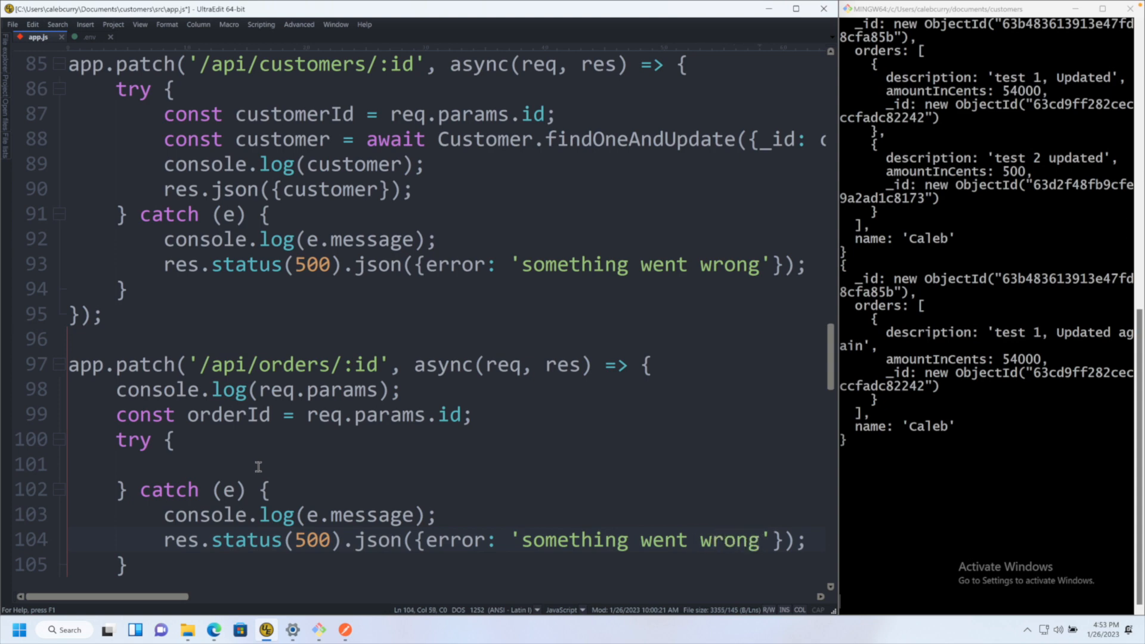
{"action": "mouse_move", "coordinate": [676, 408]}
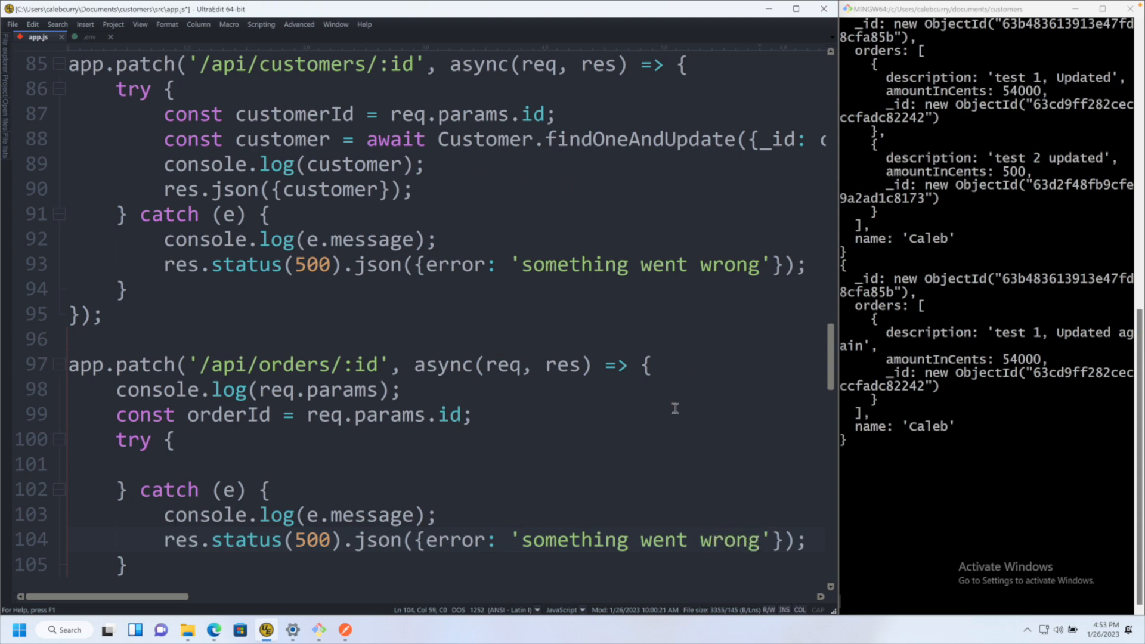
Step: Put an awaited Customer.findOneAndUpdate() call inside the try block
{"action": "left_click", "coordinate": [161, 465]}
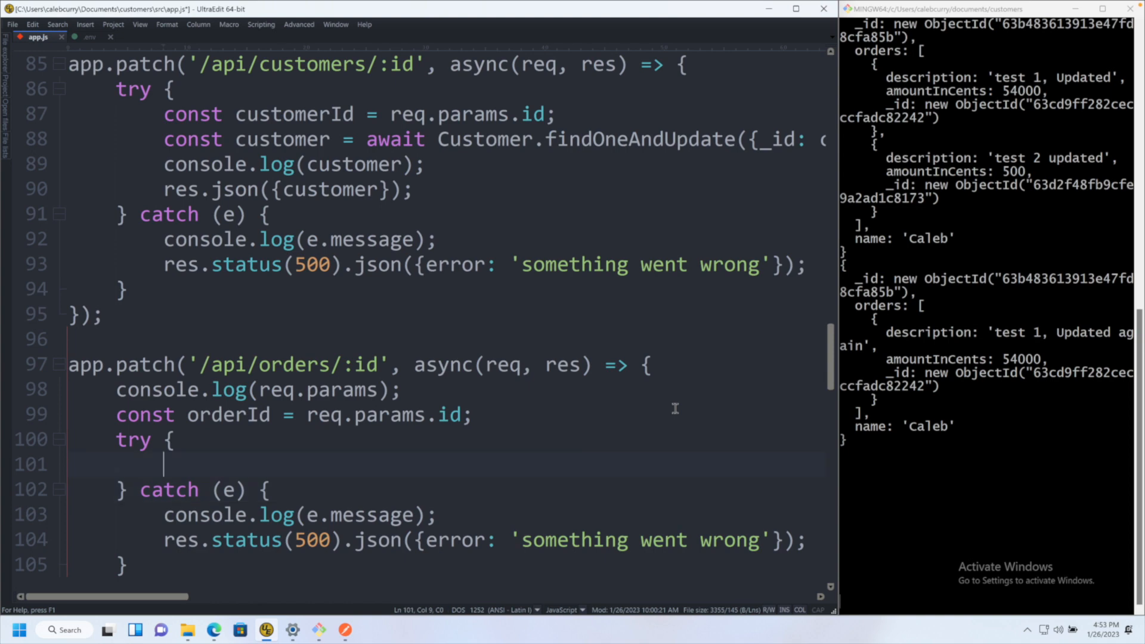
{"action": "type", "text": "awa"}
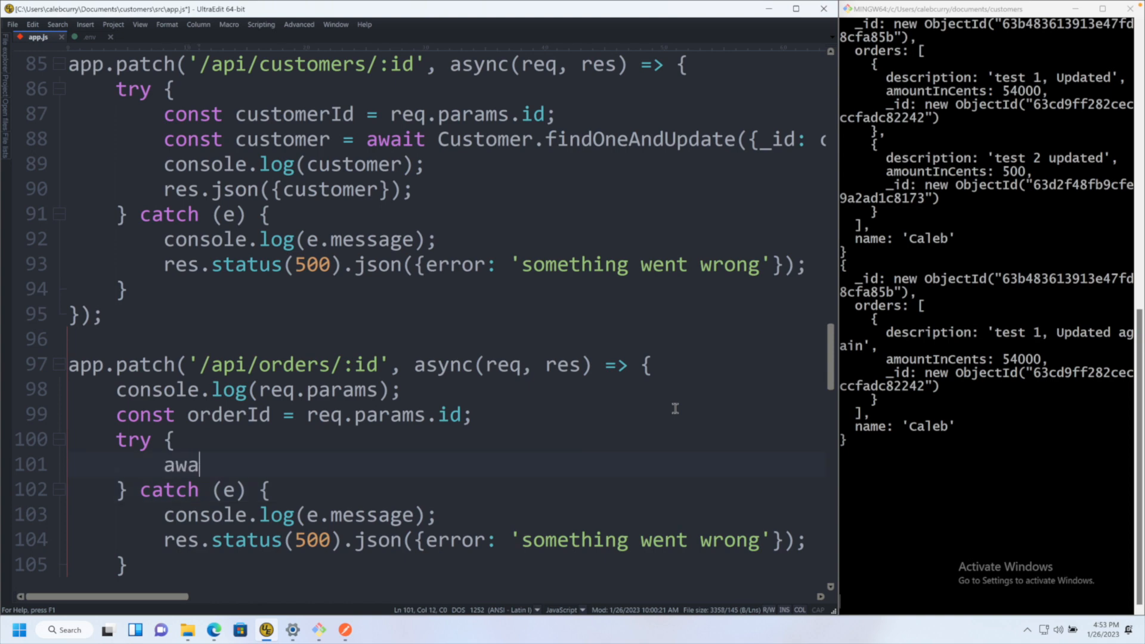
{"action": "type", "text": "it Customer."}
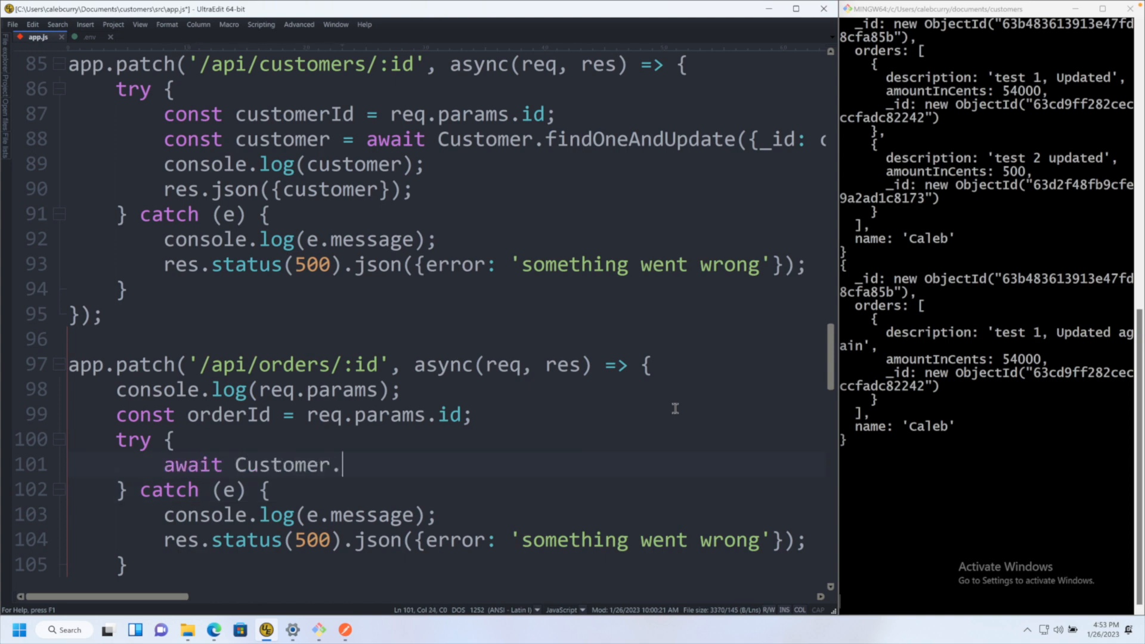
{"action": "type", "text": "findOneAndUp"}
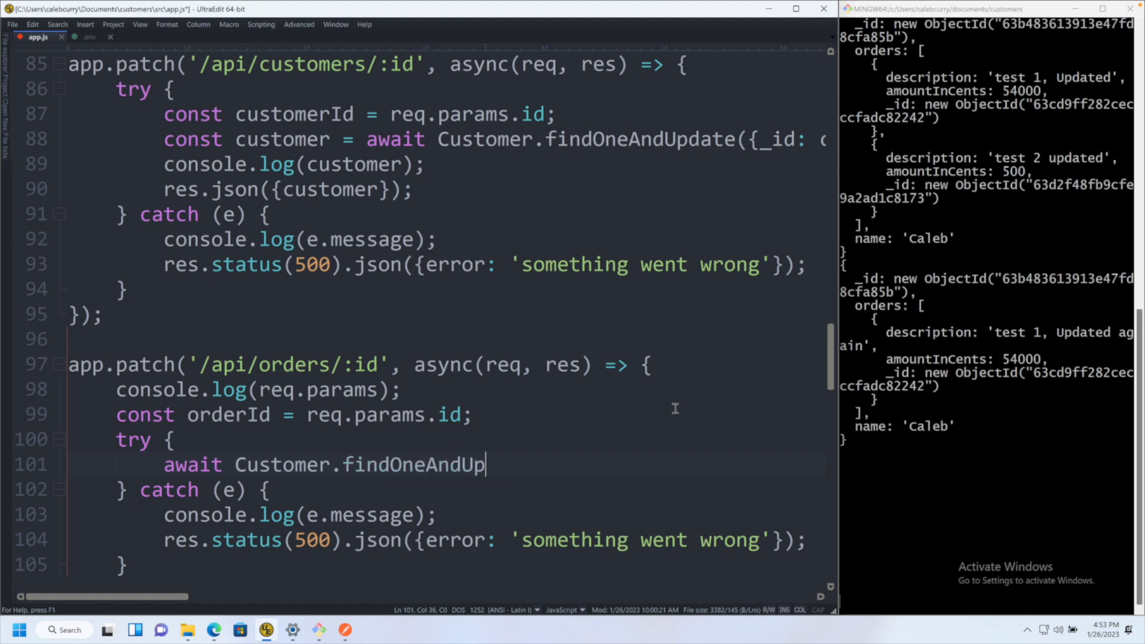
{"action": "type", "text": "date();"}
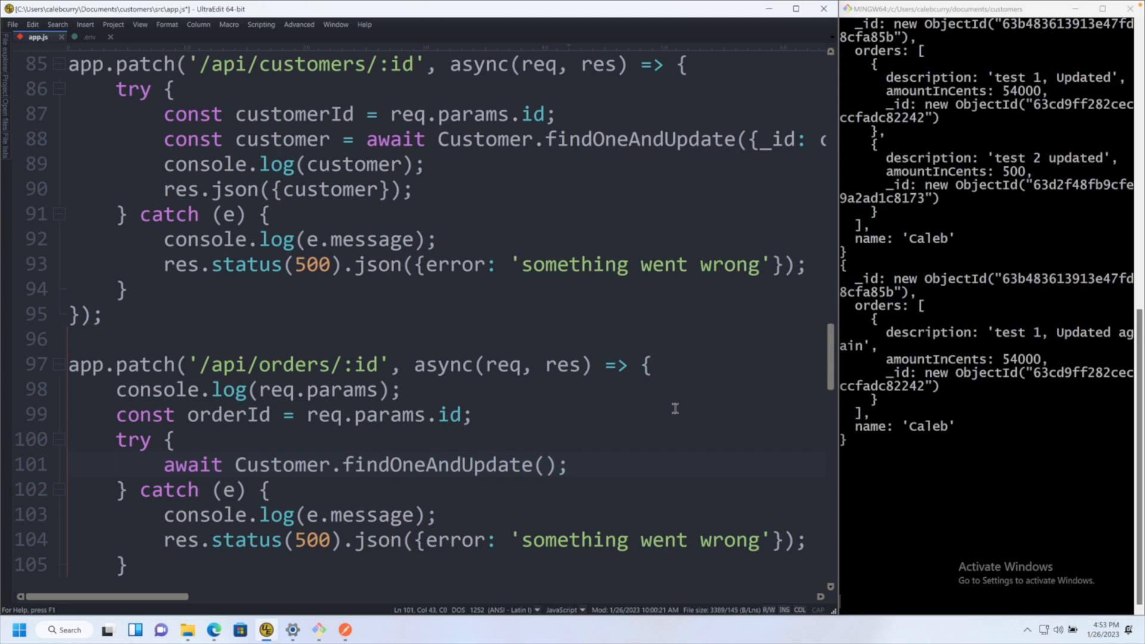
{"action": "mouse_move", "coordinate": [643, 306]}
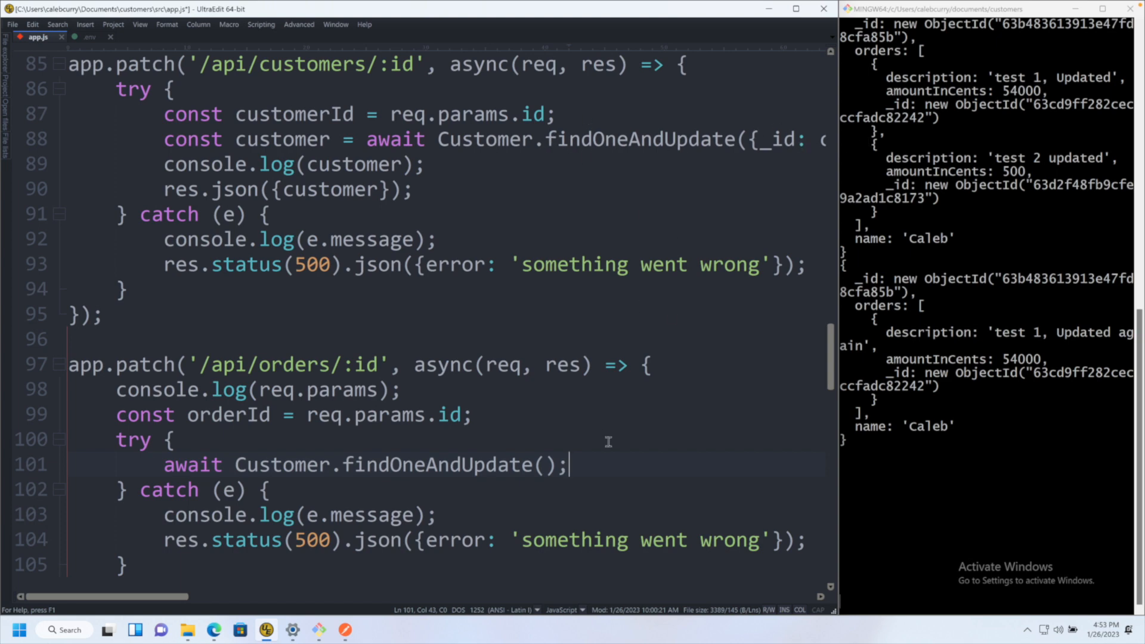
{"action": "mouse_move", "coordinate": [162, 601]}
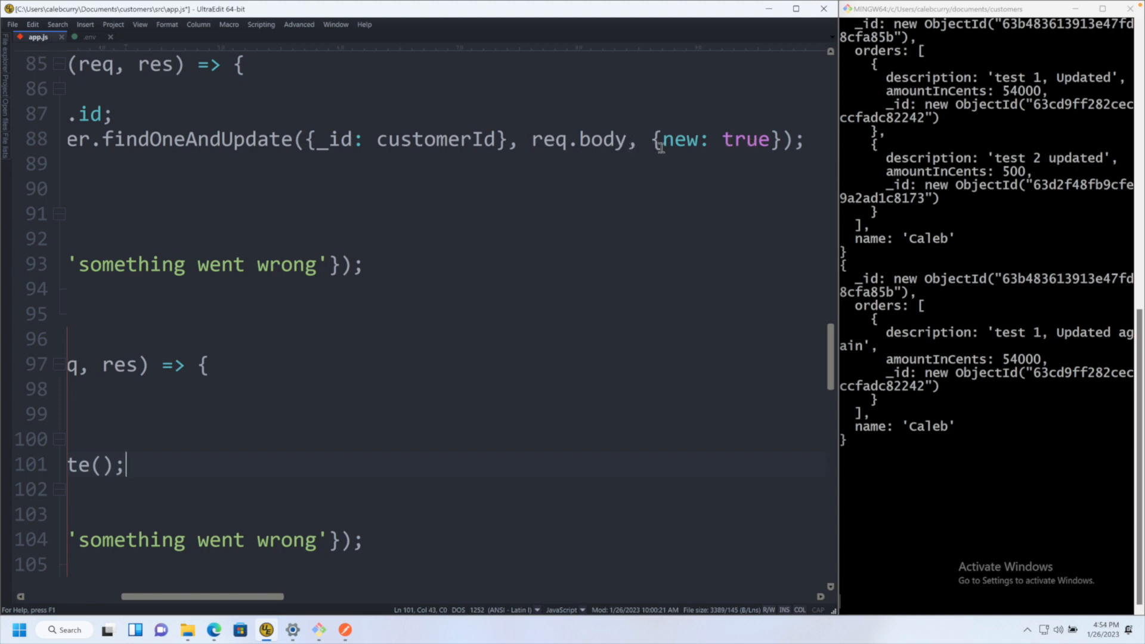
{"action": "mouse_move", "coordinate": [522, 346]}
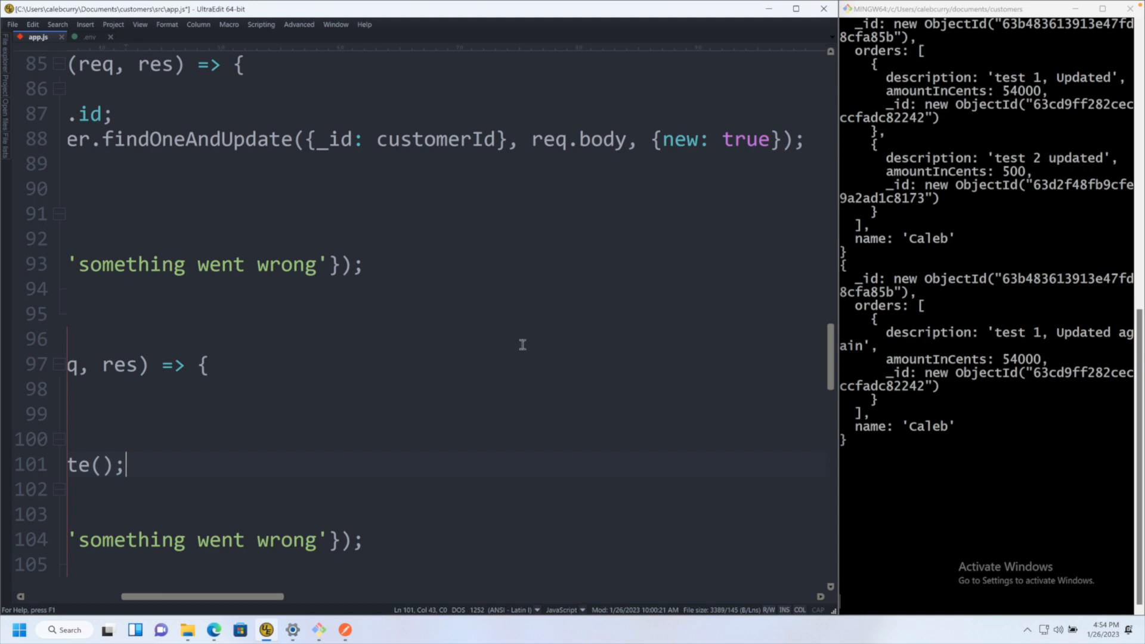
{"action": "mouse_move", "coordinate": [255, 602]}
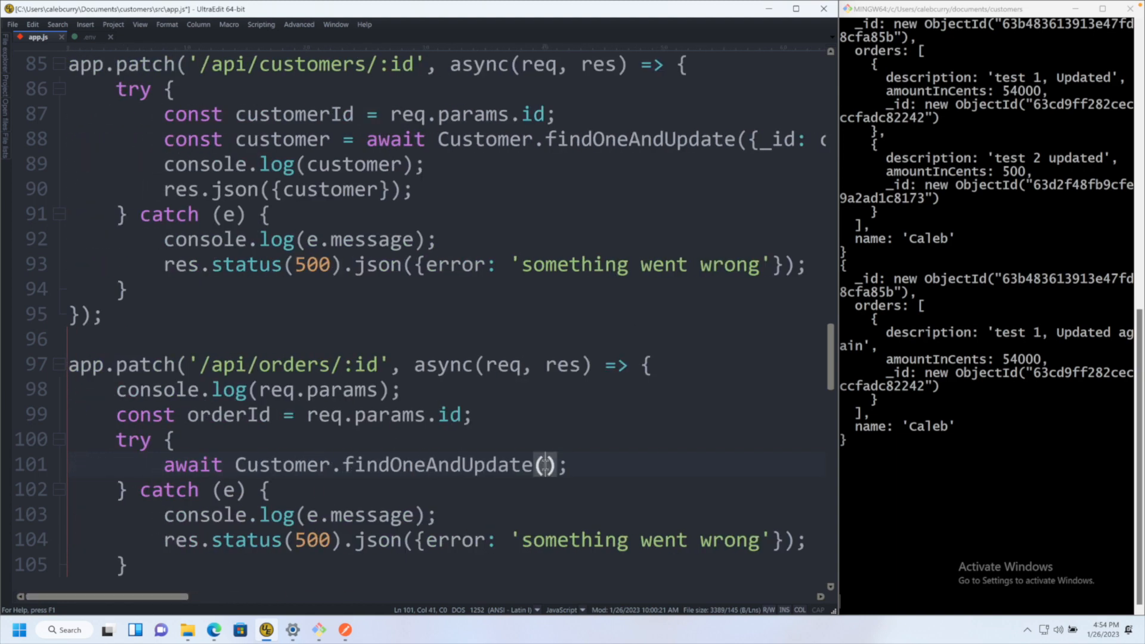
Step: Split the call across lines with filter { 'orders._id': orderId }, fixing the key's quotes
{"action": "key", "text": "Enter"}
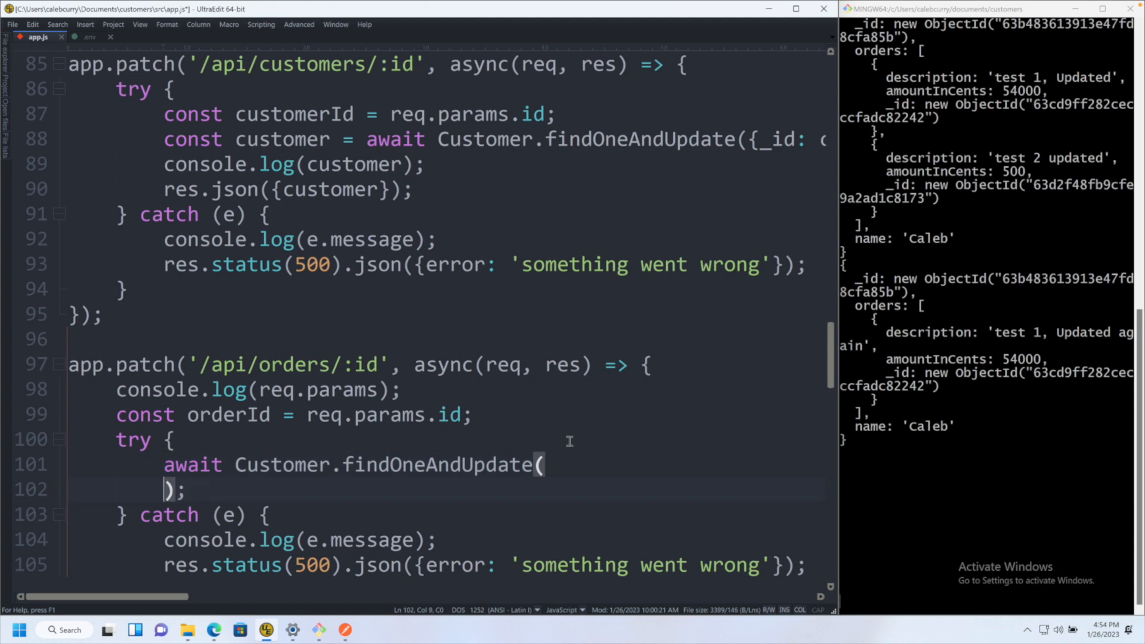
{"action": "key", "text": "Enter"}
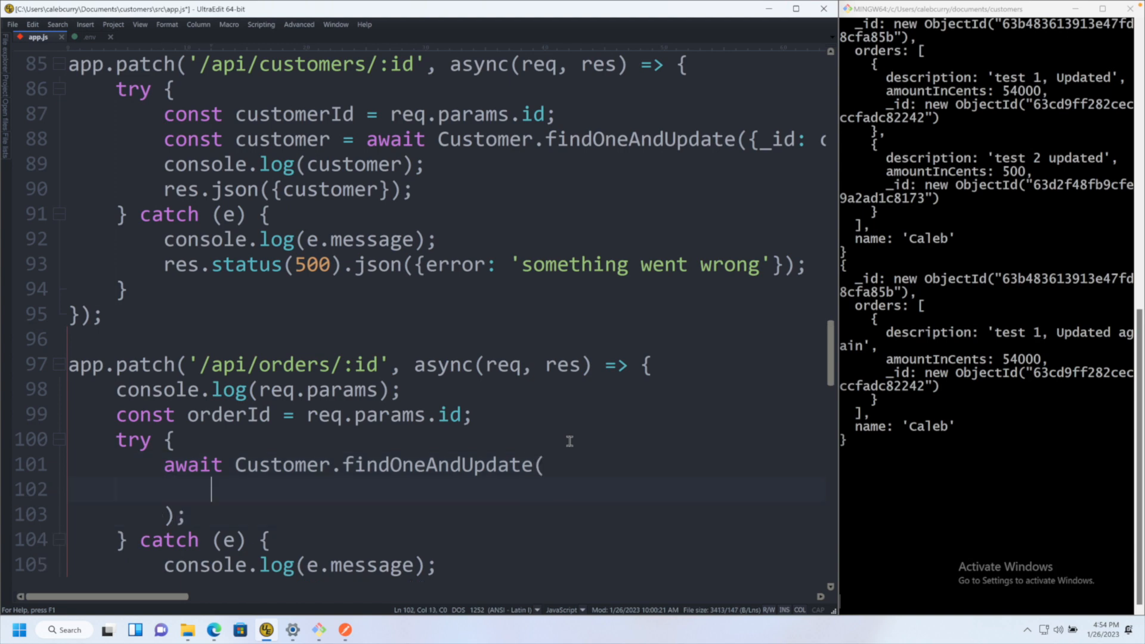
{"action": "type", "text": "{}"}
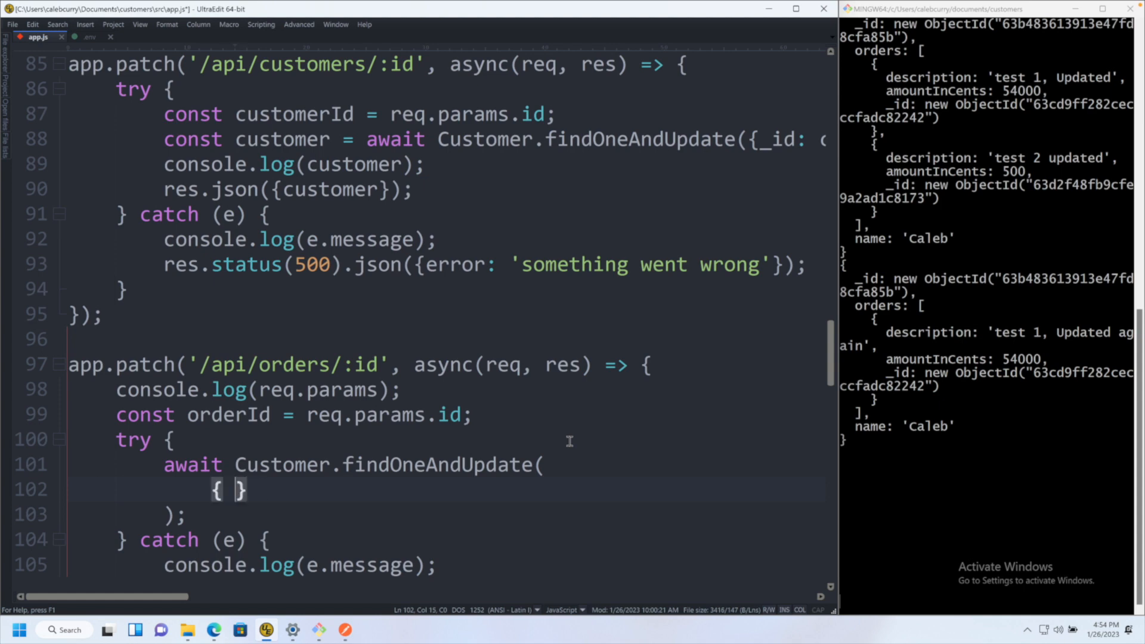
{"action": "type", "text": "'orders'"}
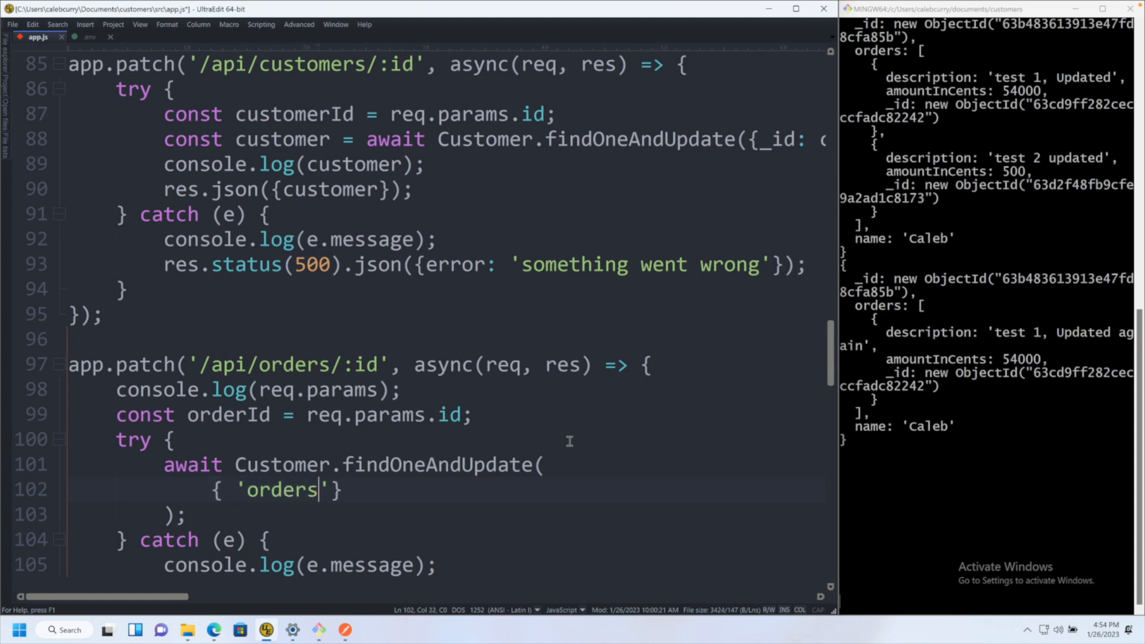
{"action": "type", "text": "._id"}
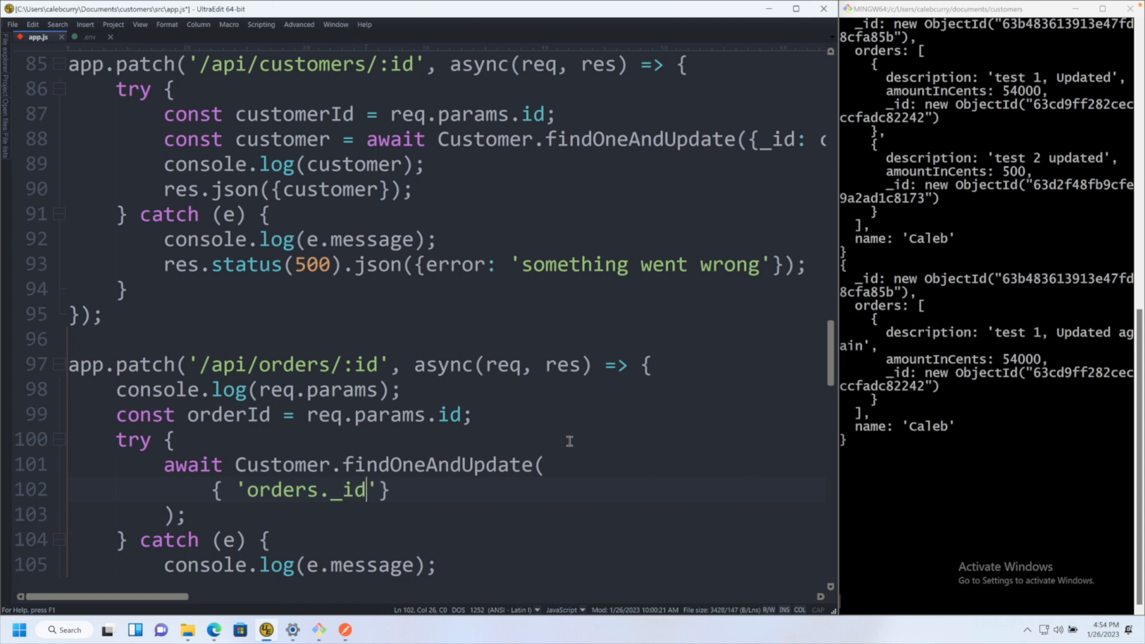
{"action": "type", "text": "\" \""}
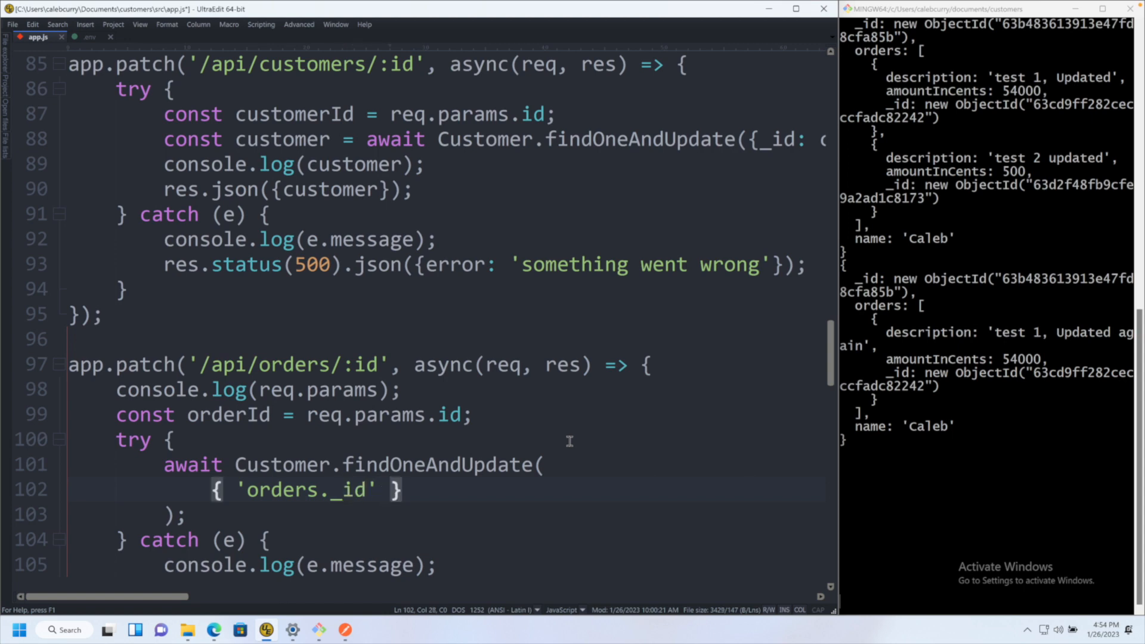
{"action": "type", "text": ": orderId"}
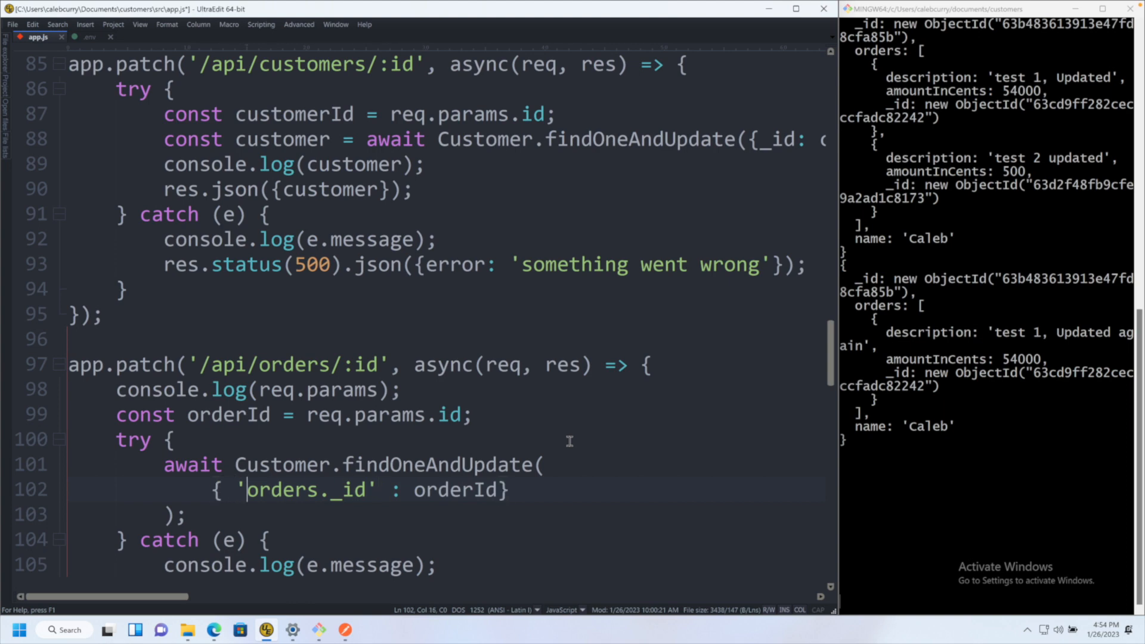
{"action": "double_click", "coordinate": [272, 491]}
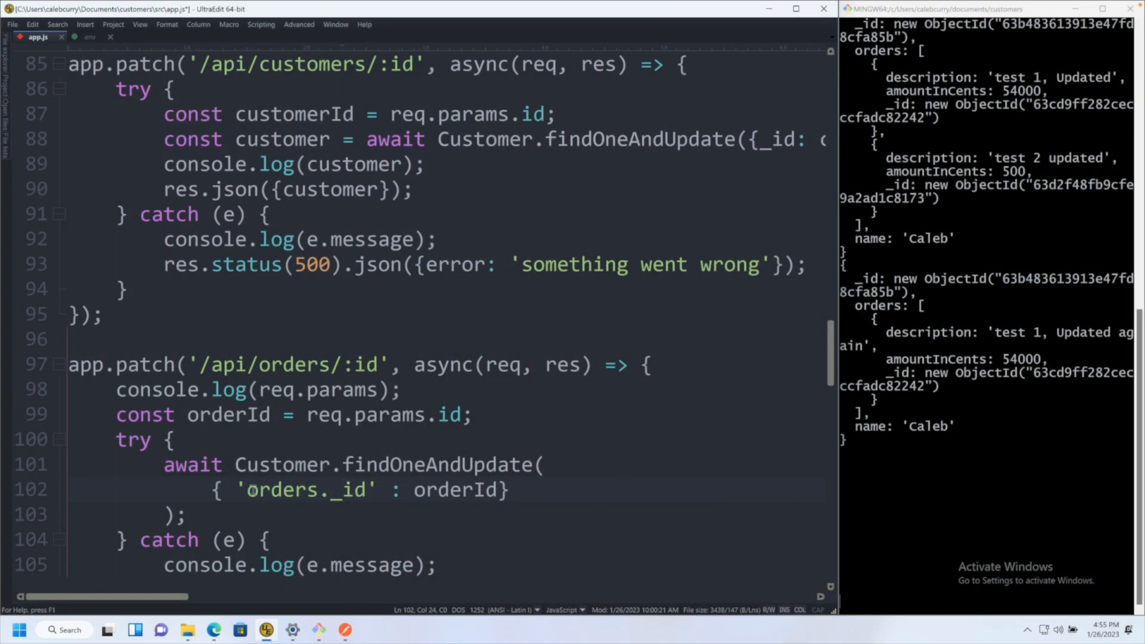
{"action": "double_click", "coordinate": [280, 491]}
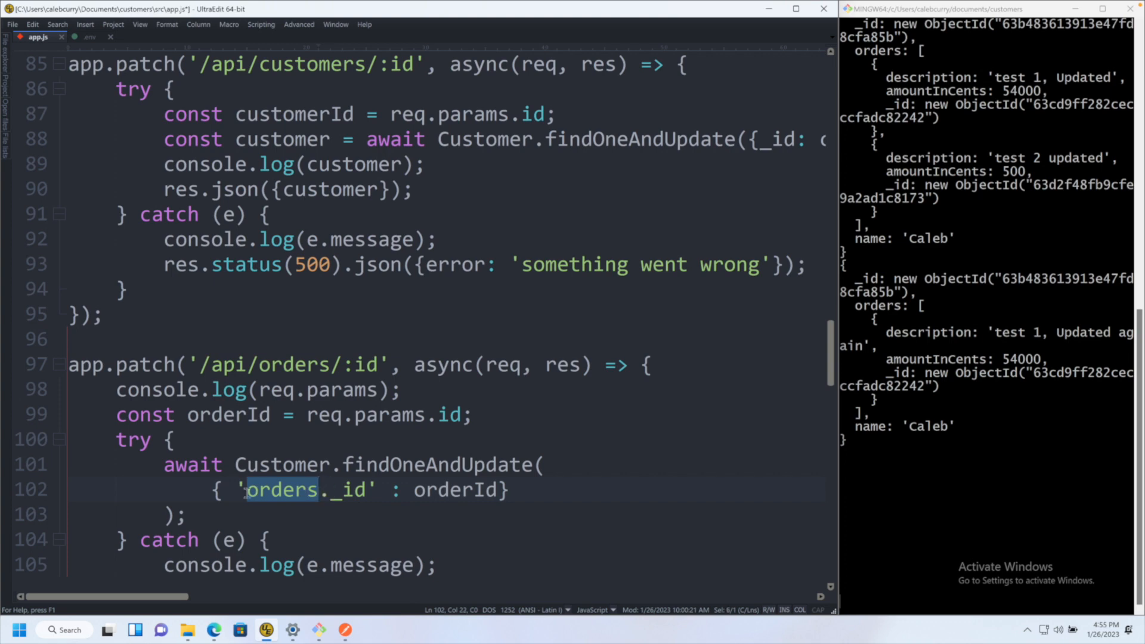
{"action": "left_click", "coordinate": [335, 490]}
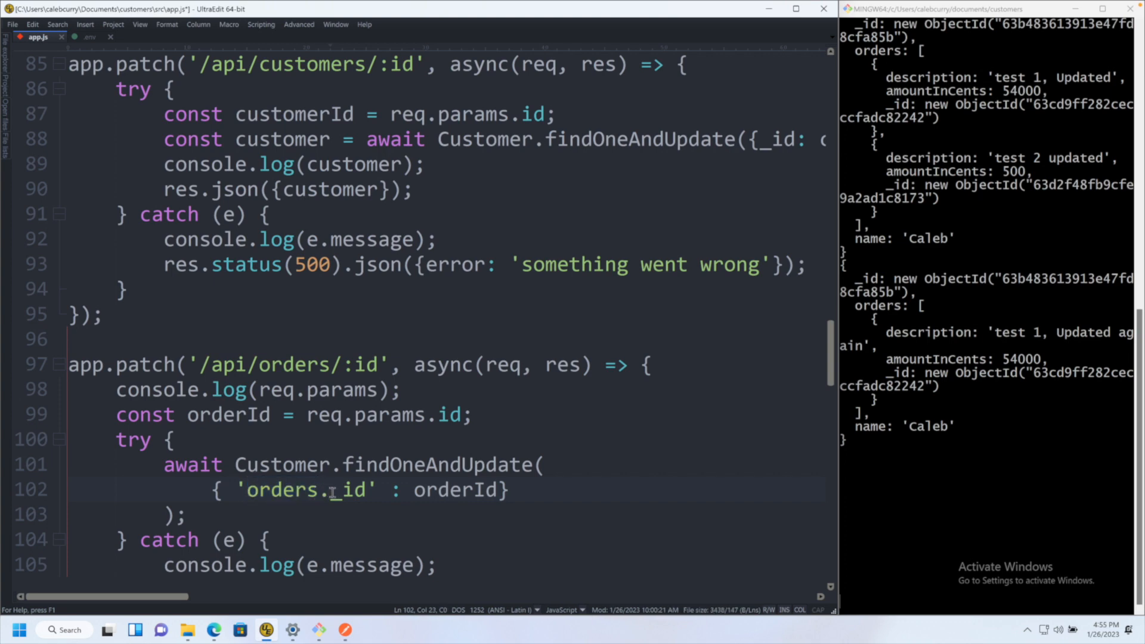
{"action": "double_click", "coordinate": [350, 490]}
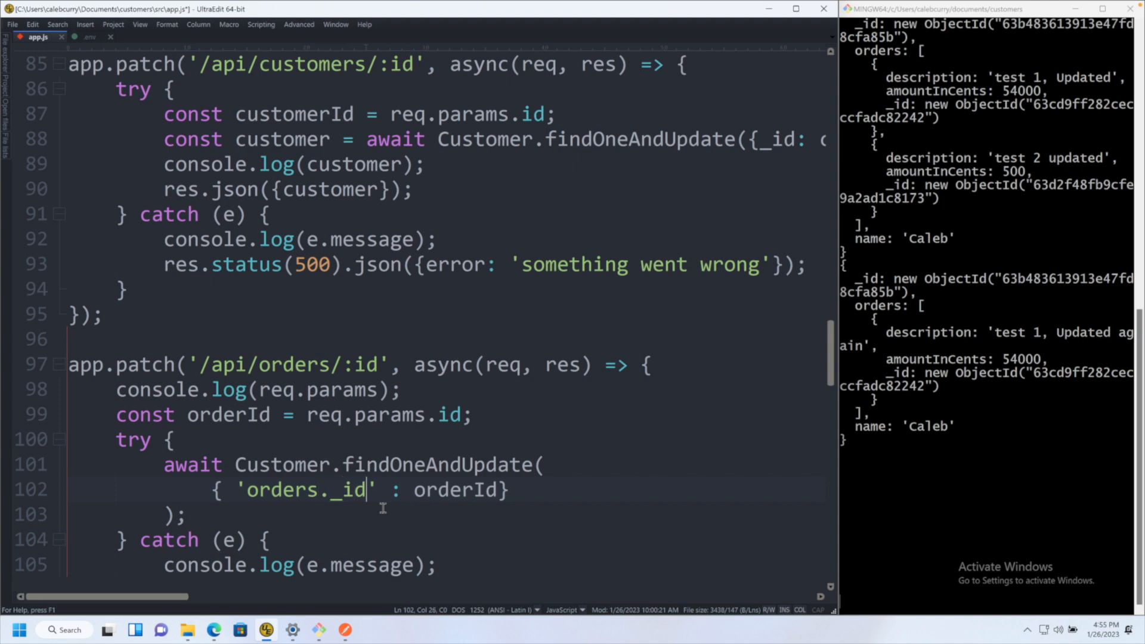
{"action": "mouse_move", "coordinate": [385, 490]}
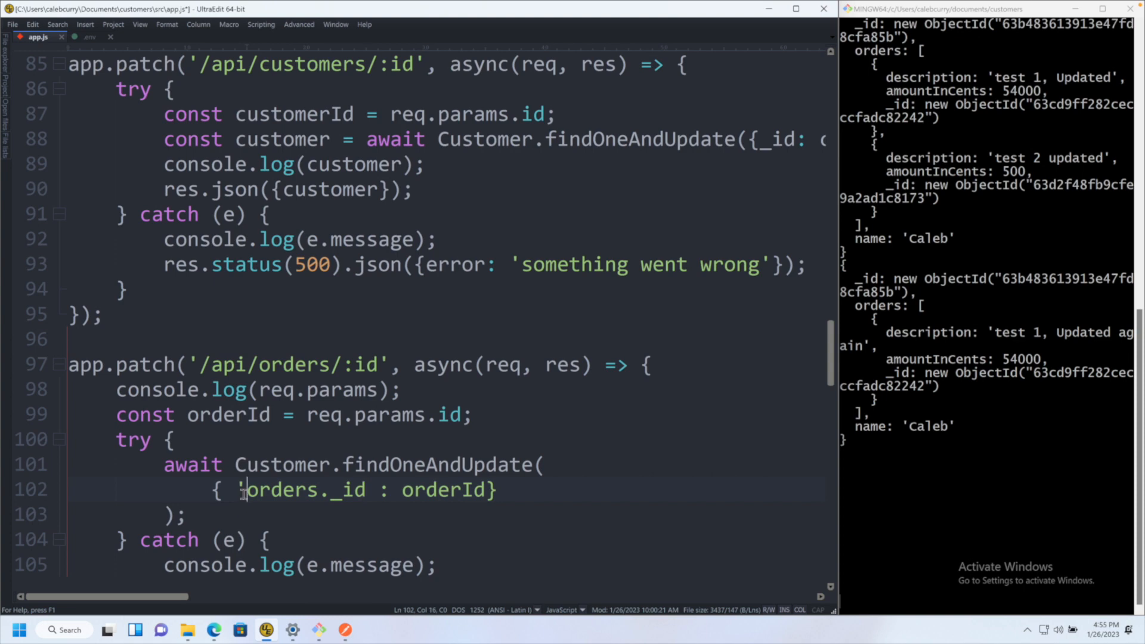
{"action": "key", "text": "Backspace"}
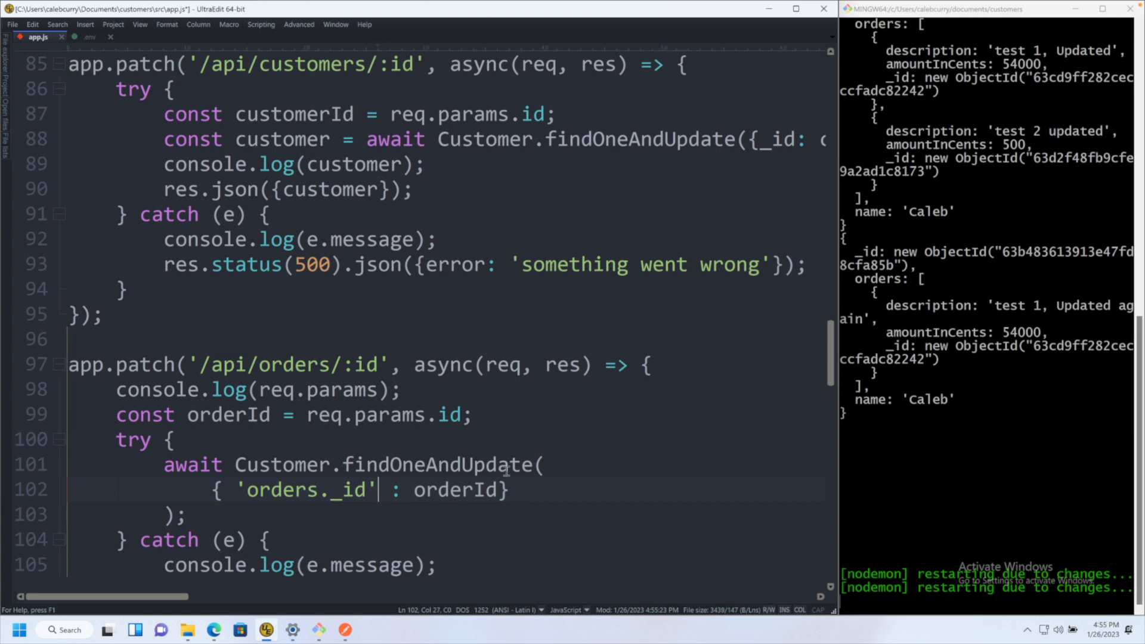
Step: Type { $set: { 'orders.$': req.body }} after the orders._id filter
{"action": "type", "text": ",{}"}
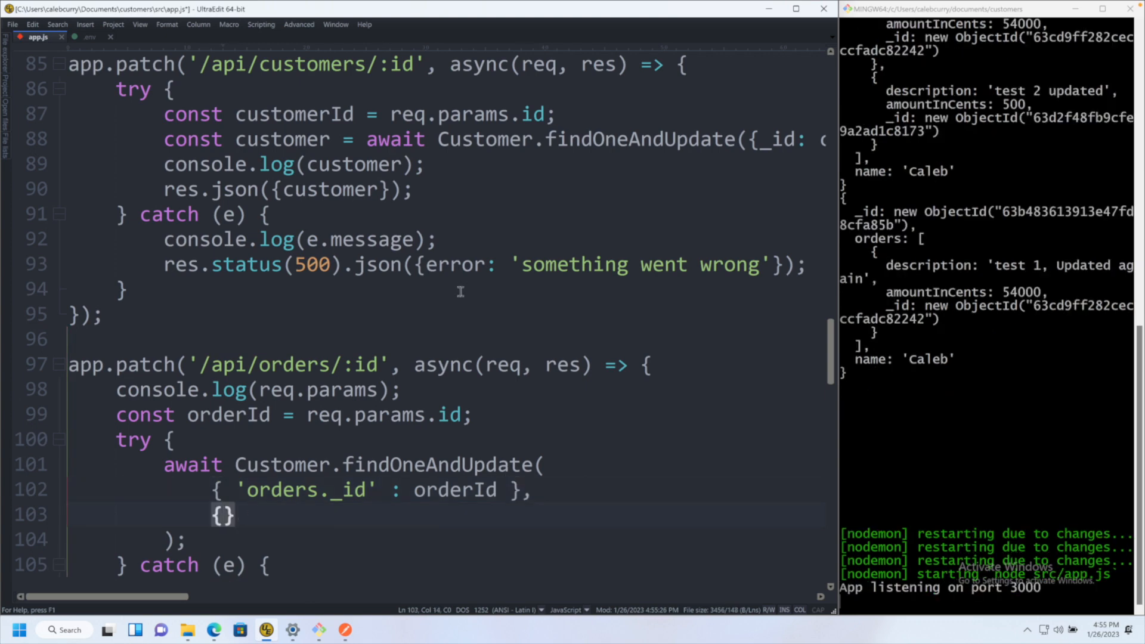
{"action": "type", "text": "$"}
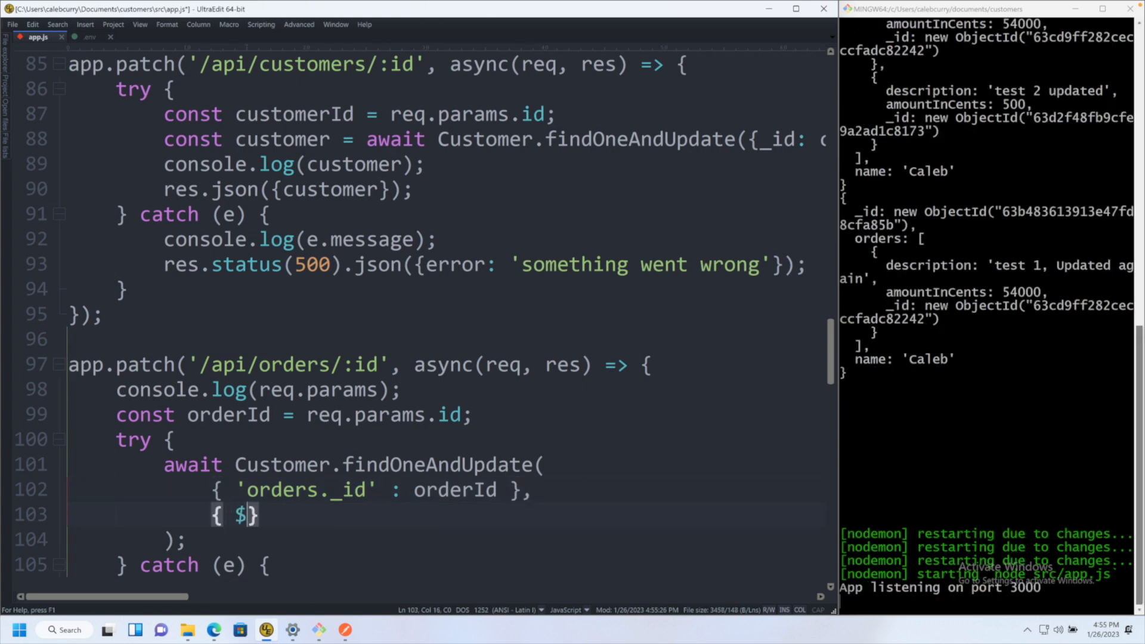
{"action": "type", "text": "set:"}
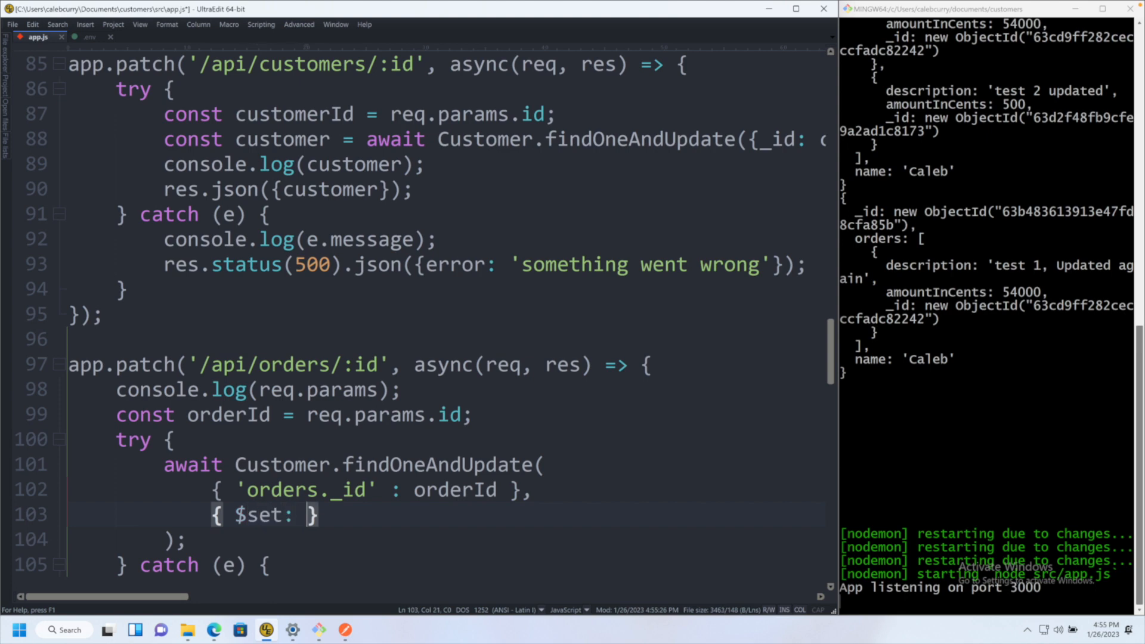
{"action": "type", "text": "{}"}
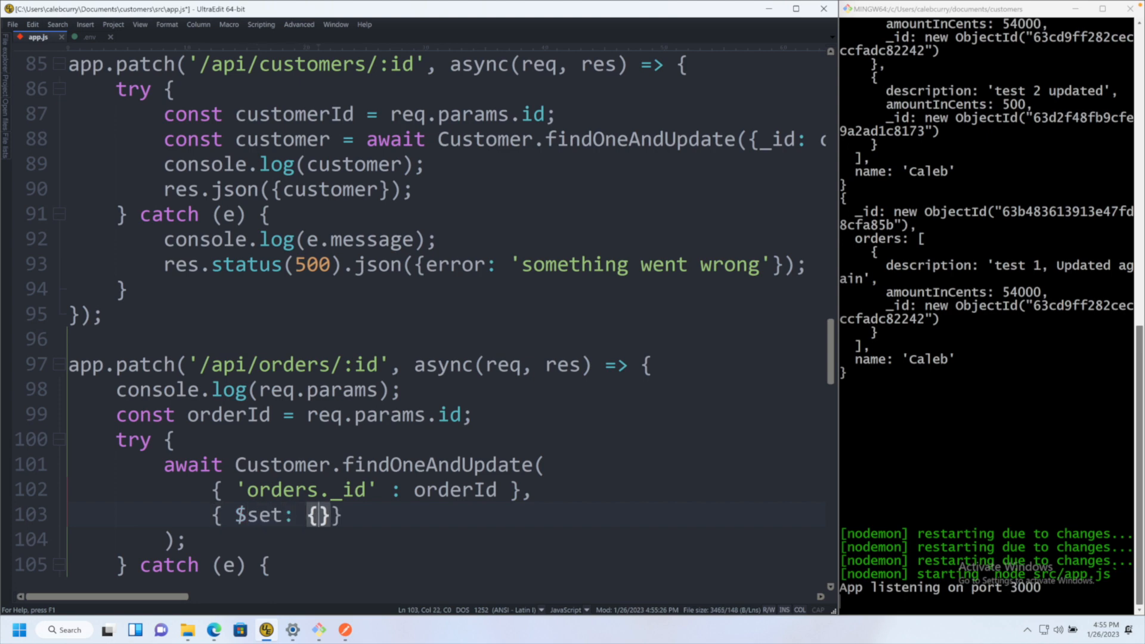
{"action": "type", "text": "'order"}
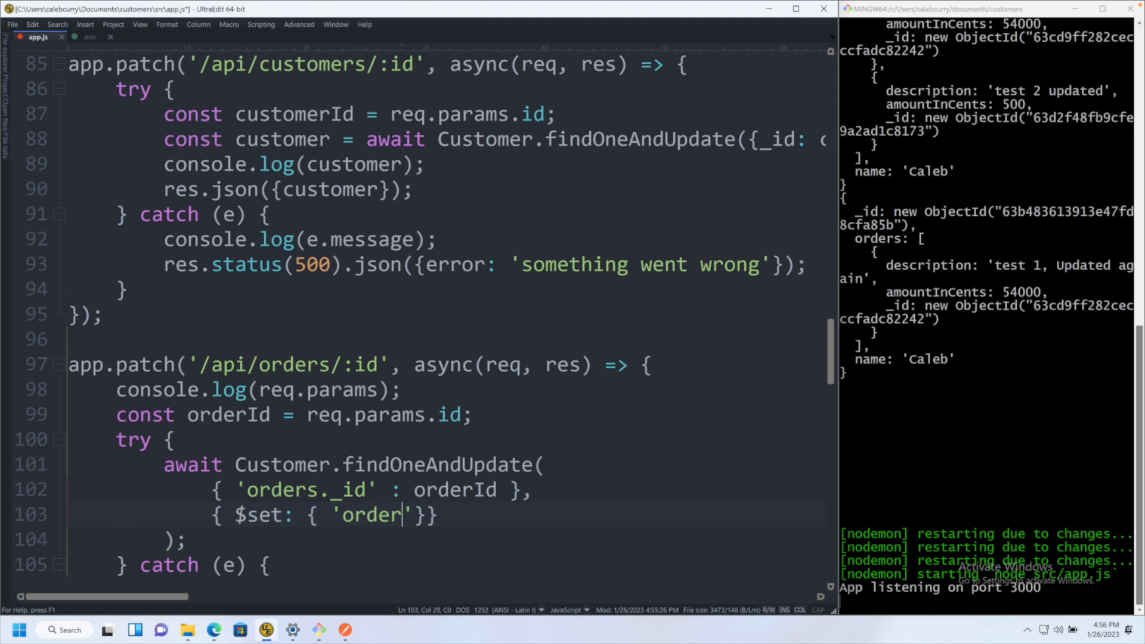
{"action": "type", "text": "s.$"}
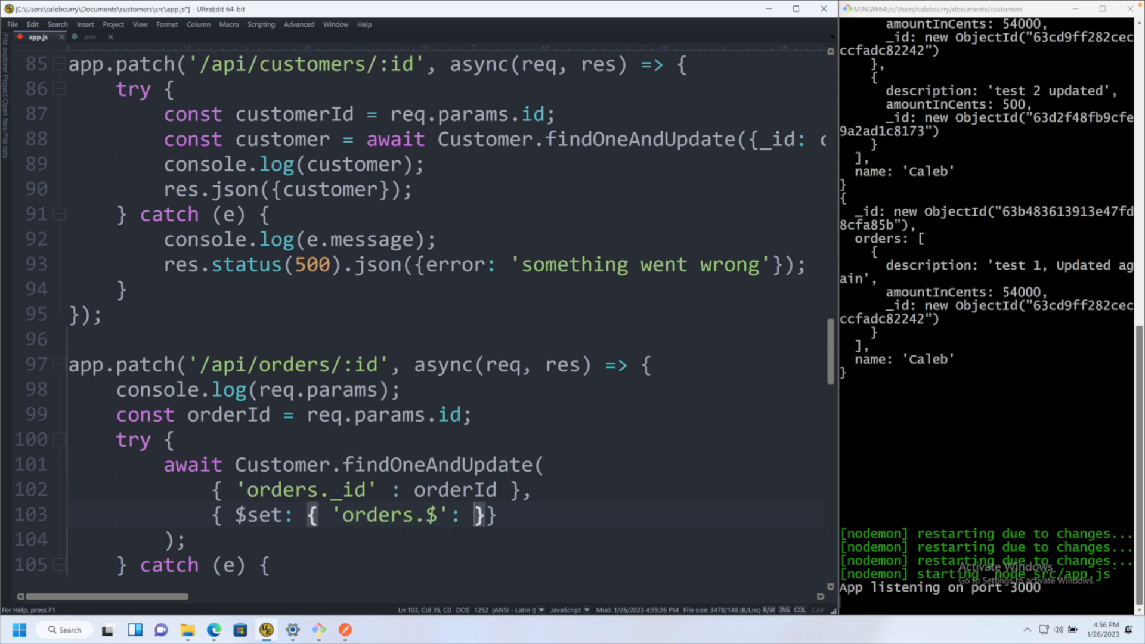
{"action": "type", "text": "req.body"}
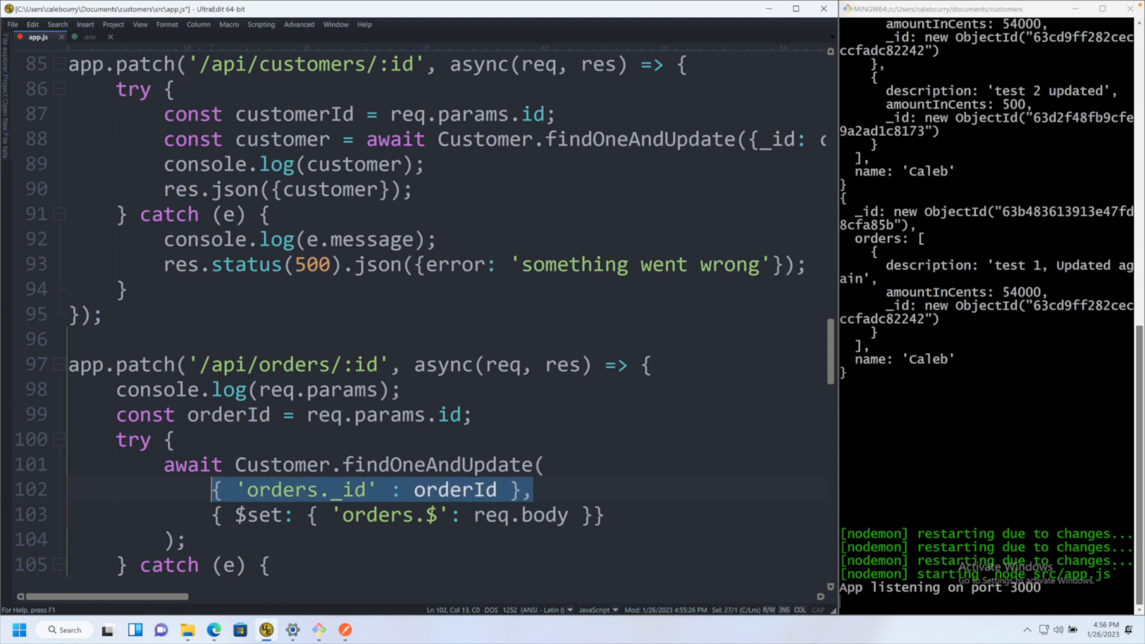
{"action": "left_click", "coordinate": [247, 491]}
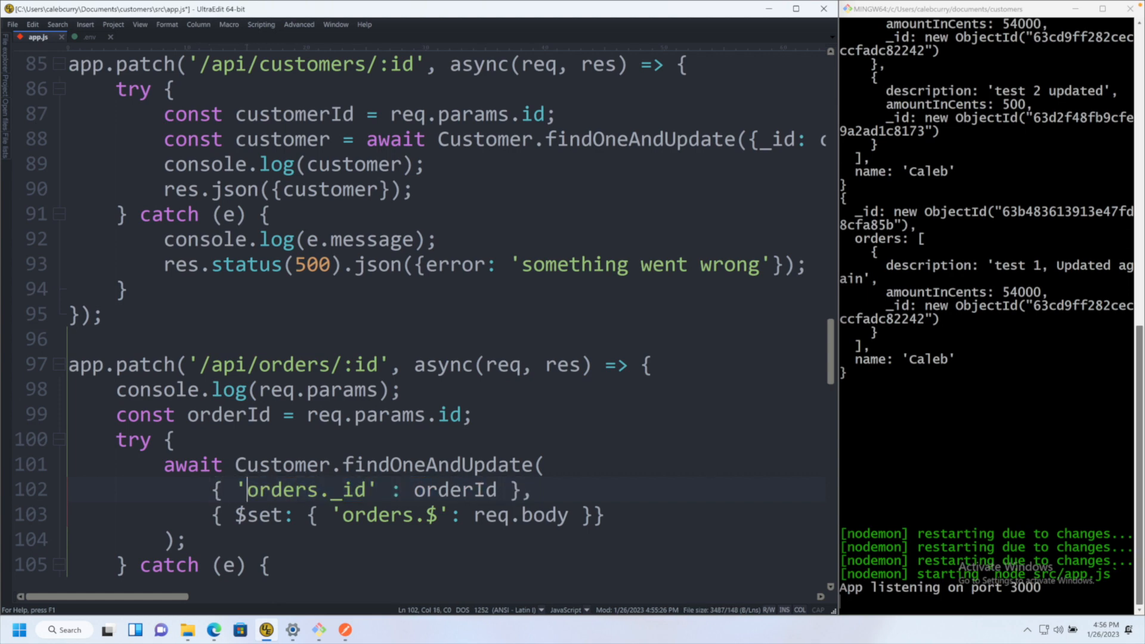
{"action": "left_click", "coordinate": [393, 490]}
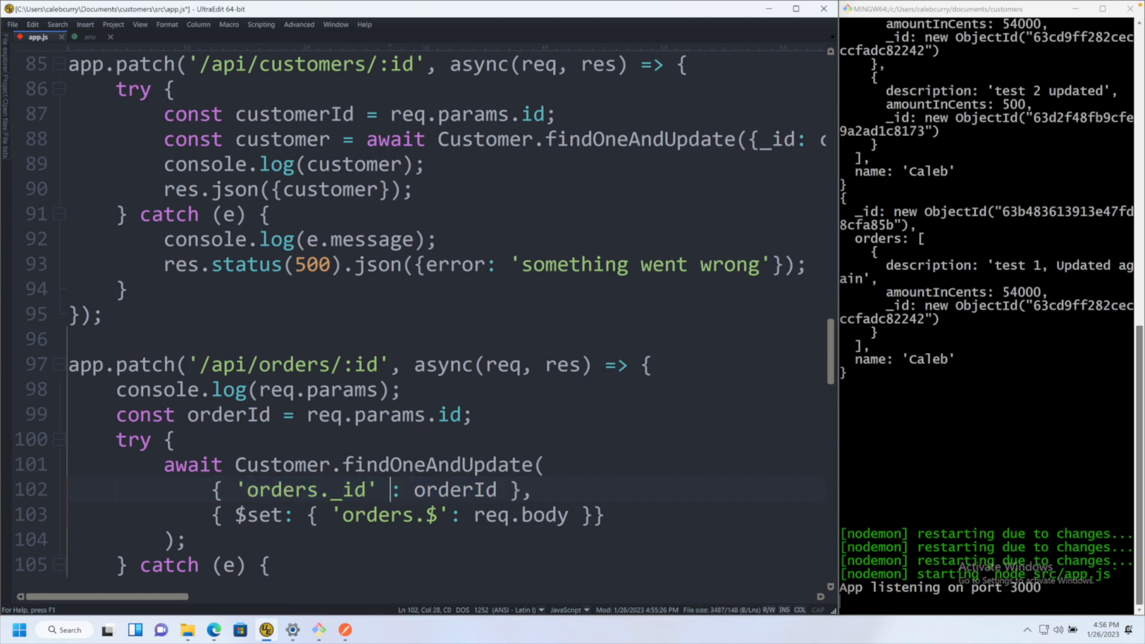
{"action": "double_click", "coordinate": [455, 490]}
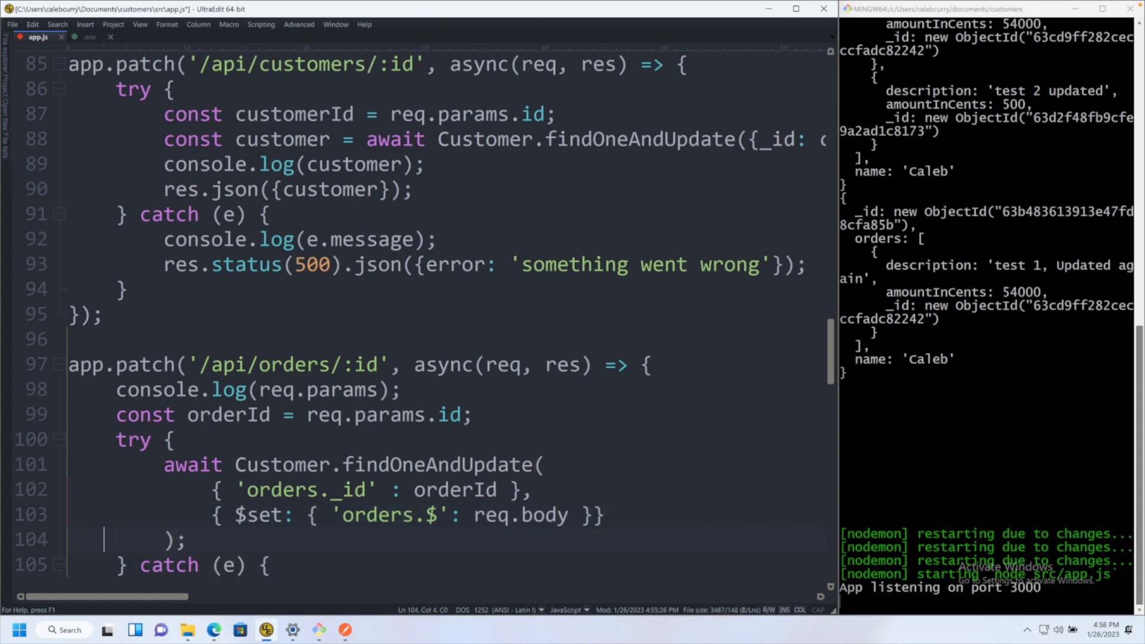
Step: Pass { new: true } as a third argument and log the result
{"action": "type", "text": ","}
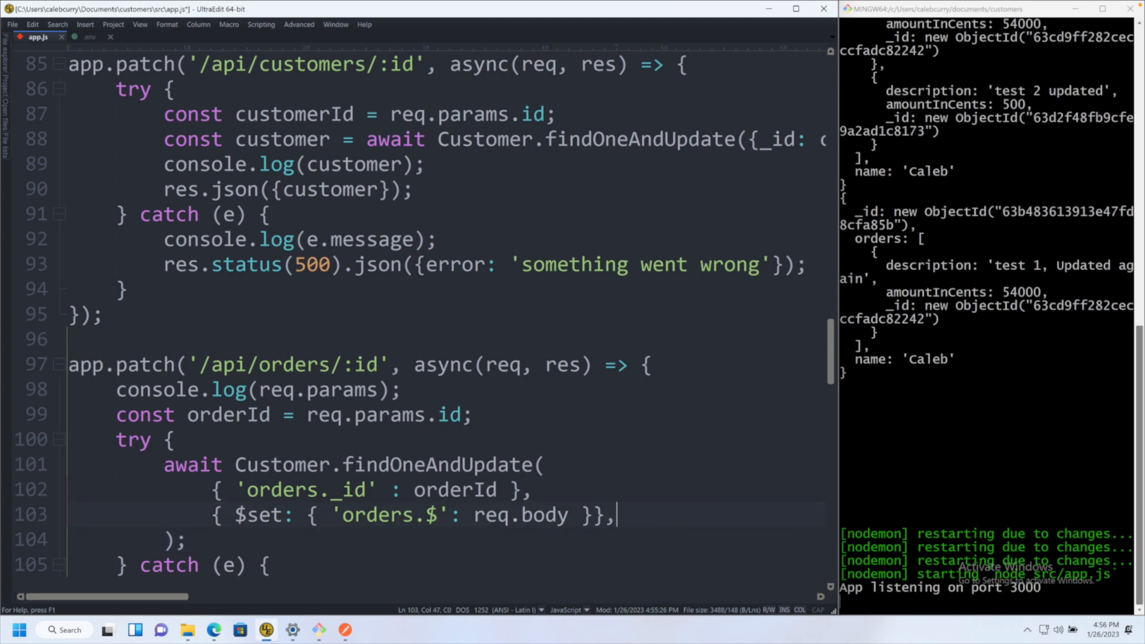
{"action": "key", "text": "Enter"}
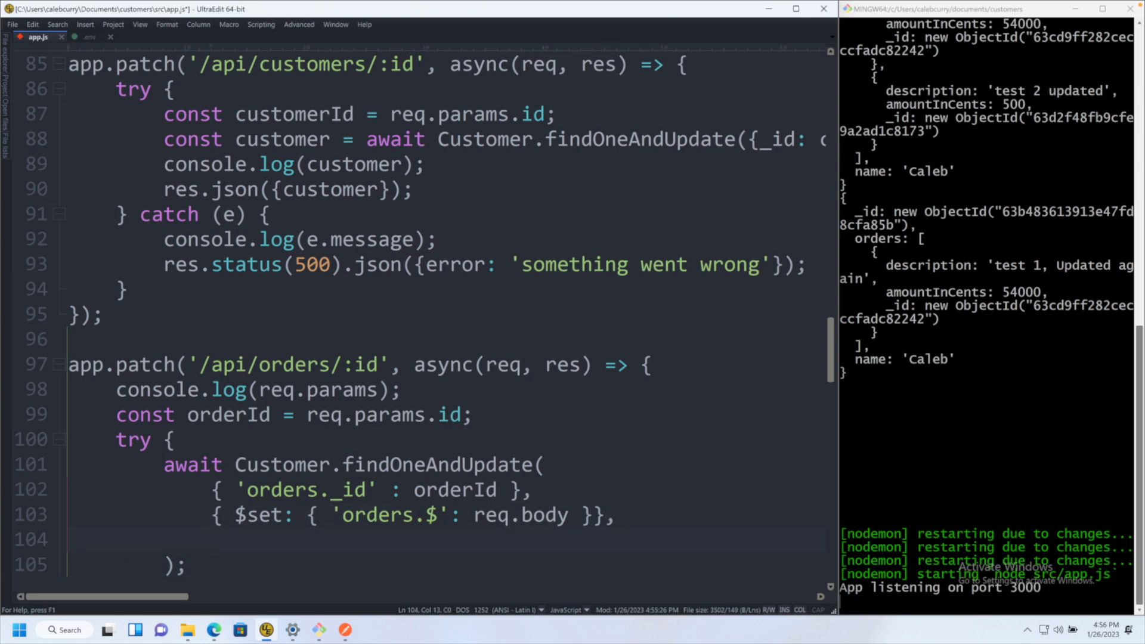
{"action": "type", "text": "{}"}
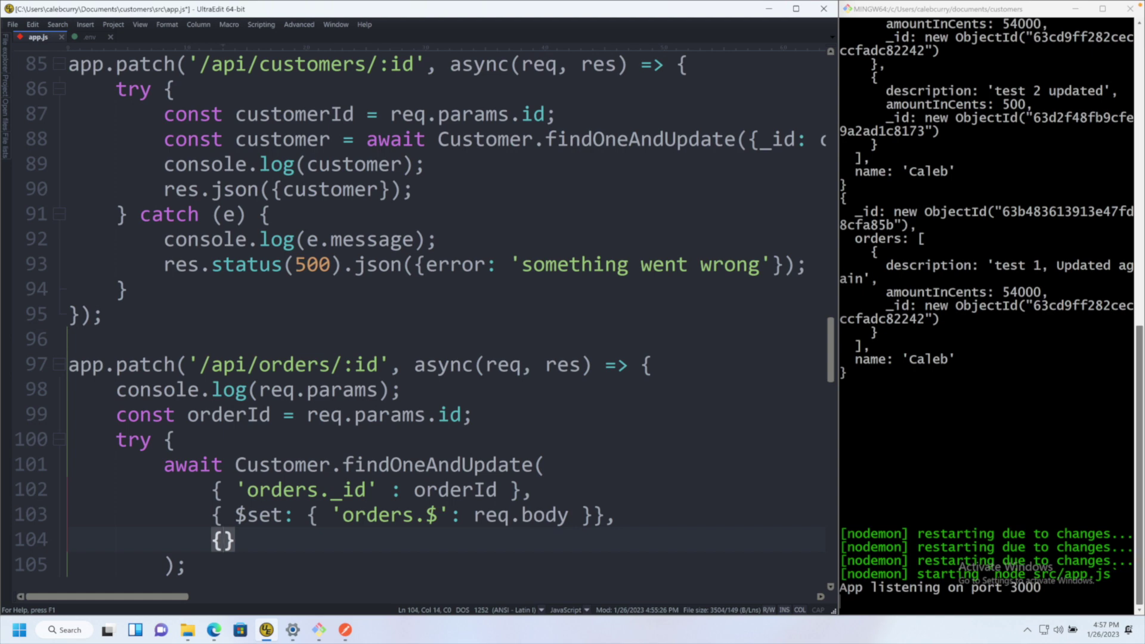
{"action": "type", "text": "new: true"}
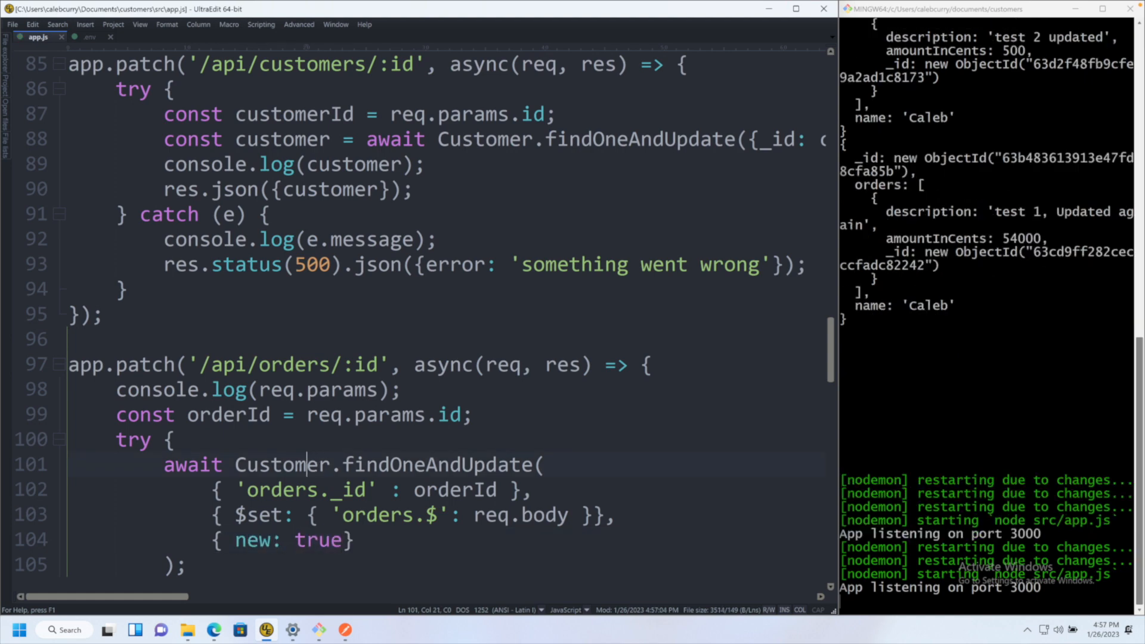
{"action": "type", "text": "const result ="}
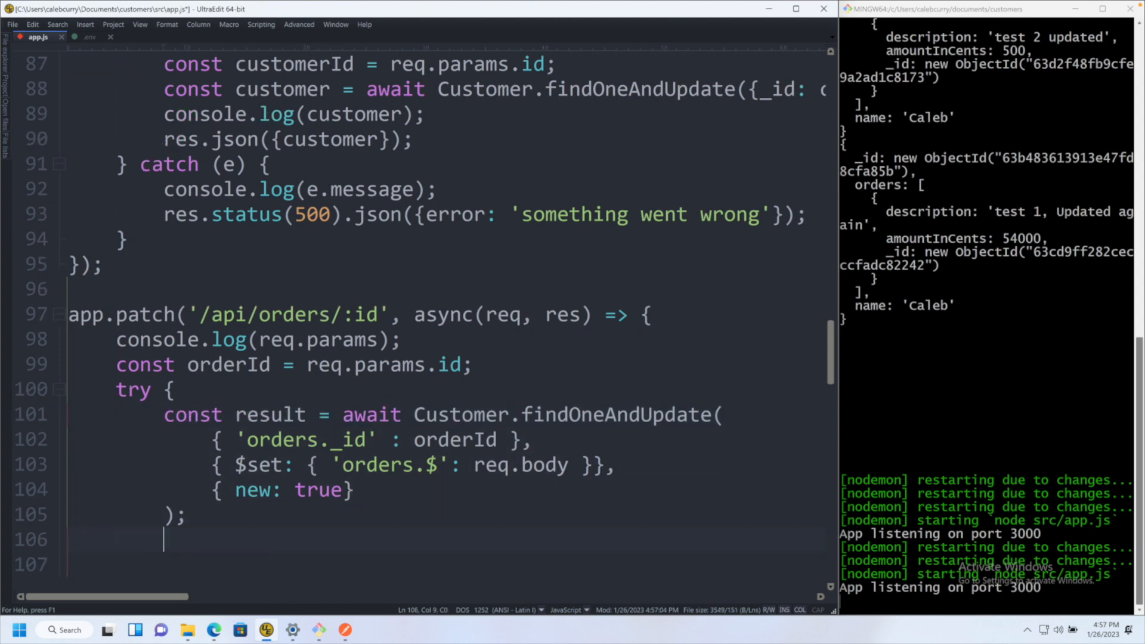
{"action": "type", "text": "console.log(result);"}
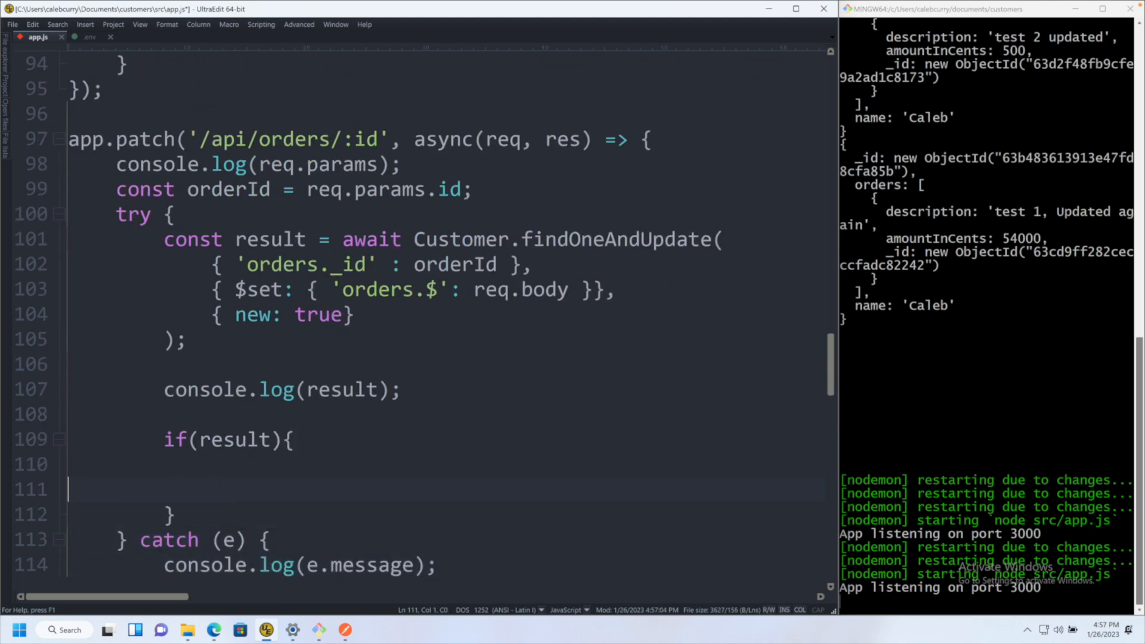
Step: Return res.json(result), otherwise a 404 JSON error 'Something went wrong'
{"action": "type", "text": "res.json(result)"}
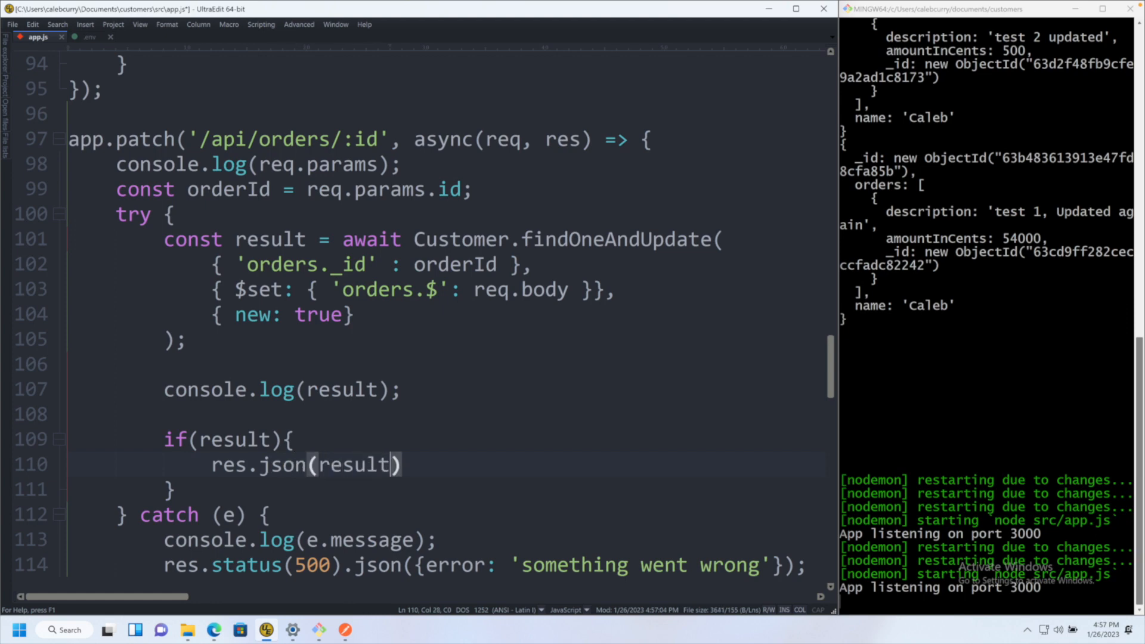
{"action": "type", "text": ";"}
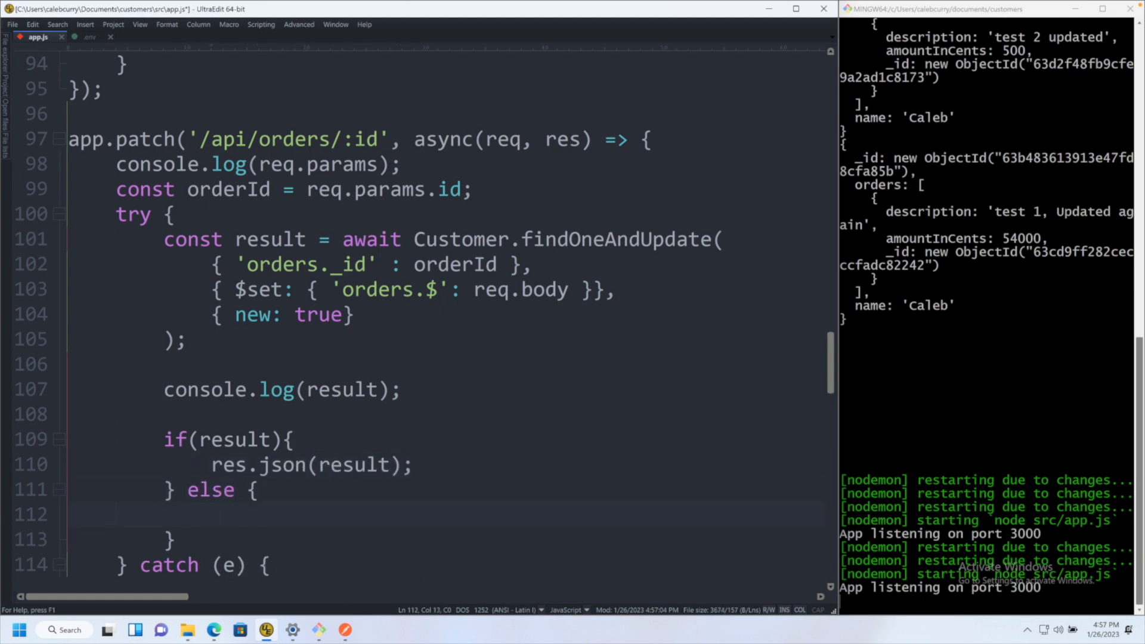
{"action": "type", "text": "res."}
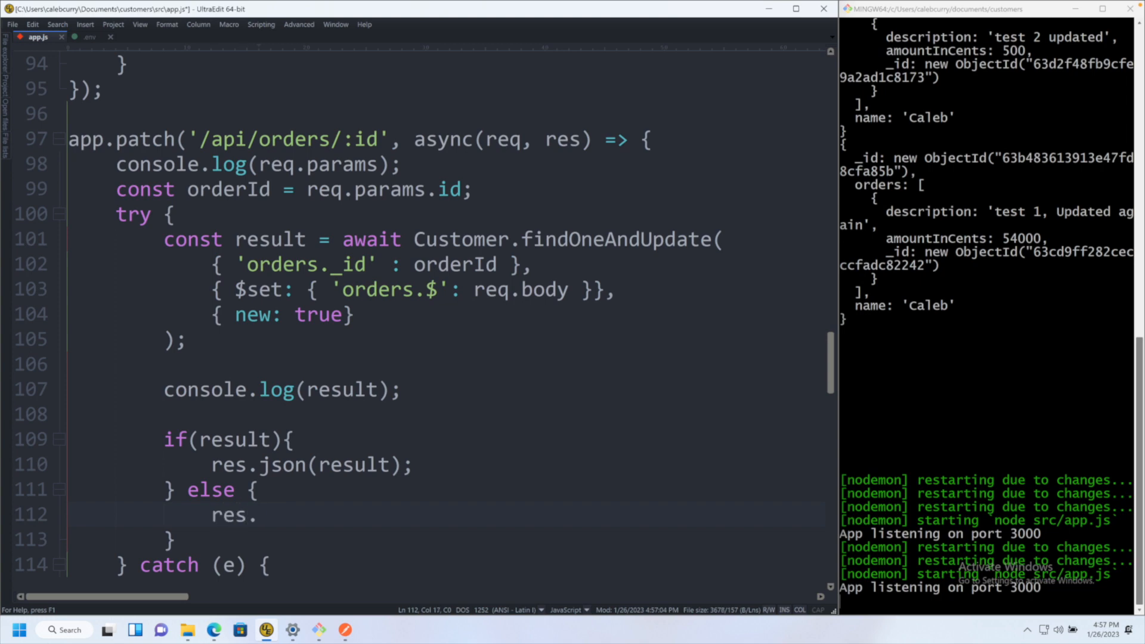
{"action": "type", "text": "status"}
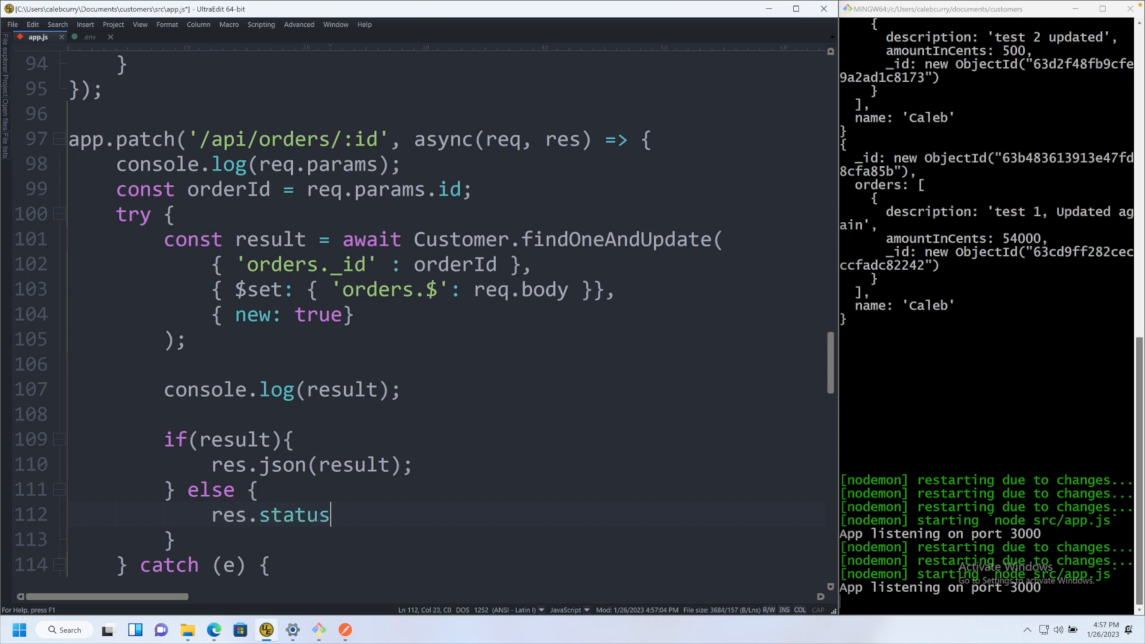
{"action": "type", "text": "(404).json({error: ''});"}
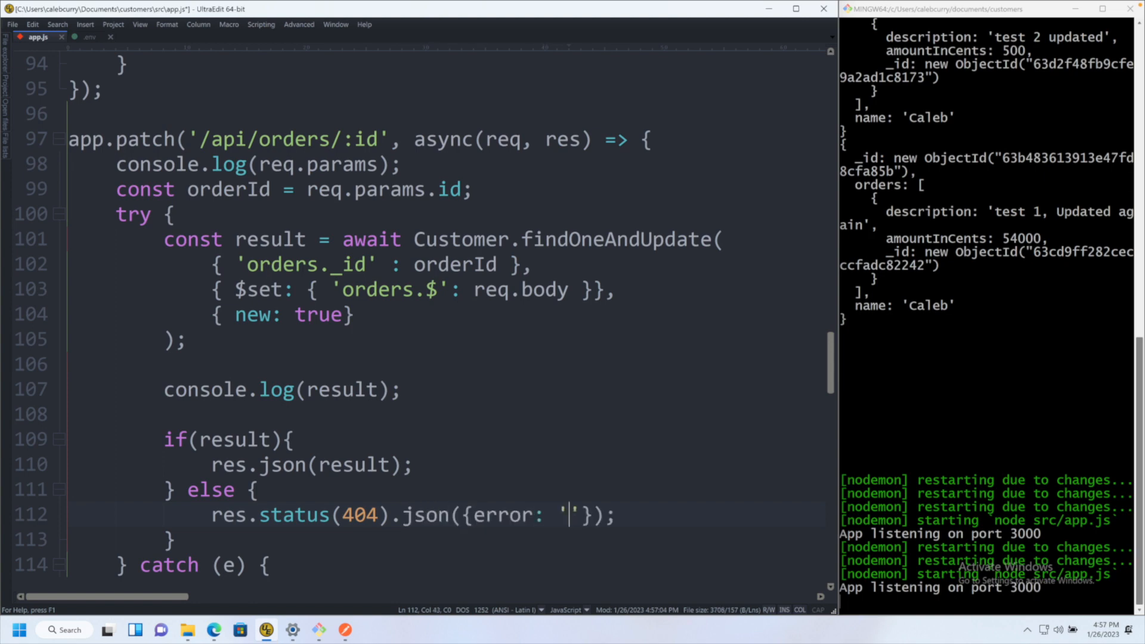
{"action": "type", "text": "Something went wrongh"}
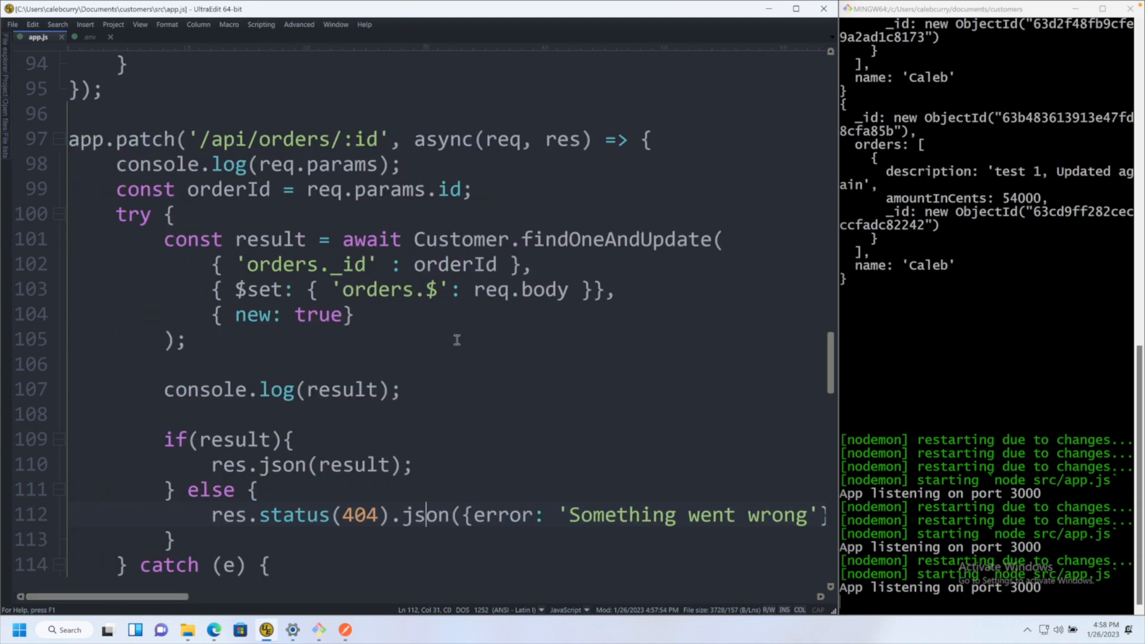
Step: Point PATCH at order 63cd9ff282ceccfadc82242 with body 'Updating directly', 55000 cents
{"action": "left_click", "coordinate": [344, 630]}
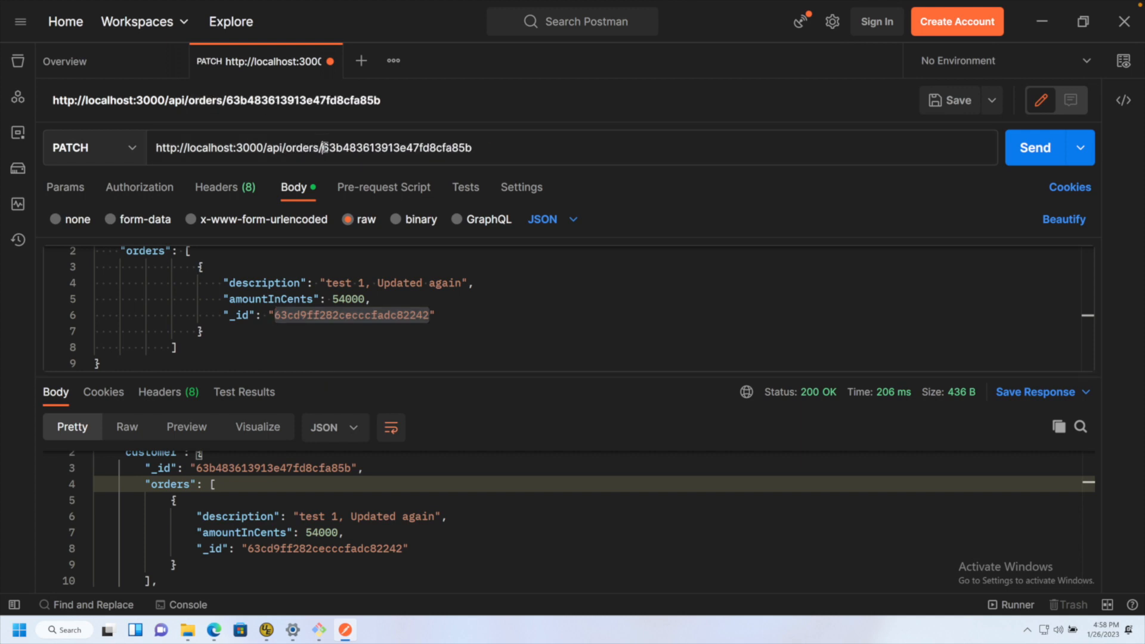
{"action": "key", "text": "Backspace"}
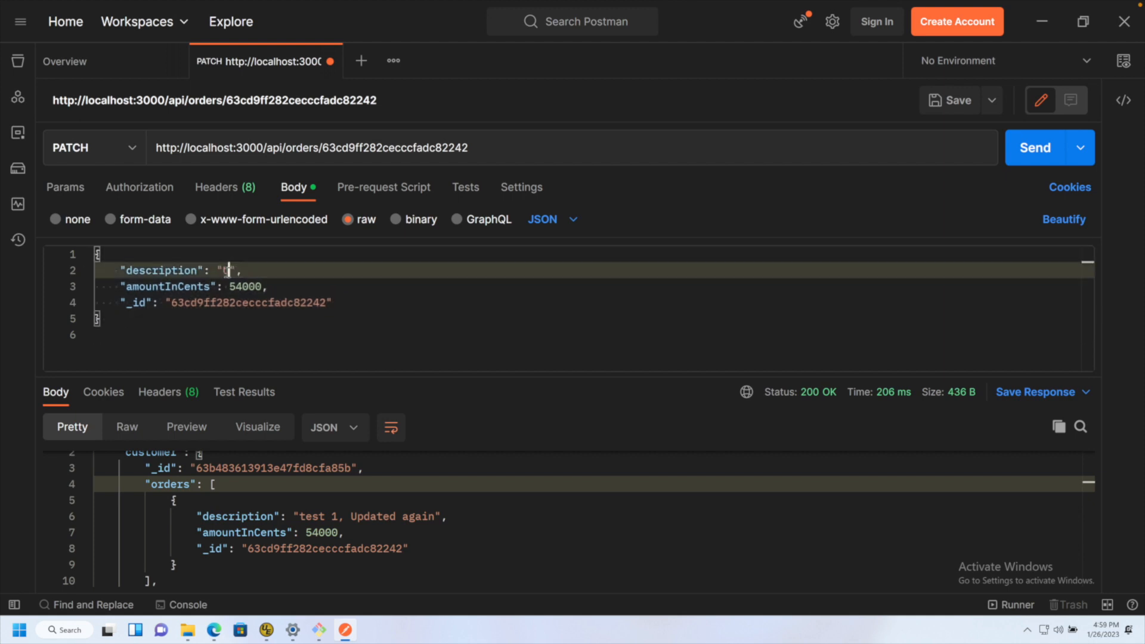
{"action": "type", "text": "Updating directly"}
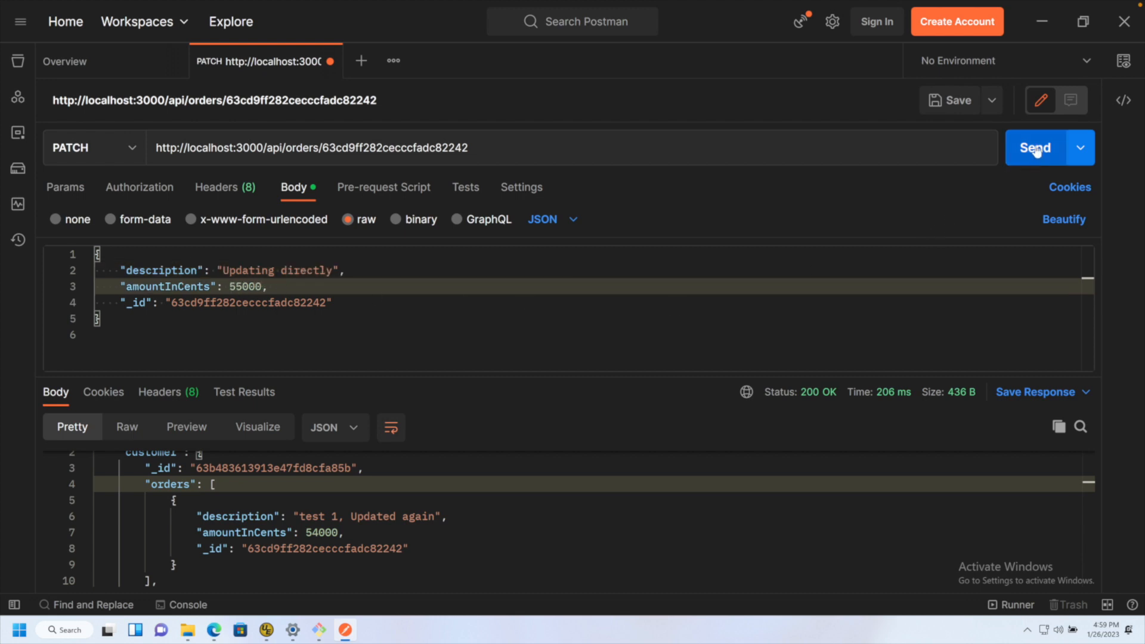
Step: Send the order PATCH and check the response shows 'Updating directly' at 55000 cents
{"action": "left_click", "coordinate": [1035, 147]}
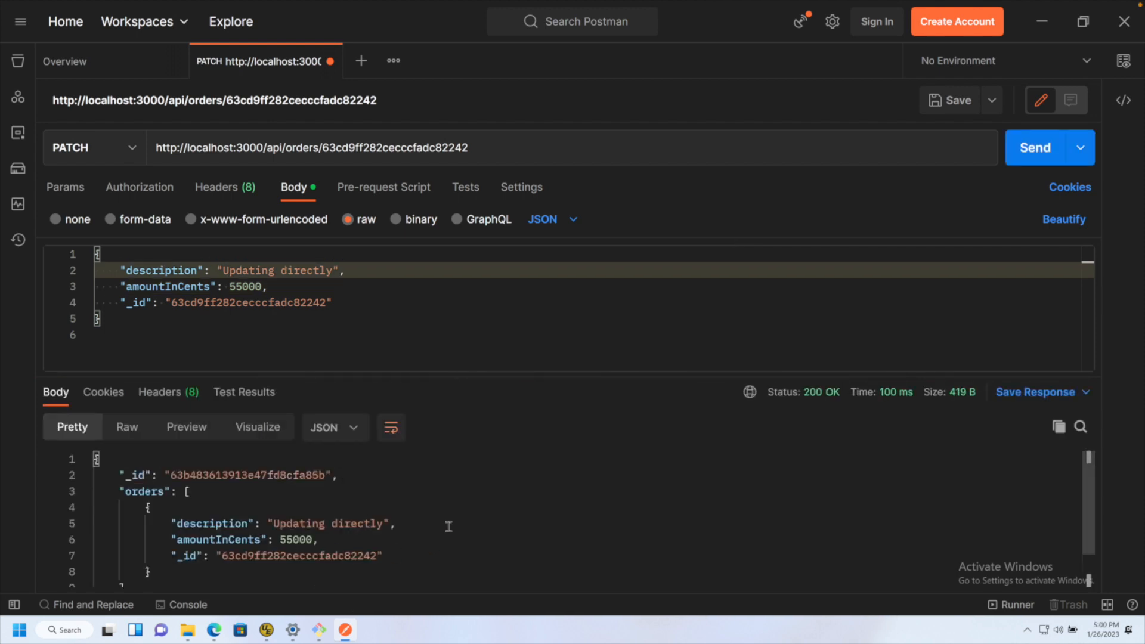
{"action": "scroll", "scroll_direction": "down", "scroll_amount": 3}
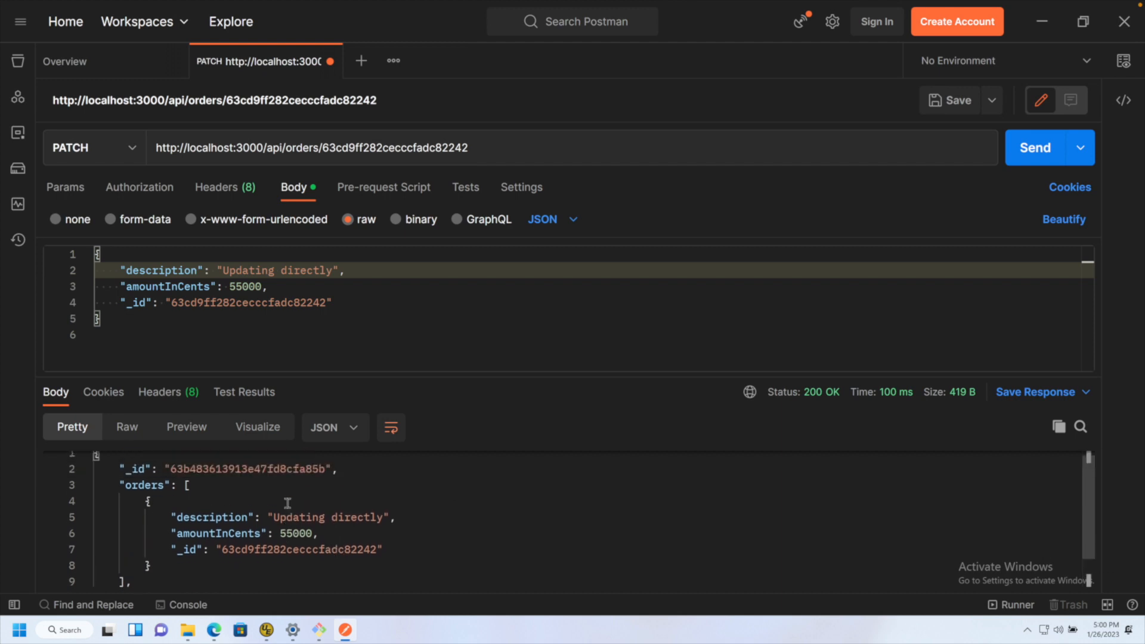
{"action": "scroll", "scroll_direction": "down", "scroll_amount": 3}
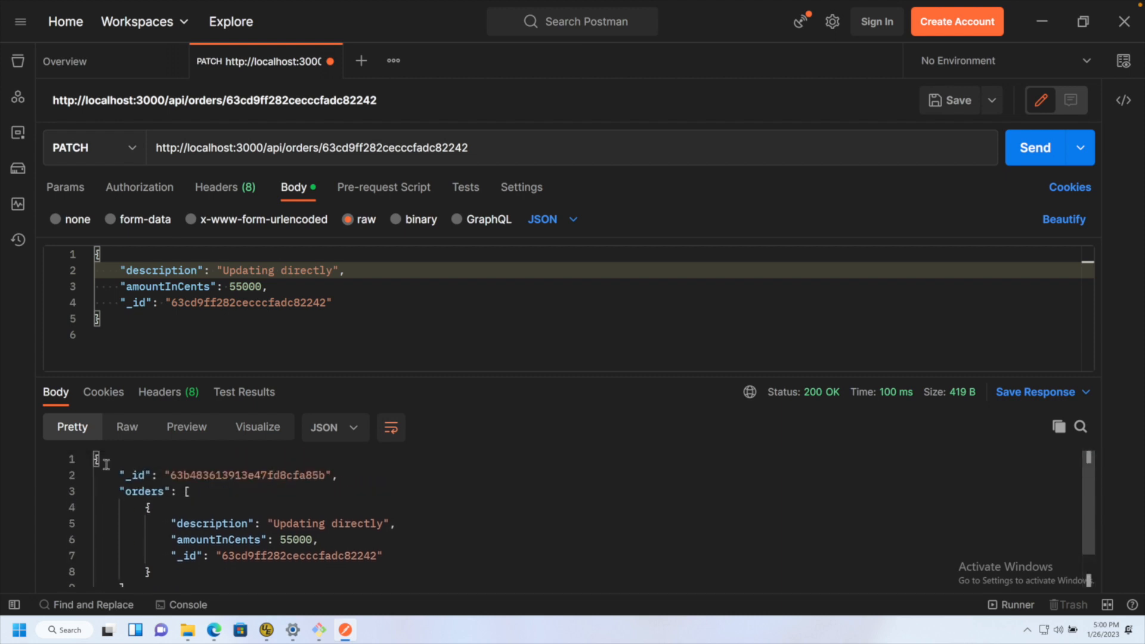
{"action": "scroll", "scroll_direction": "down", "scroll_amount": 3}
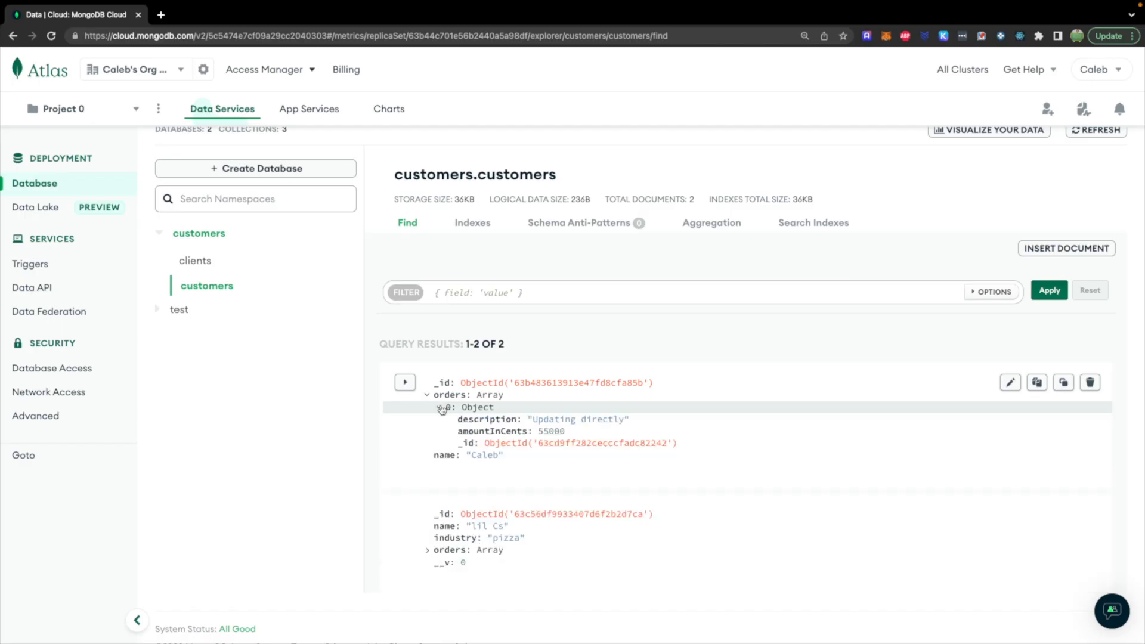
Step: Add a second order to Caleb's document: description 'test', Int32 amountInCents 500, ObjectId _id
{"action": "left_click", "coordinate": [440, 408]}
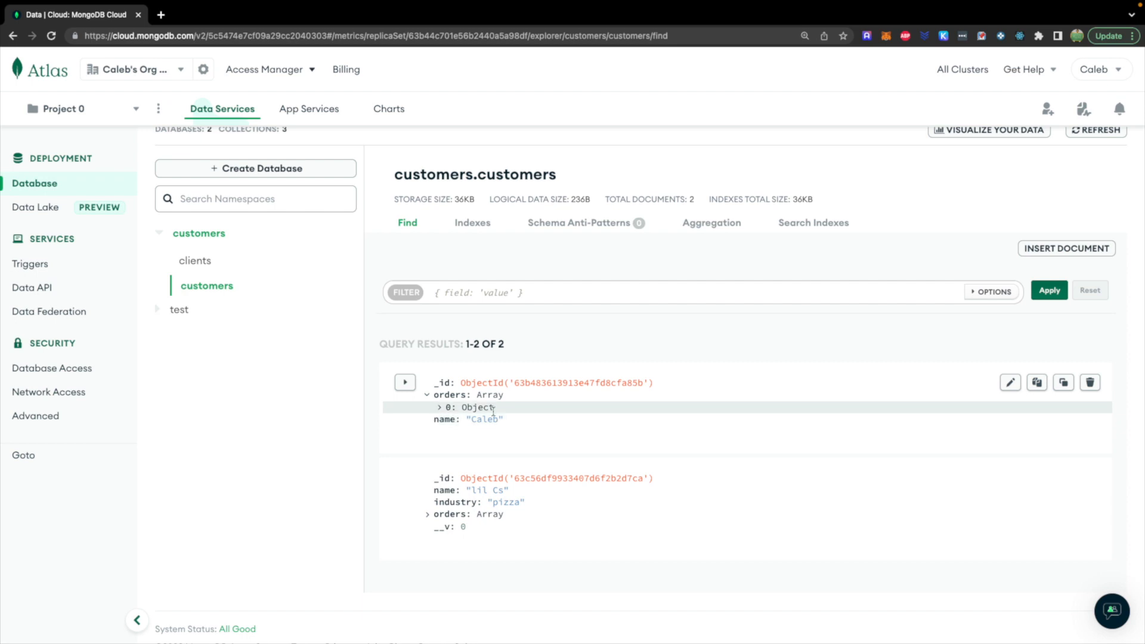
{"action": "mouse_move", "coordinate": [459, 415]}
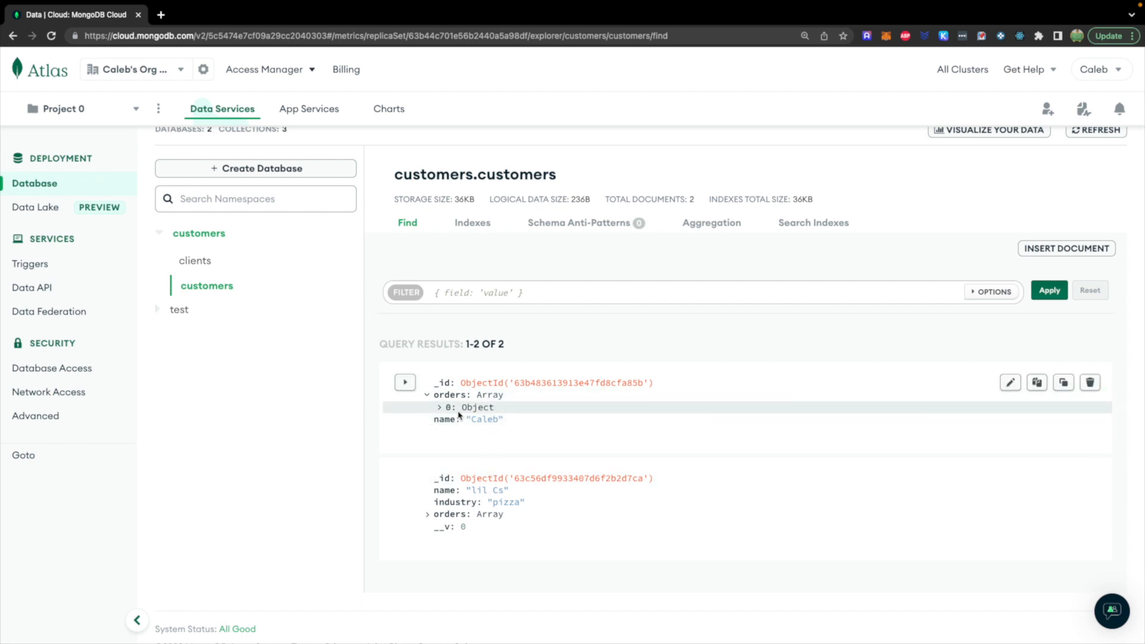
{"action": "mouse_move", "coordinate": [517, 411]}
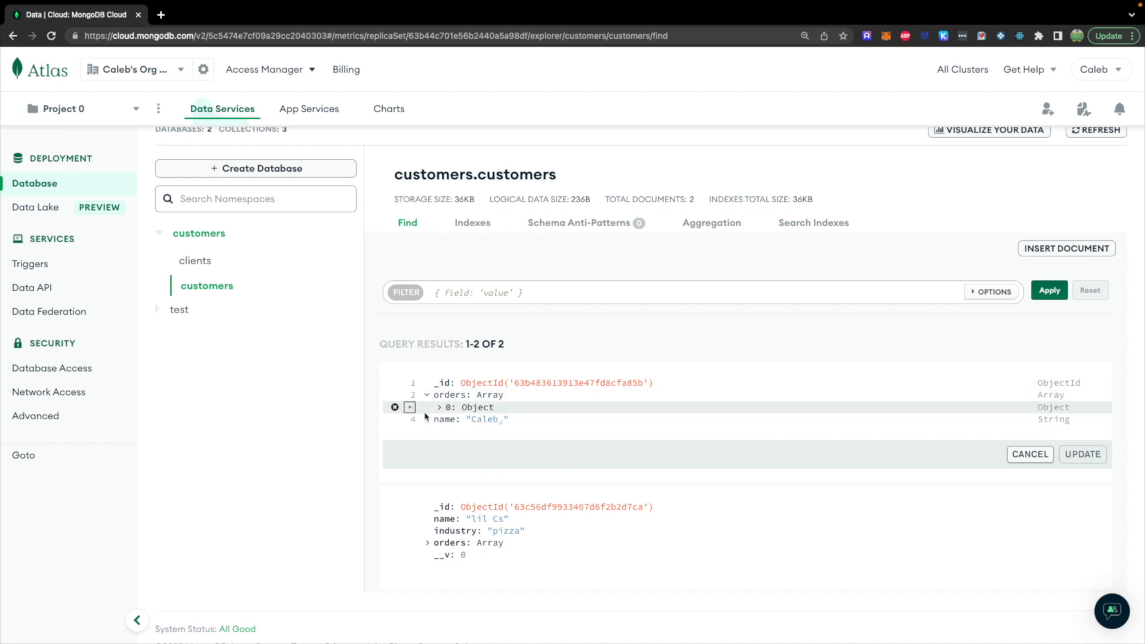
{"action": "left_click", "coordinate": [409, 407]}
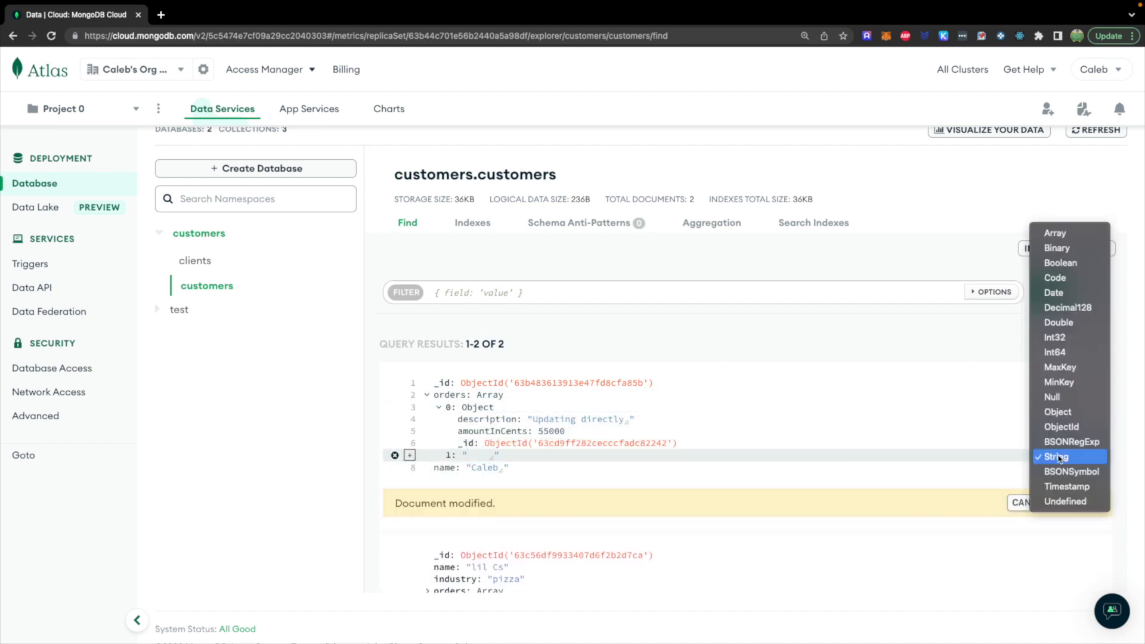
{"action": "mouse_move", "coordinate": [1061, 427]}
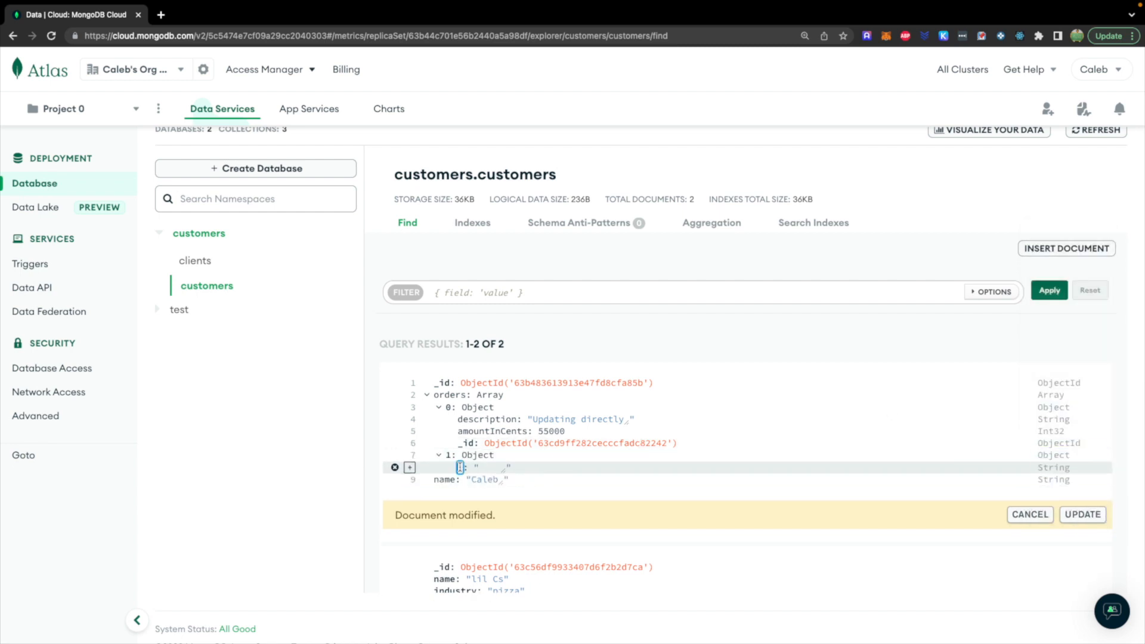
{"action": "type", "text": "description"}
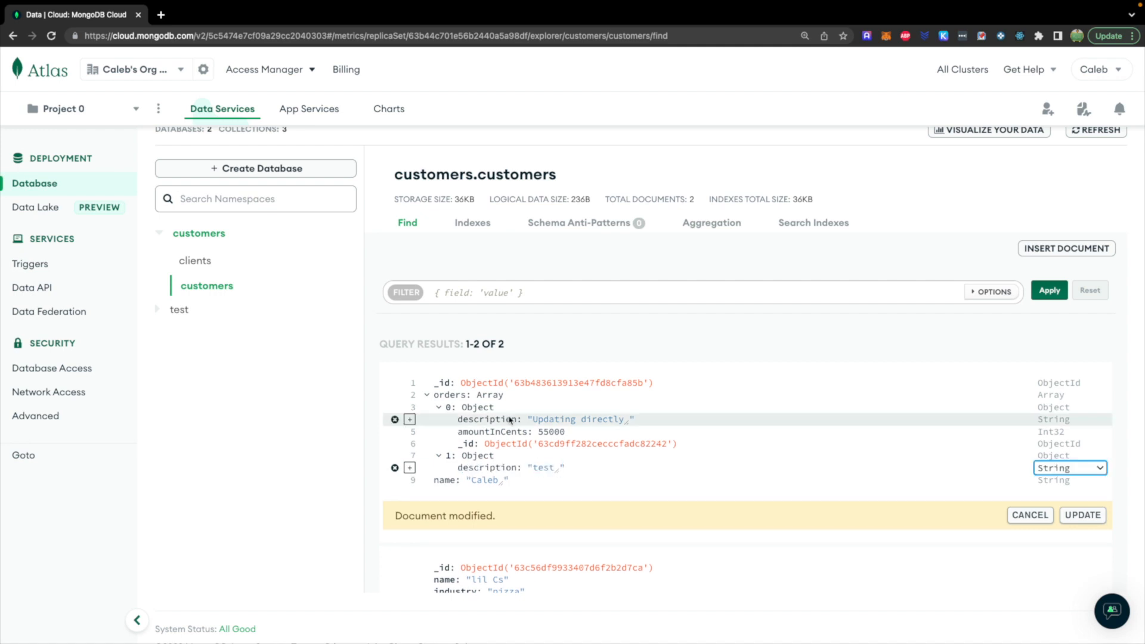
{"action": "left_click", "coordinate": [1068, 468]}
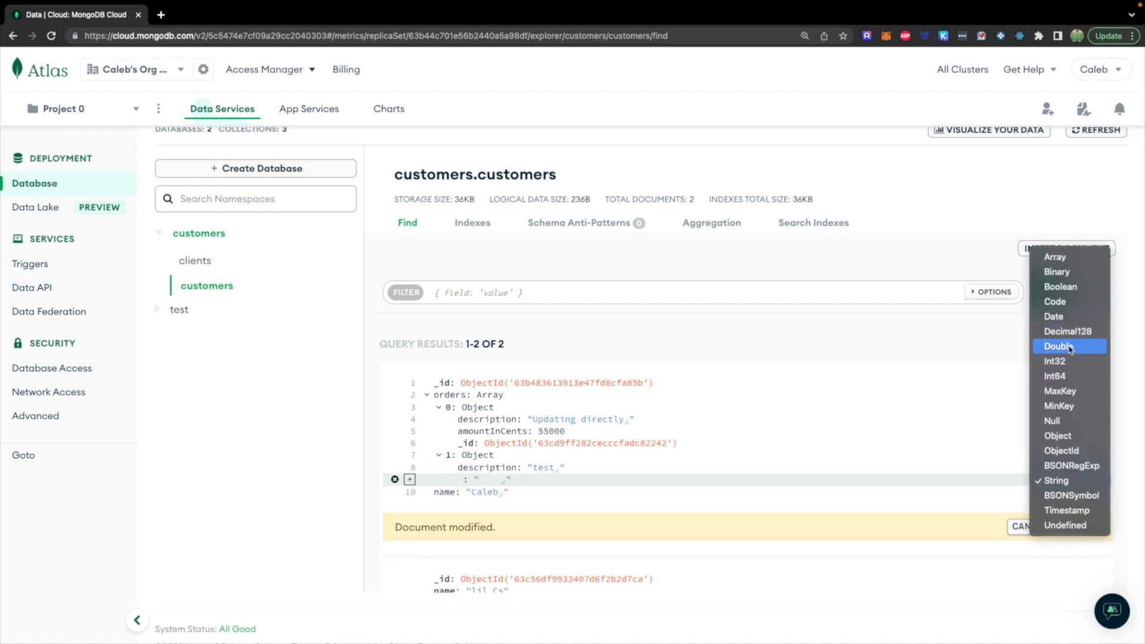
{"action": "left_click", "coordinate": [1055, 361]}
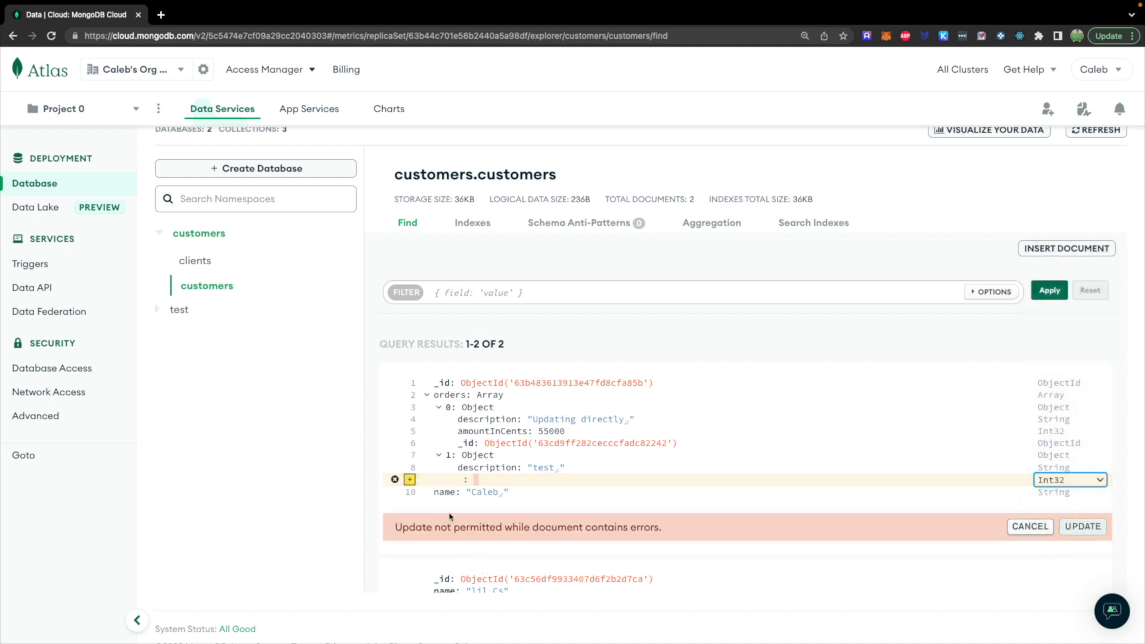
{"action": "type", "text": "amoiunt"}
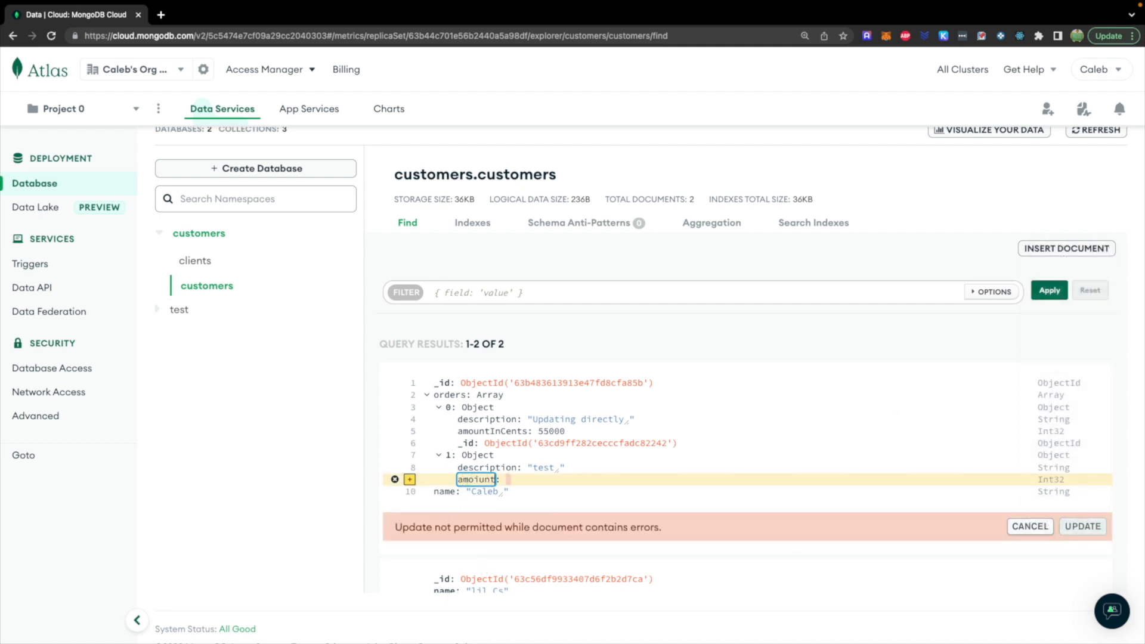
{"action": "type", "text": "amountInc"}
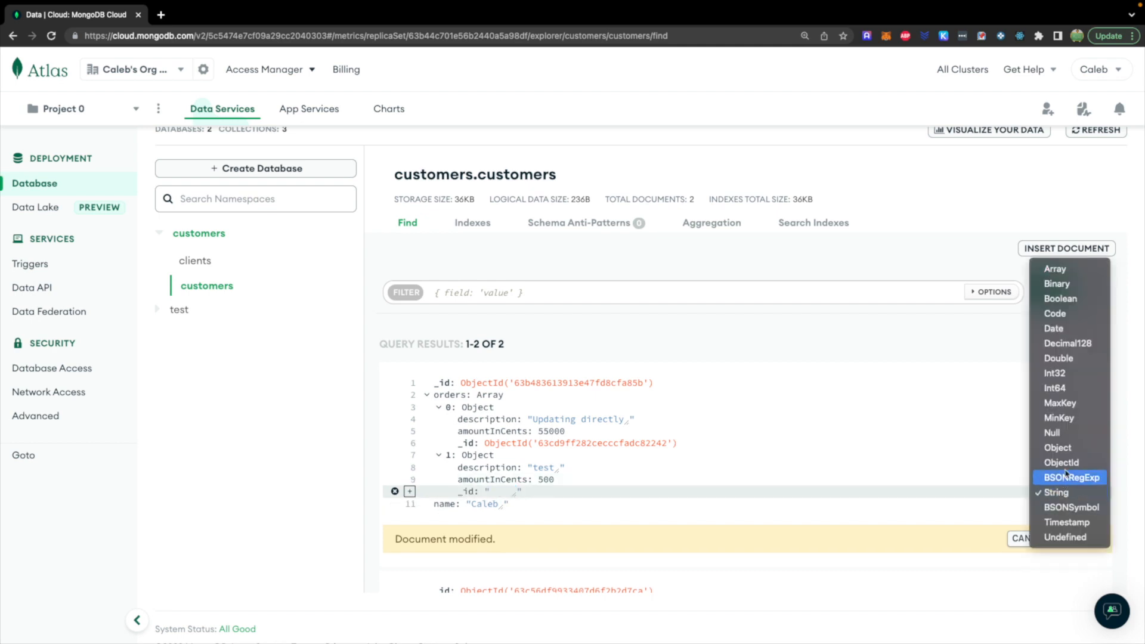
{"action": "mouse_move", "coordinate": [1061, 462]}
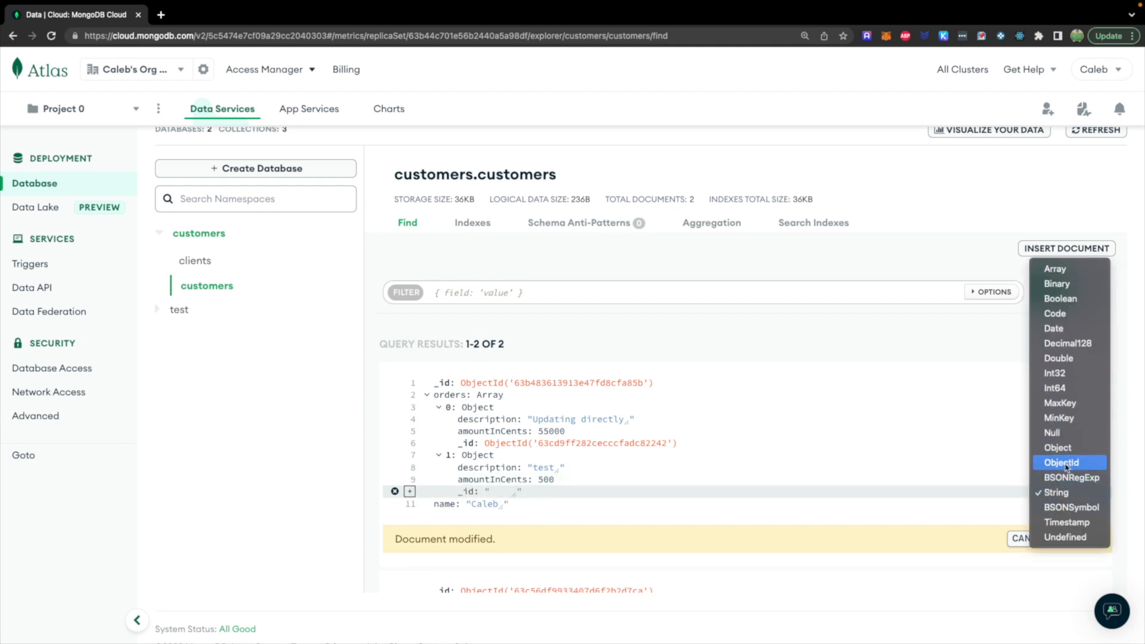
{"action": "left_click", "coordinate": [1060, 463]}
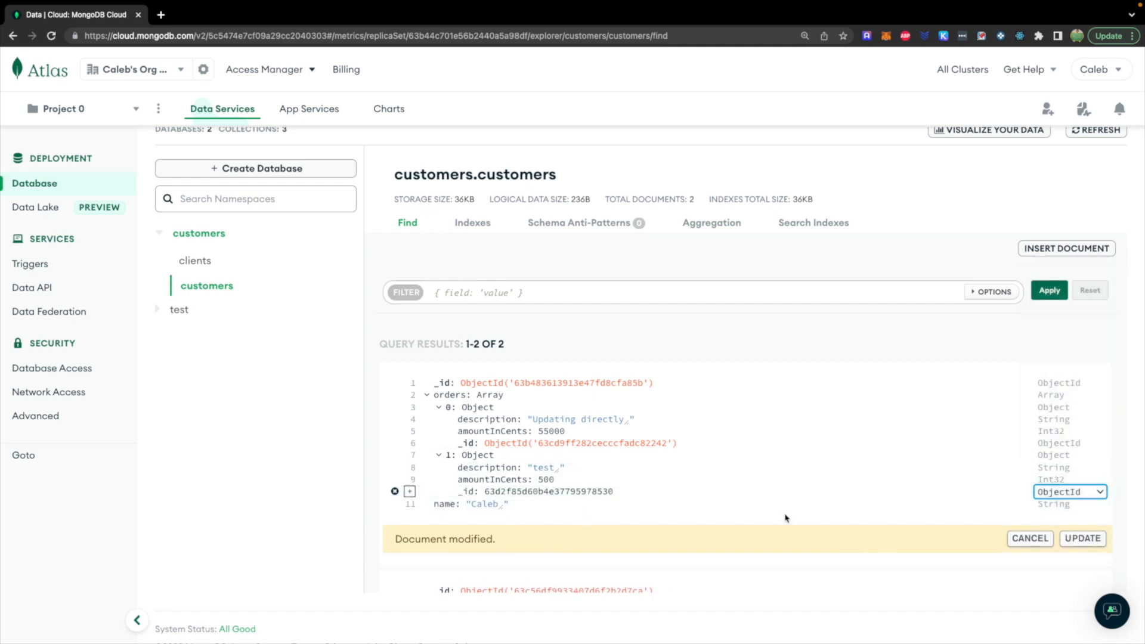
{"action": "left_click", "coordinate": [1083, 538]}
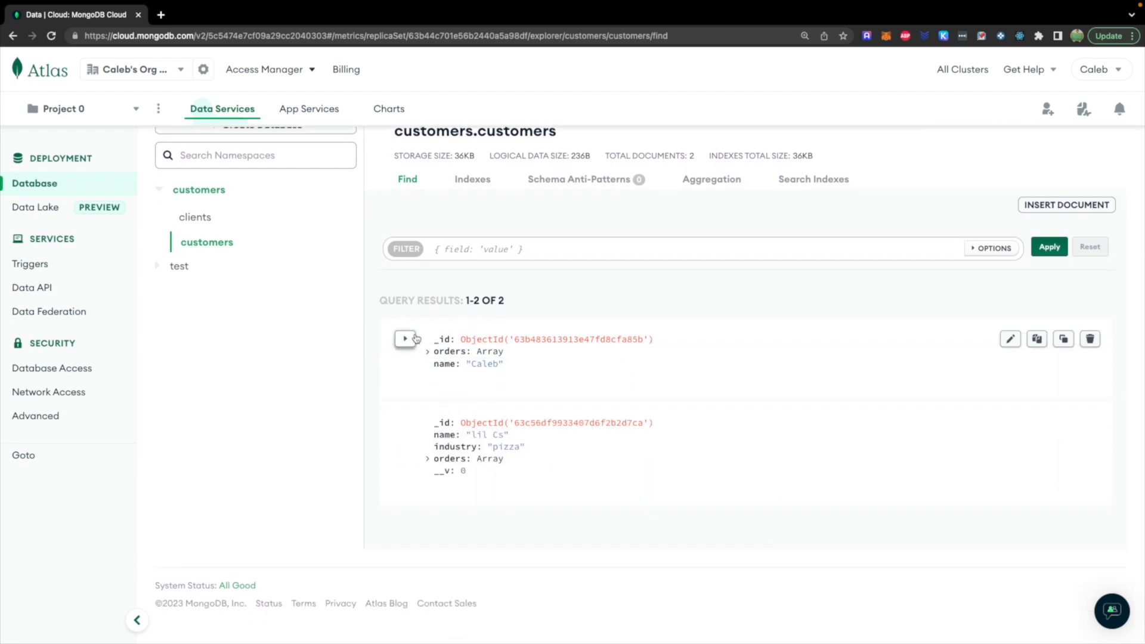
{"action": "left_click", "coordinate": [405, 339]}
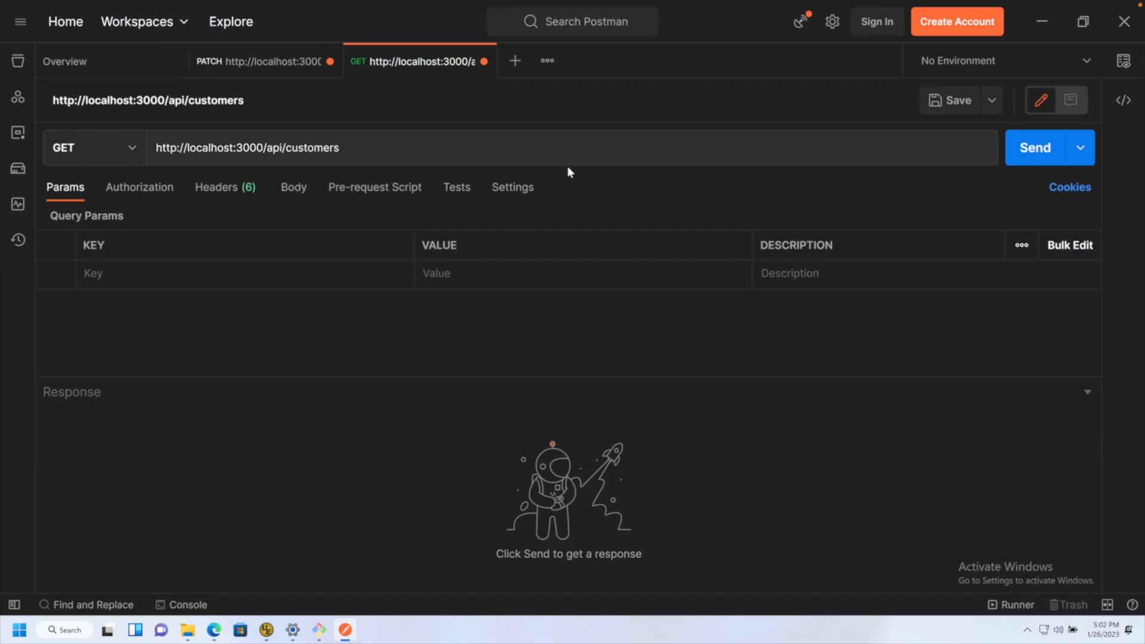
{"action": "left_click", "coordinate": [1036, 148]}
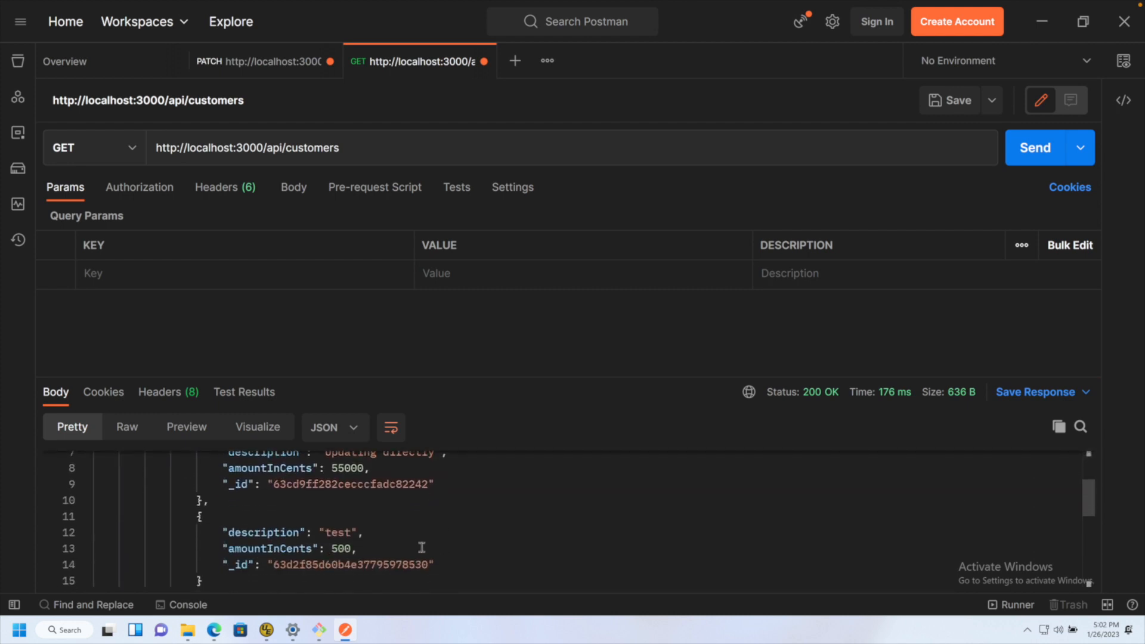
{"action": "scroll", "scroll_direction": "down", "scroll_amount": 3}
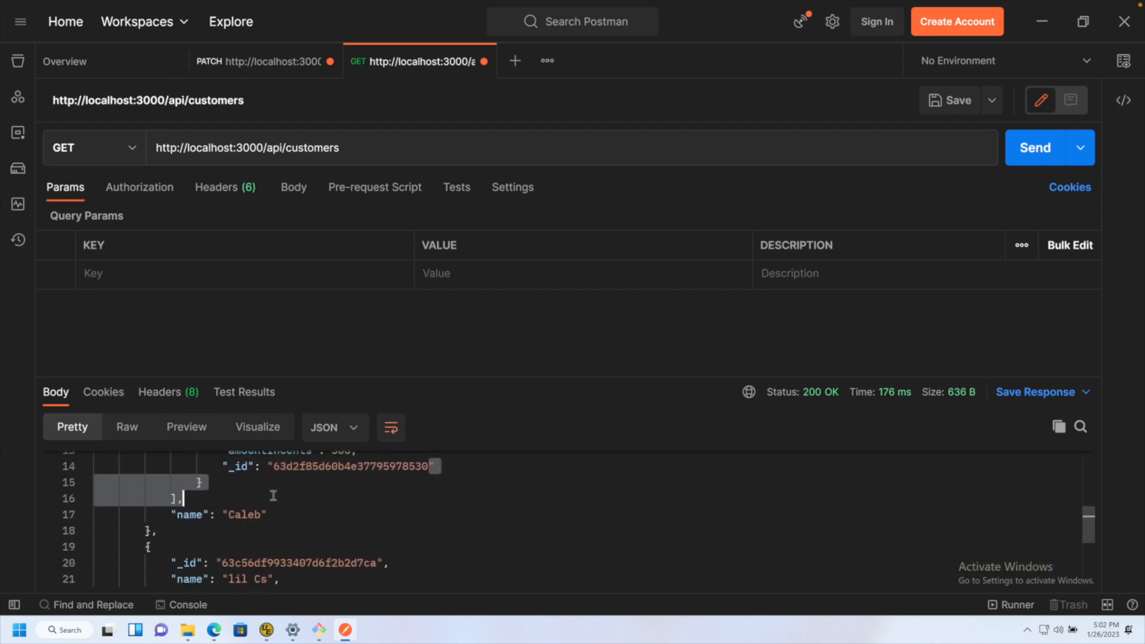
{"action": "double_click", "coordinate": [351, 466]}
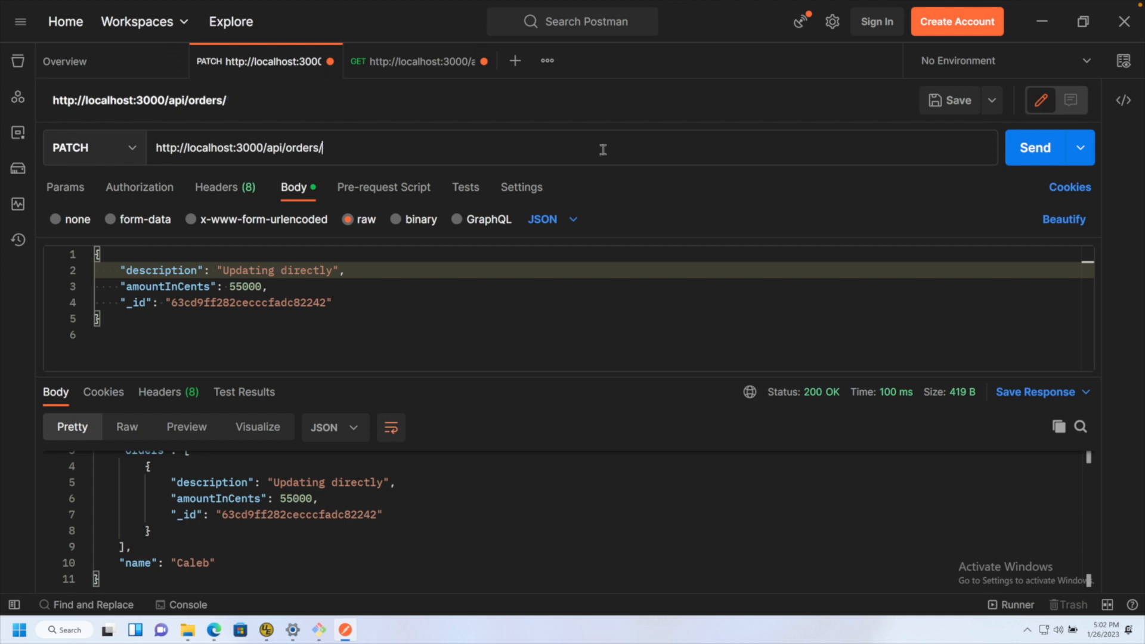
{"action": "type", "text": "63d2f85d60b4e37795978530"}
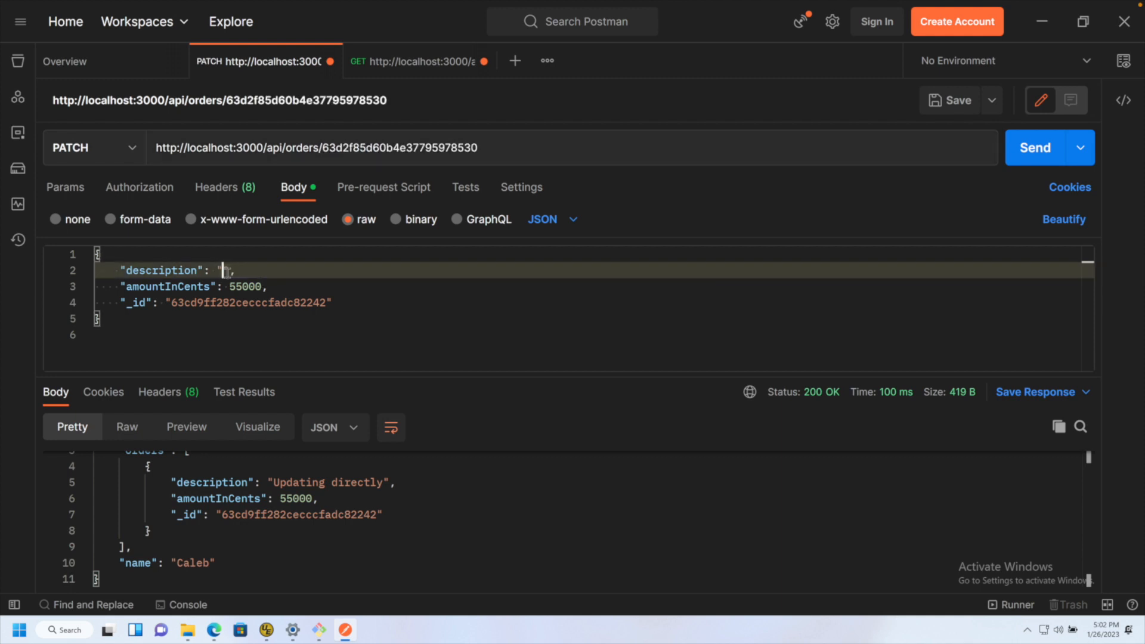
{"action": "type", "text": "test again"}
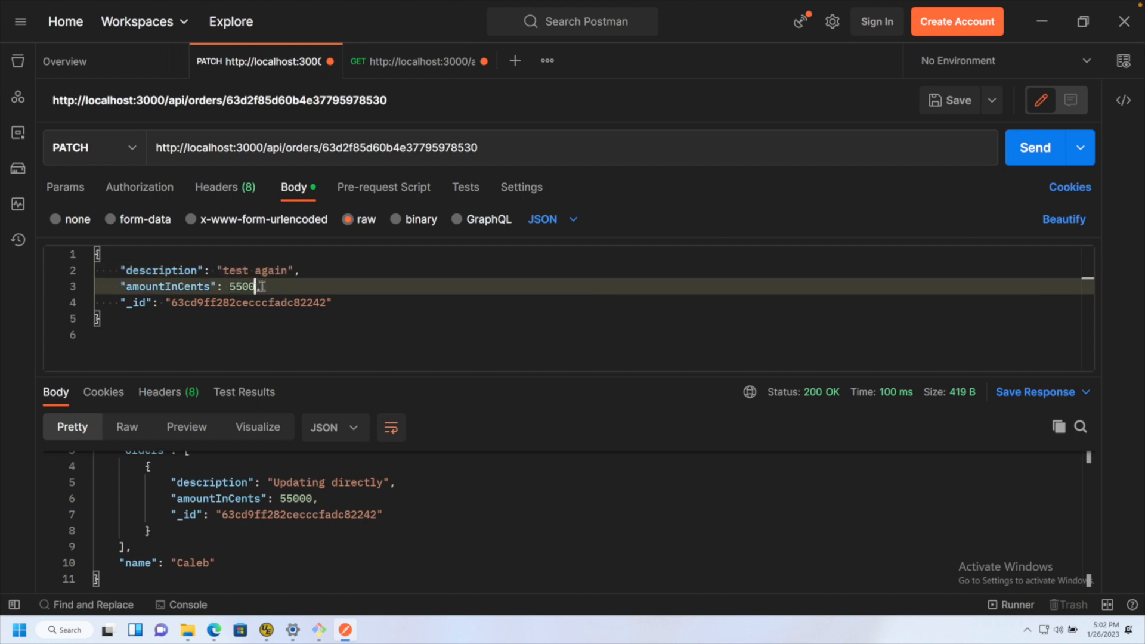
{"action": "key", "text": "Backspace"}
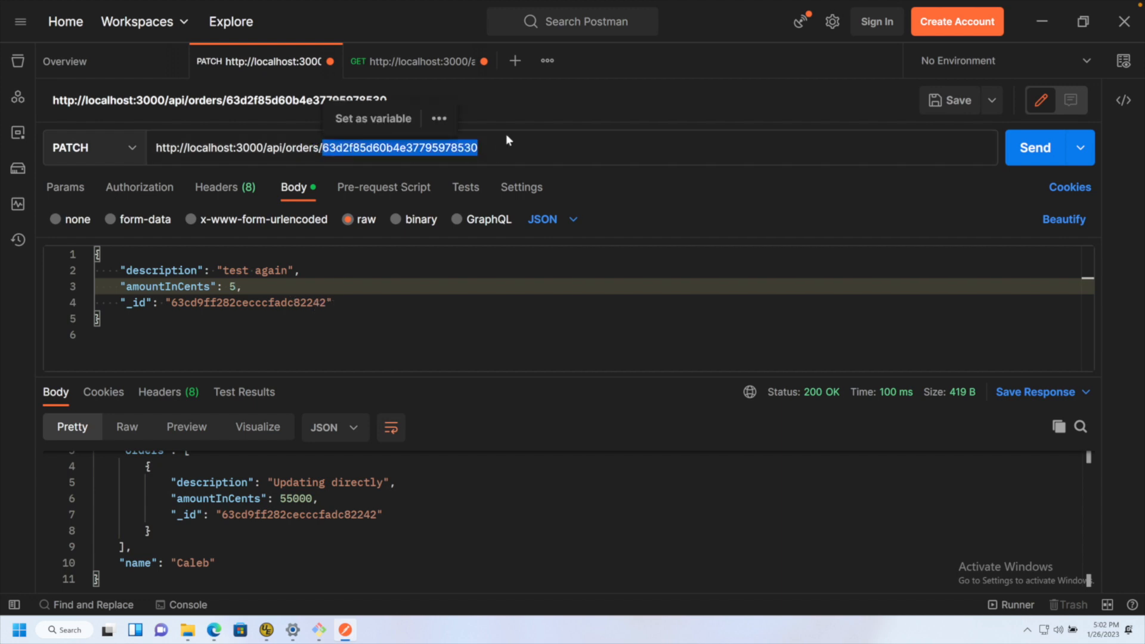
{"action": "double_click", "coordinate": [248, 303]}
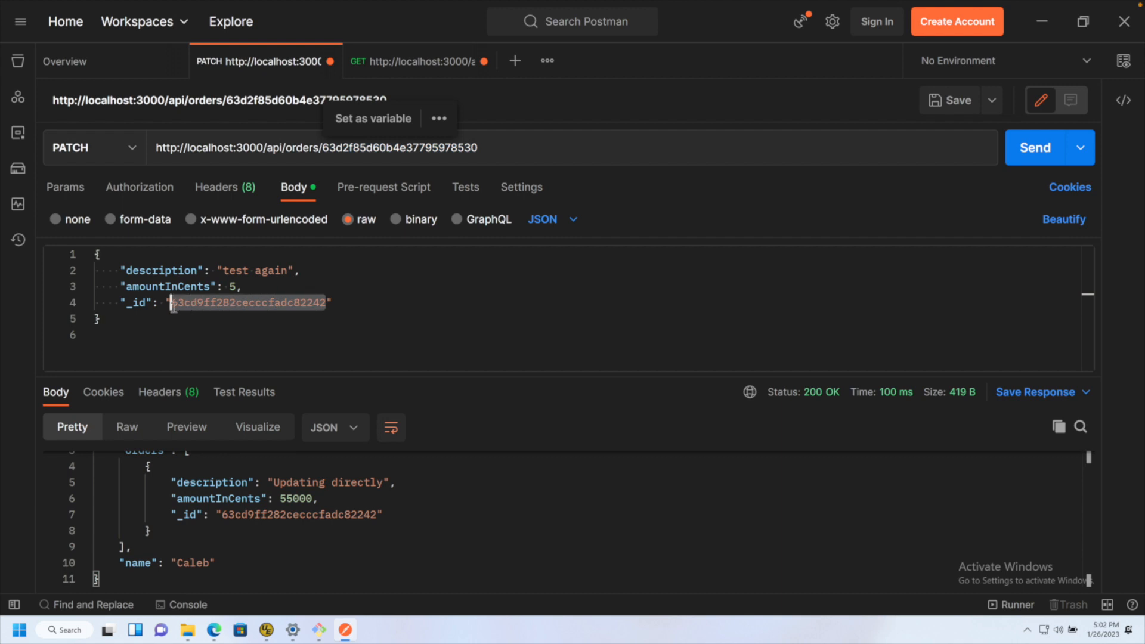
{"action": "type", "text": "63d2f85d60b4e37795978530\""}
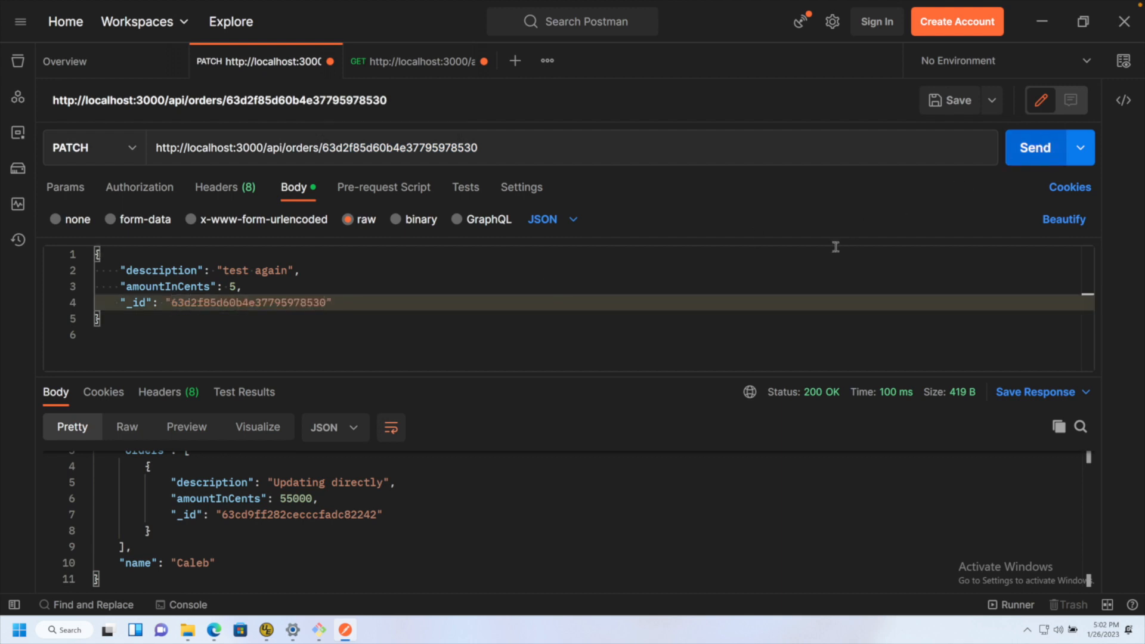
{"action": "left_click", "coordinate": [1035, 147]}
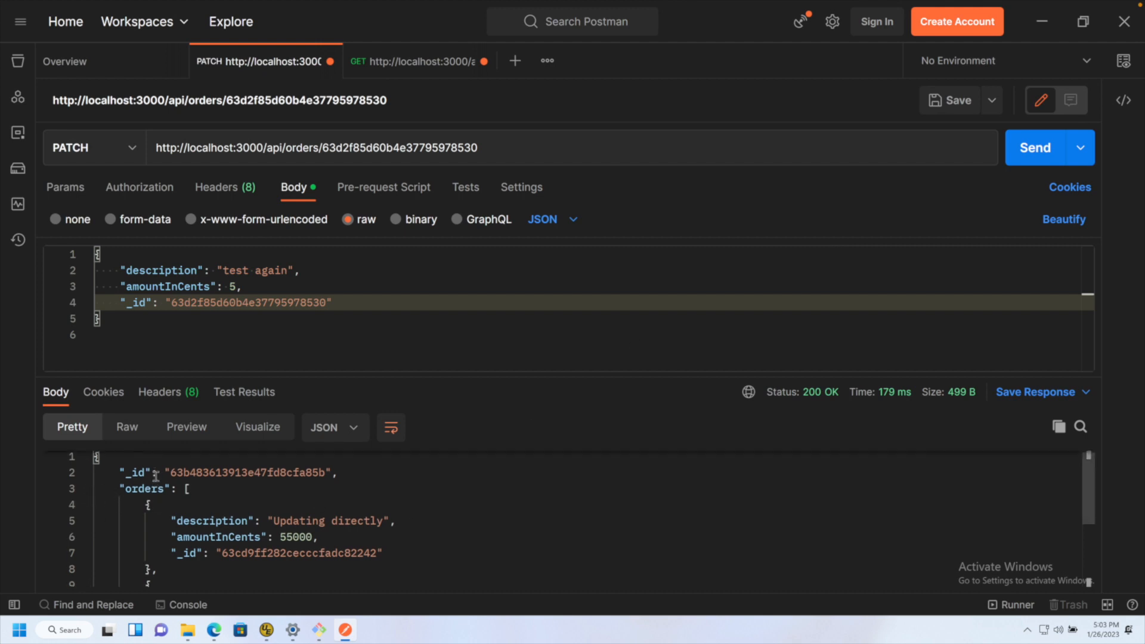
{"action": "scroll", "scroll_direction": "down", "scroll_amount": 3}
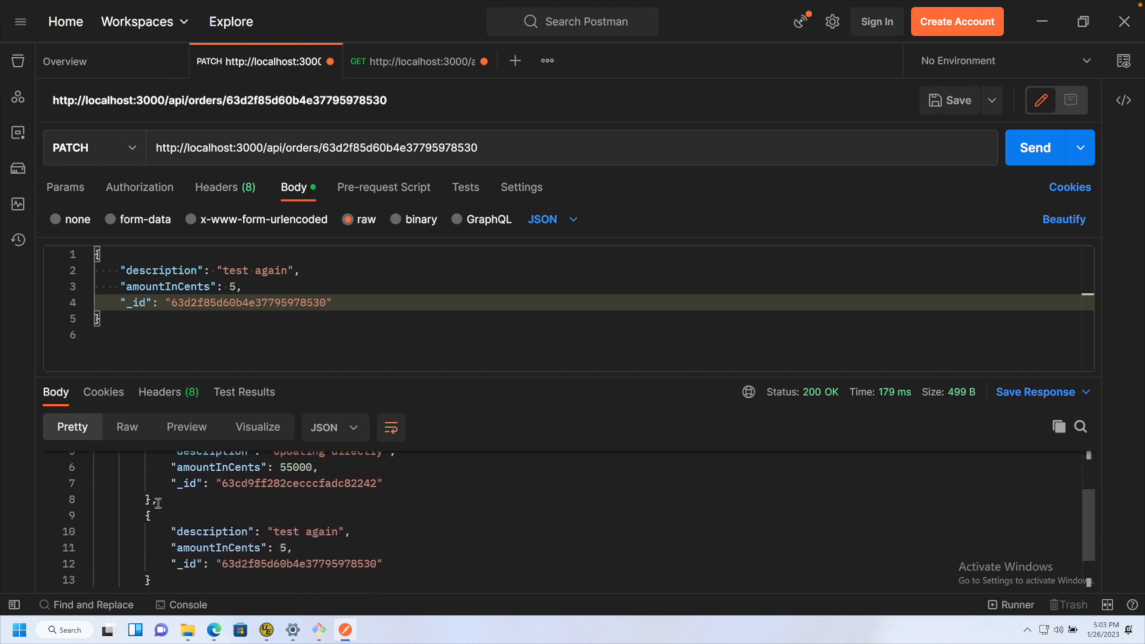
{"action": "scroll", "scroll_direction": "down", "scroll_amount": 3}
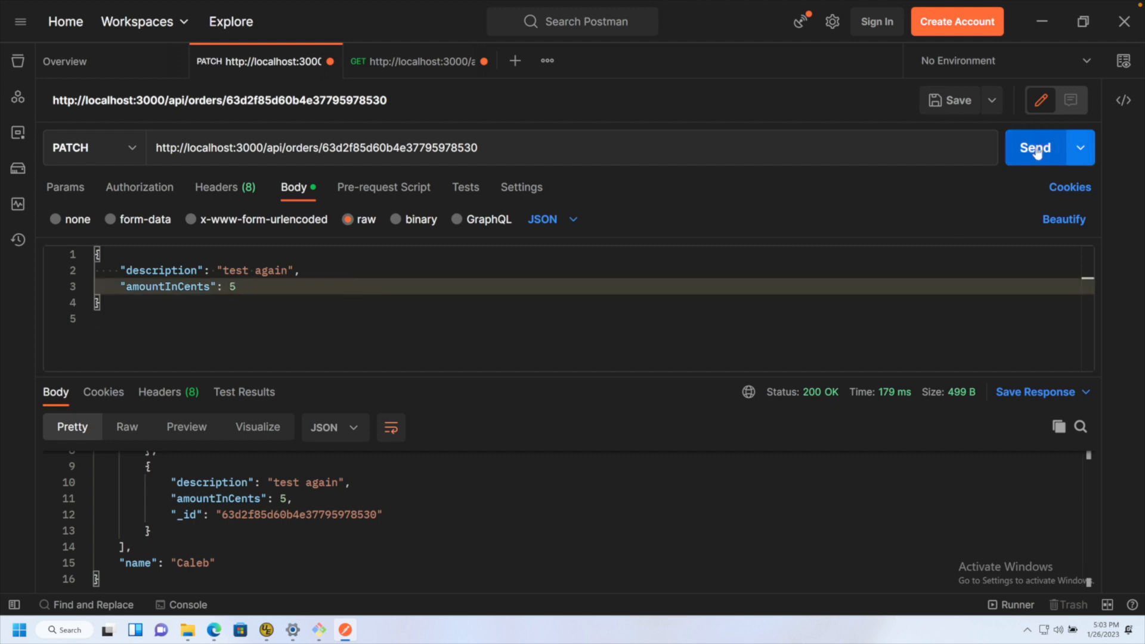
{"action": "left_click", "coordinate": [1036, 147]}
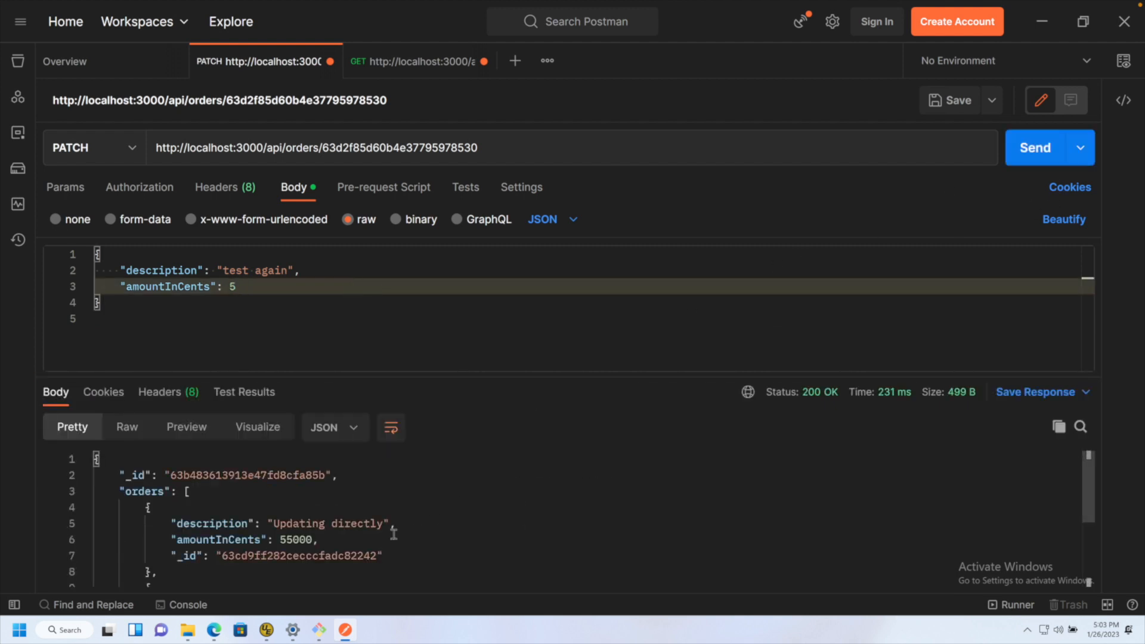
{"action": "scroll", "scroll_direction": "down", "scroll_amount": 3}
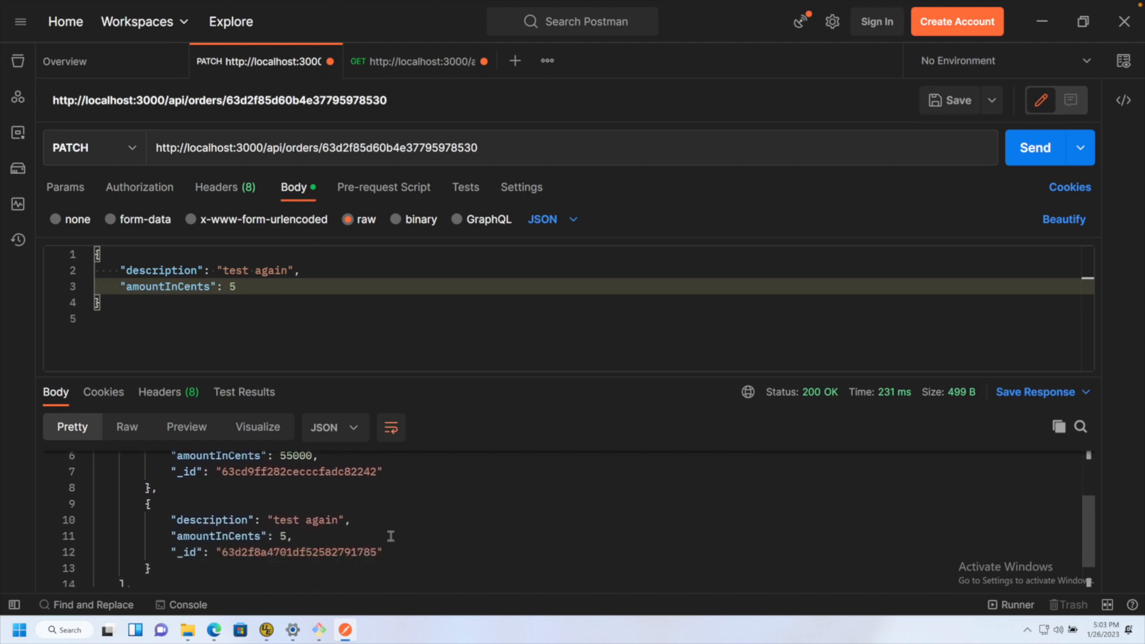
{"action": "mouse_move", "coordinate": [342, 553]}
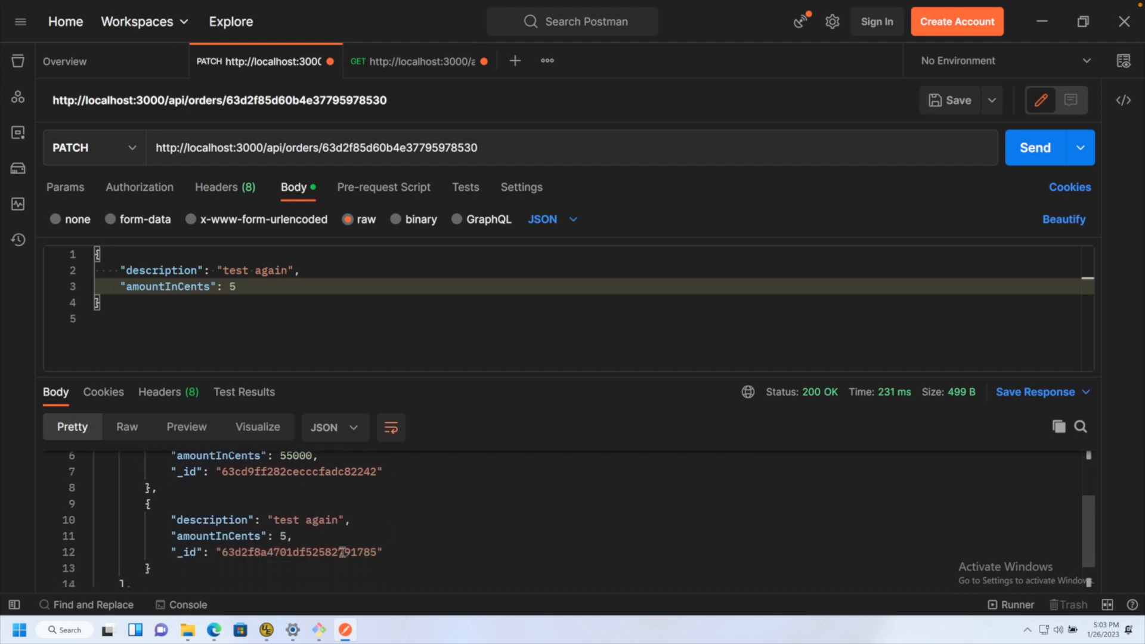
{"action": "left_click_drag", "start_coordinate": [340, 552], "coordinate": [374, 552]}
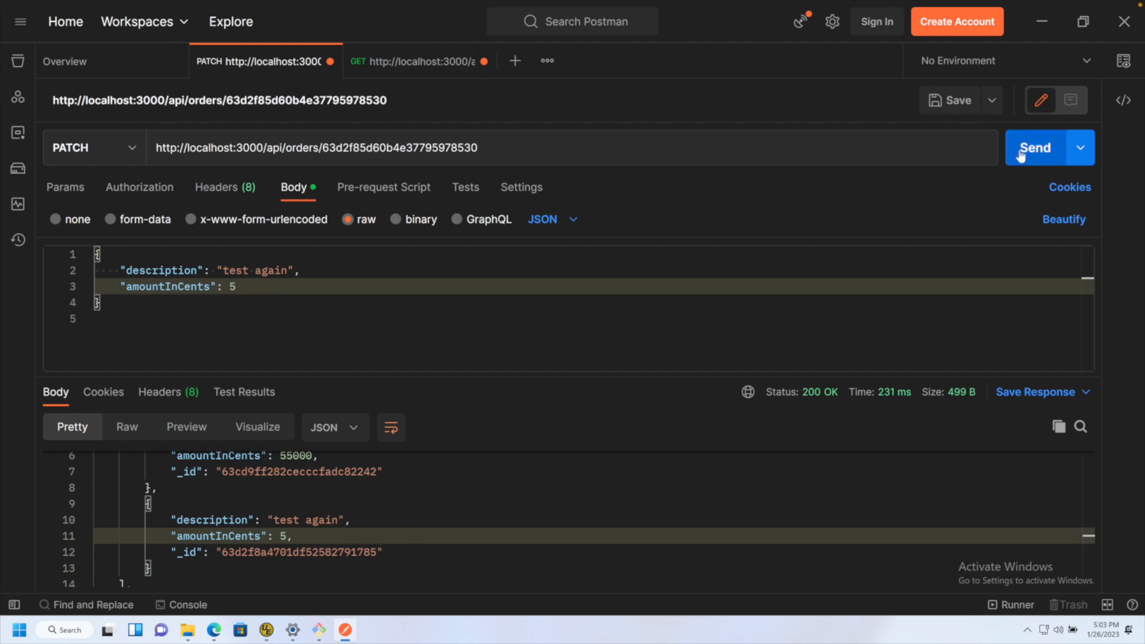
{"action": "left_click", "coordinate": [1035, 147]}
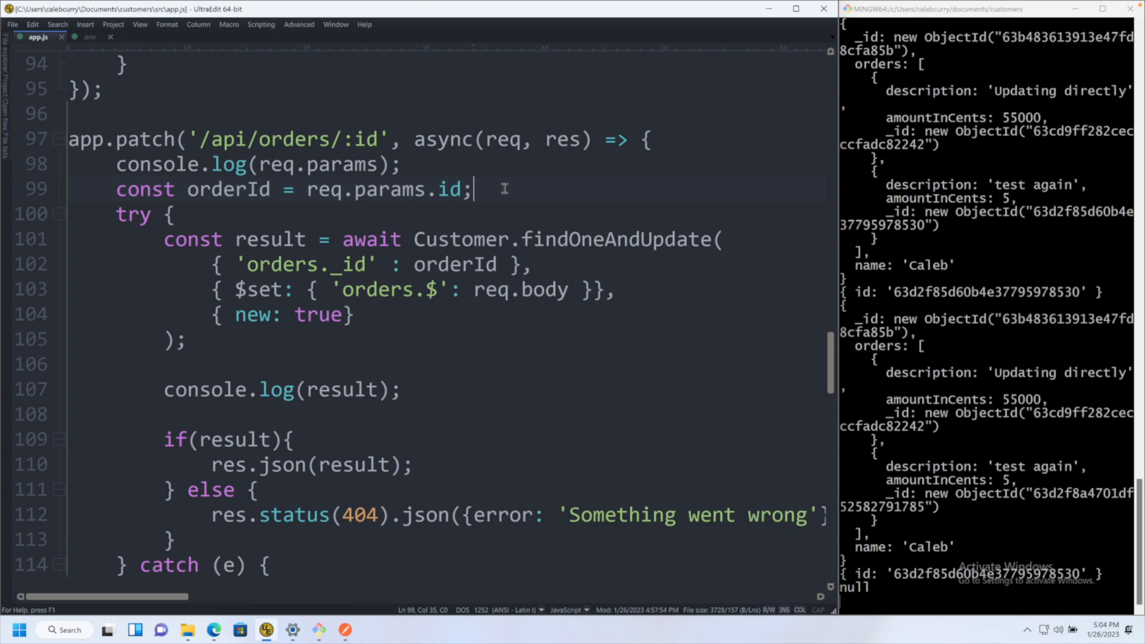
Step: Insert 'req.body._id = orderId;' below the const orderId line in app.js
{"action": "key", "text": "enter"}
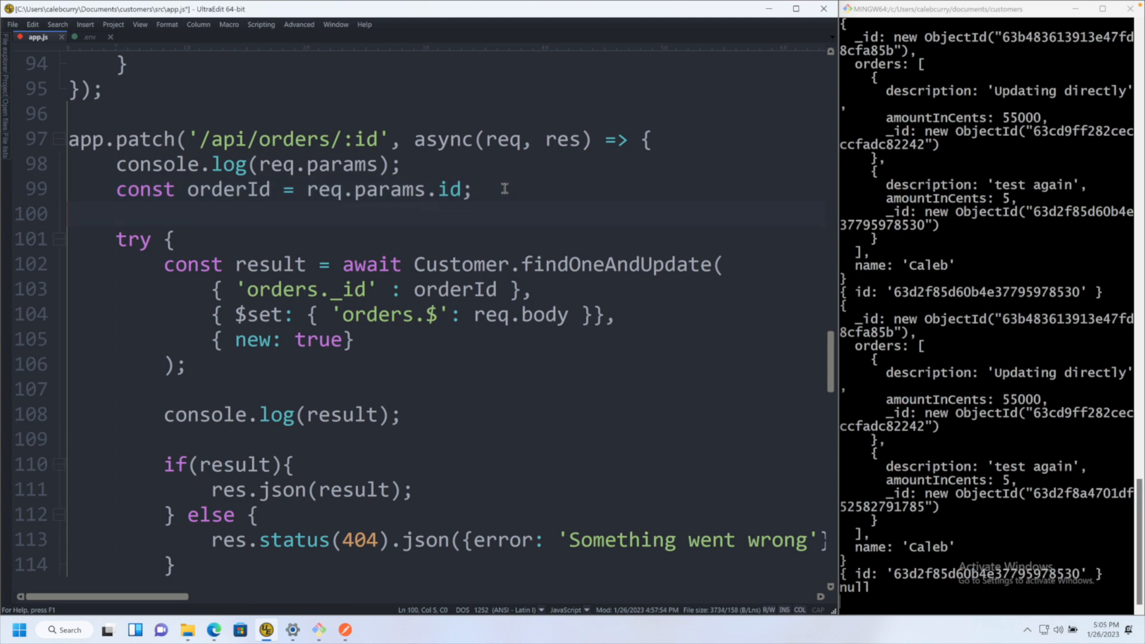
{"action": "type", "text": "req.body"}
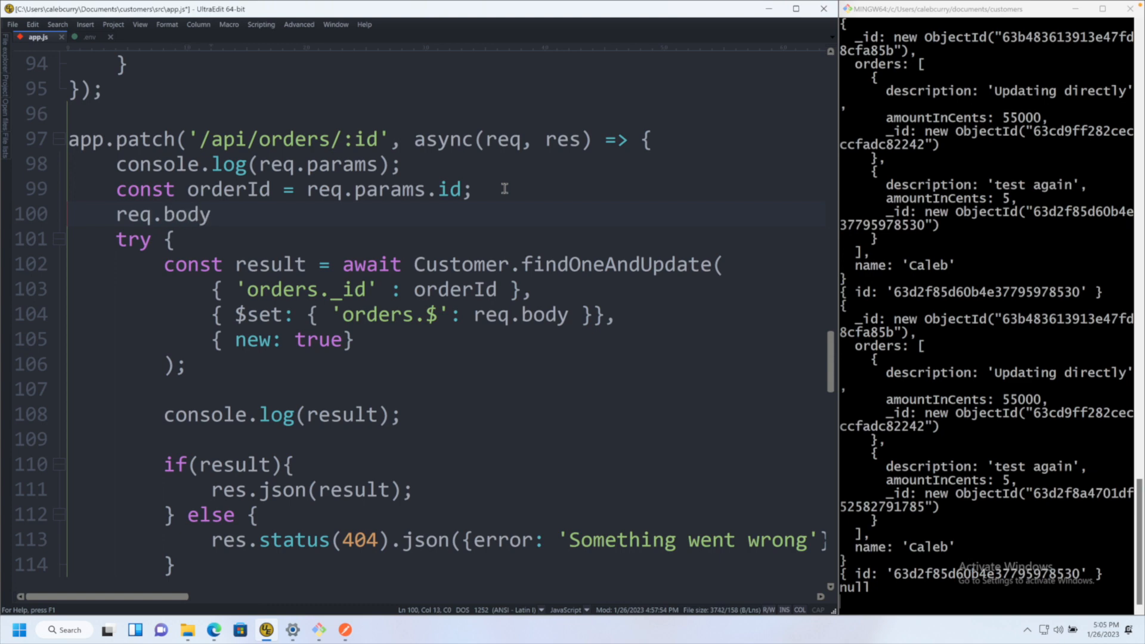
{"action": "type", "text": "._id"}
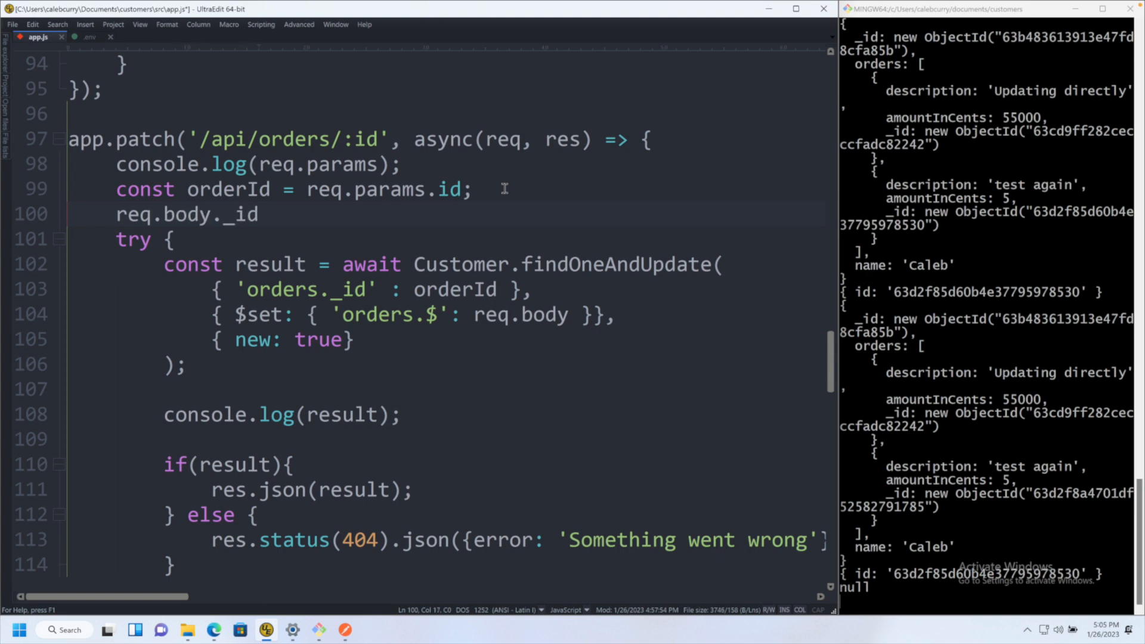
{"action": "type", "text": "= order"}
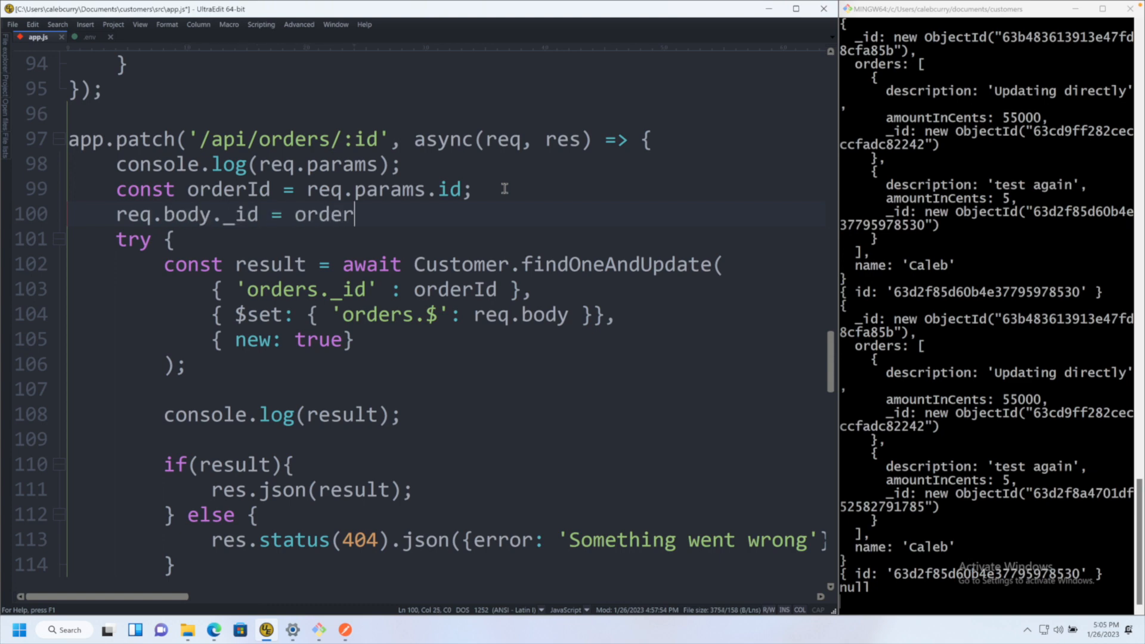
{"action": "type", "text": "Id;"}
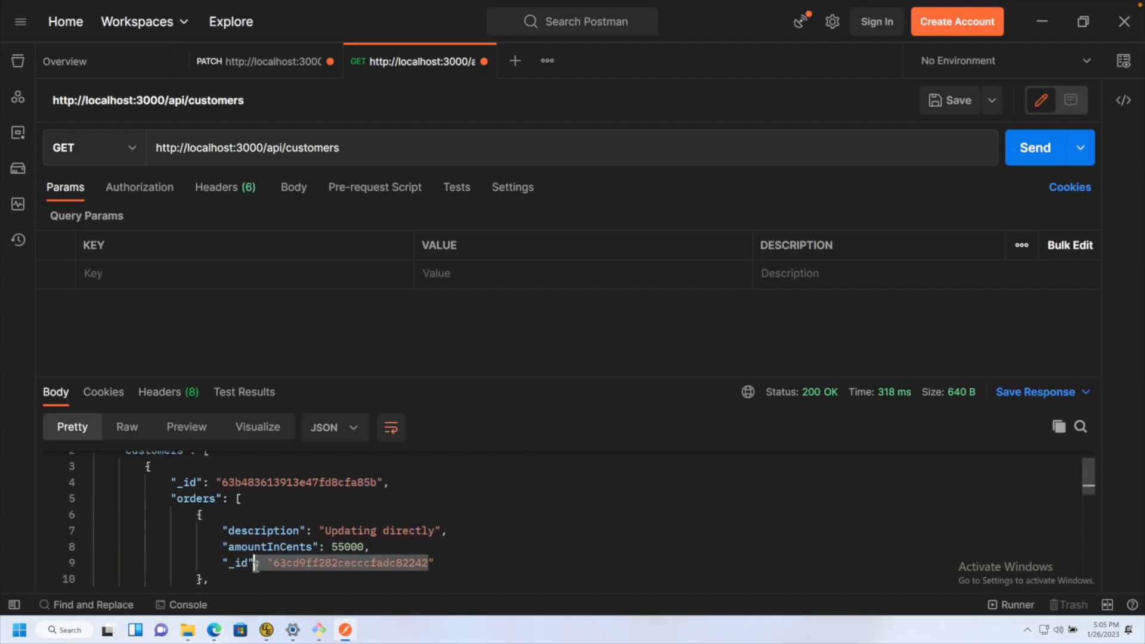
Step: Point the PATCH at order 63cd9ff282cecccfadc82242 with description 'test!' and send it twice
{"action": "double_click", "coordinate": [350, 563]}
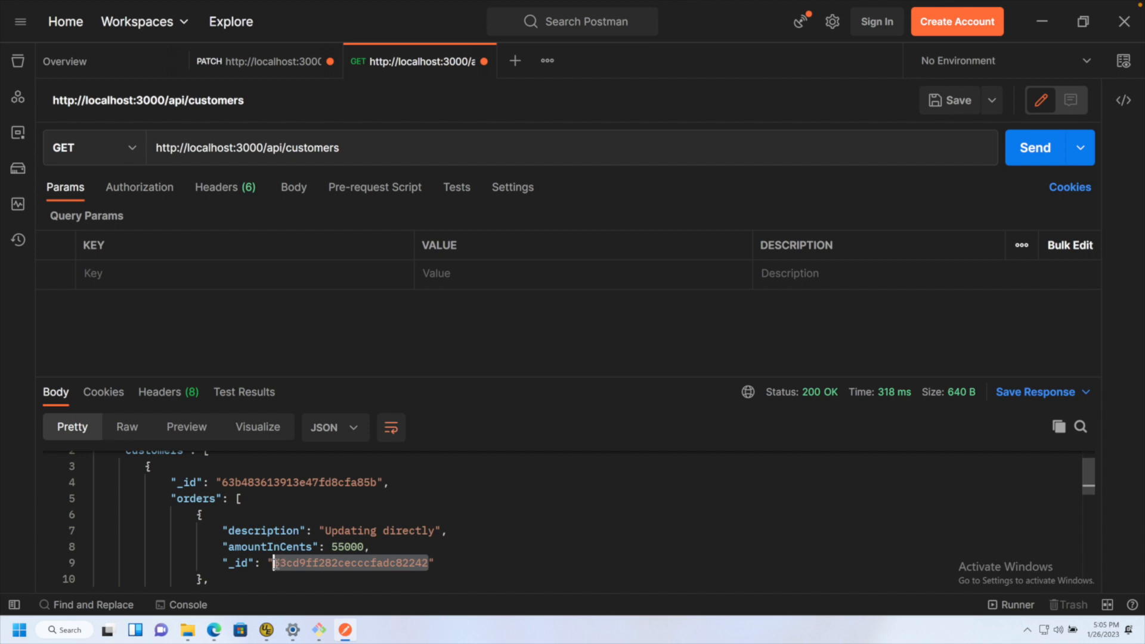
{"action": "mouse_move", "coordinate": [226, 213]}
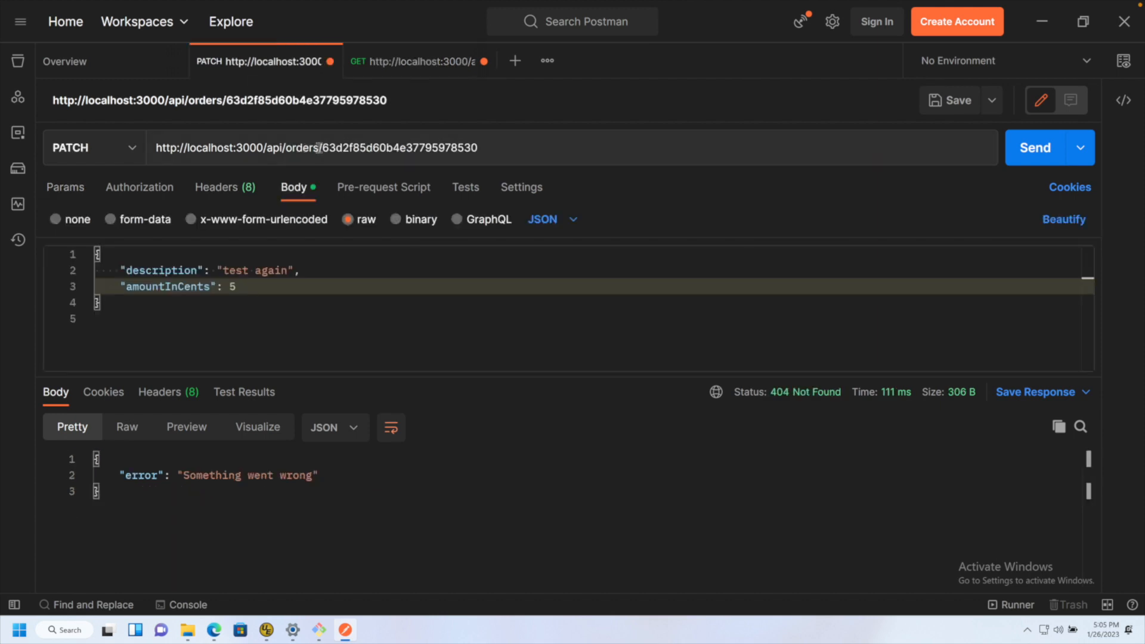
{"action": "double_click", "coordinate": [400, 148]}
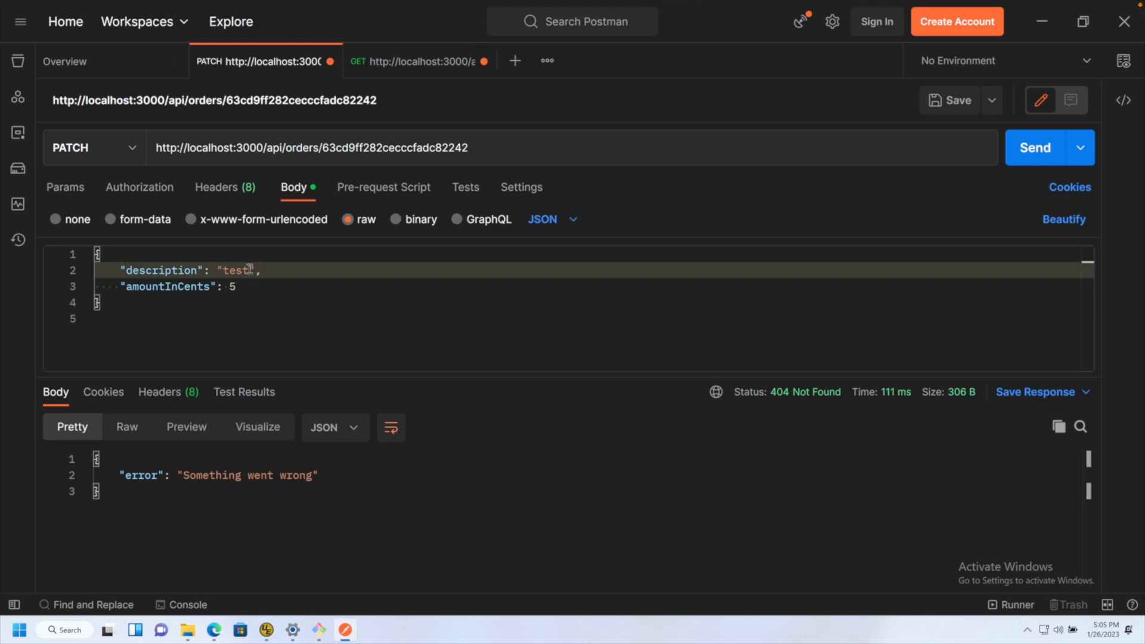
{"action": "type", "text": "!!!!!"}
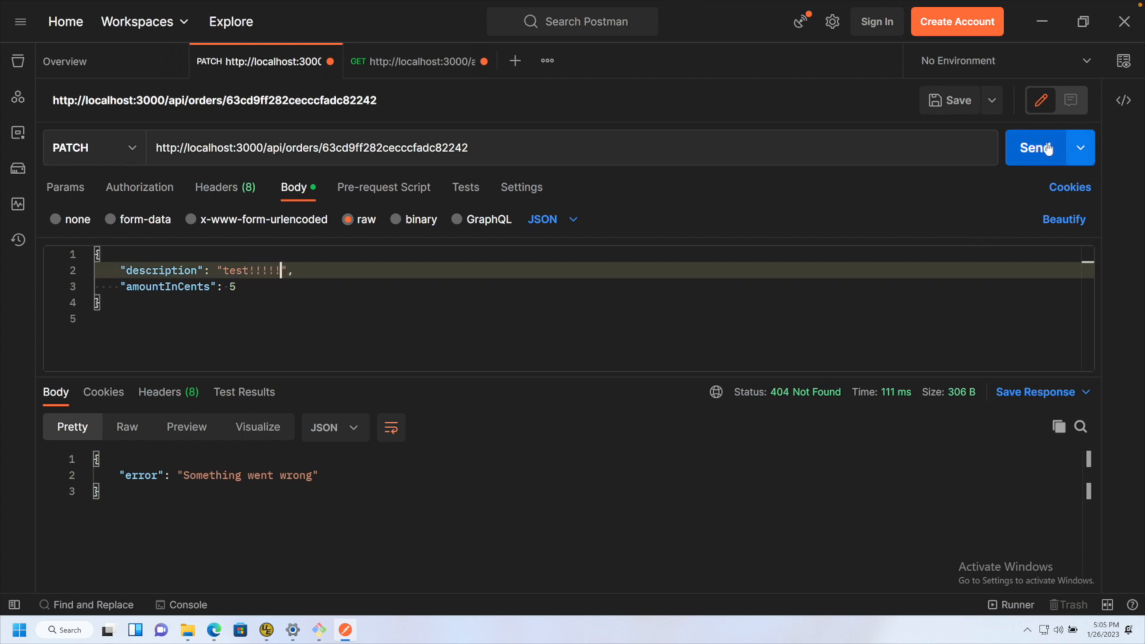
{"action": "left_click", "coordinate": [1034, 147]}
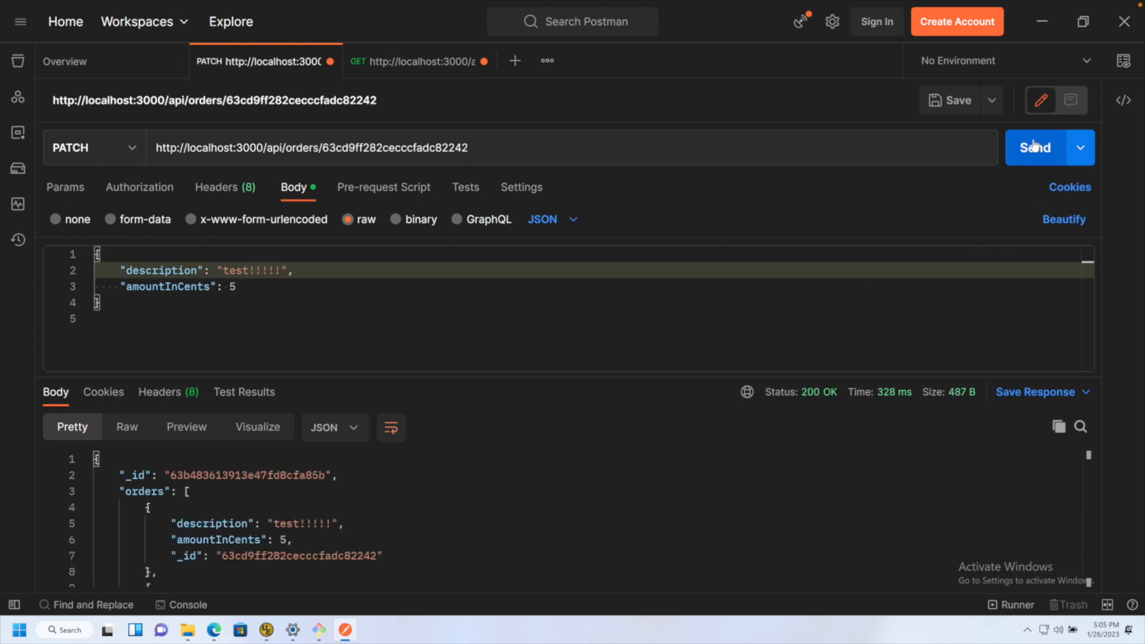
{"action": "mouse_move", "coordinate": [887, 236]}
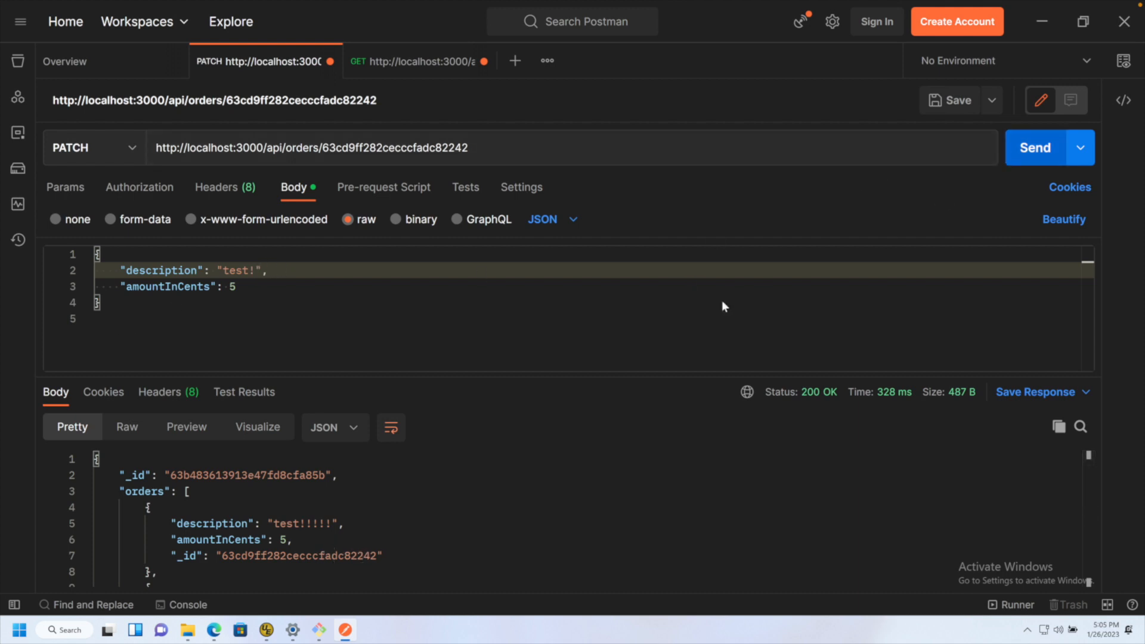
{"action": "left_click", "coordinate": [1035, 147]}
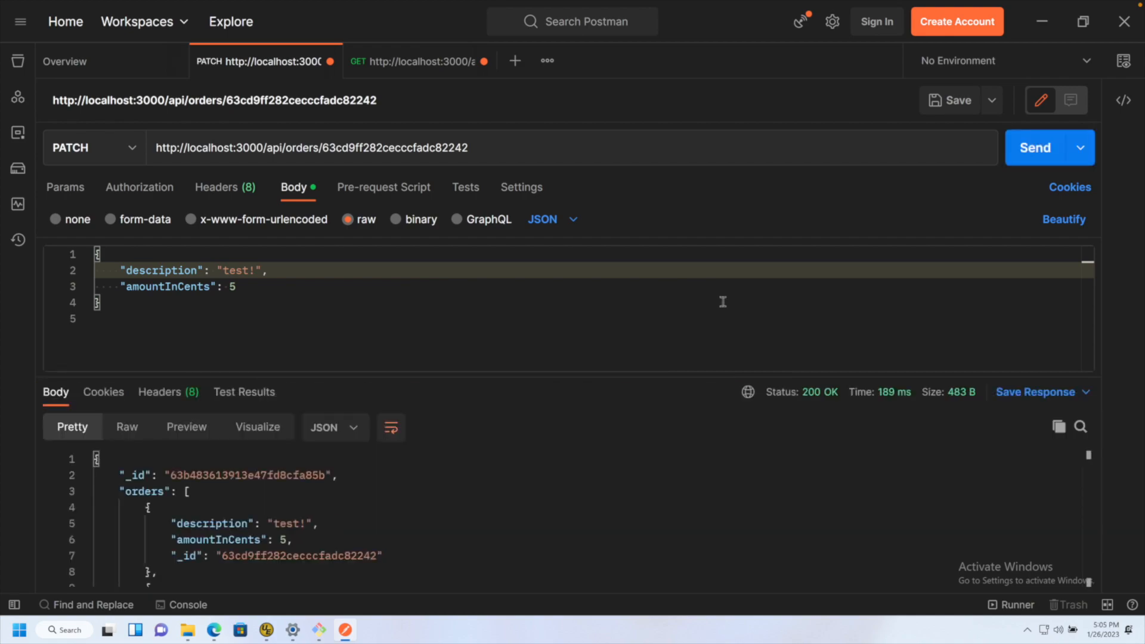